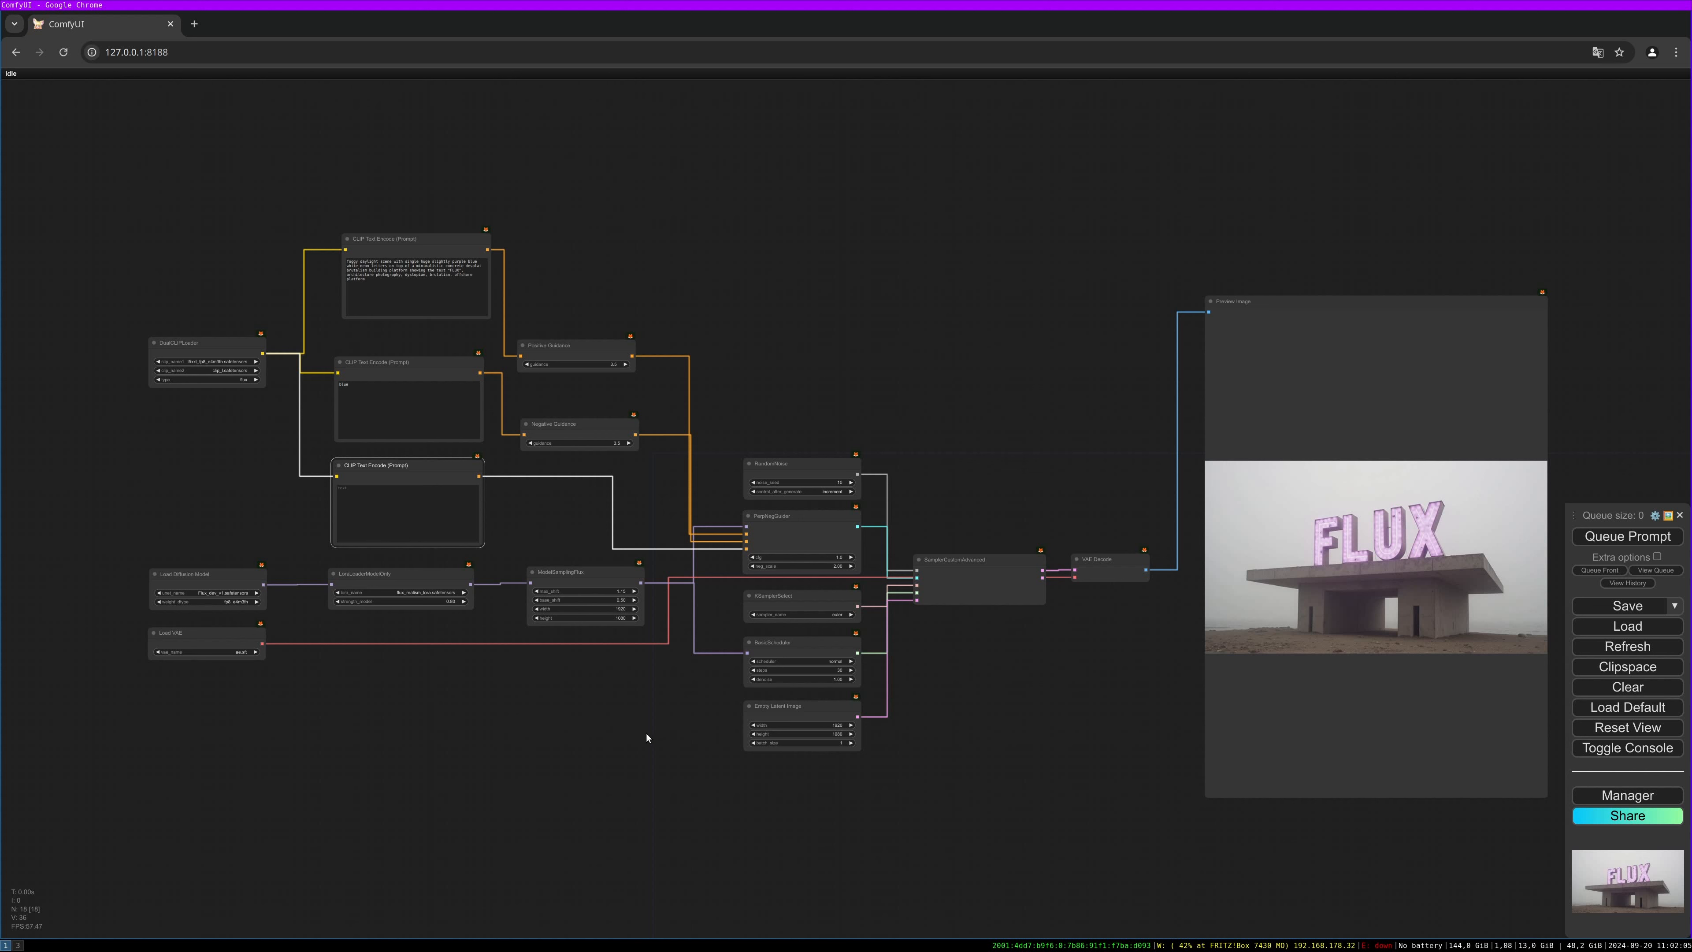
pyautogui.moveTo(668, 715)
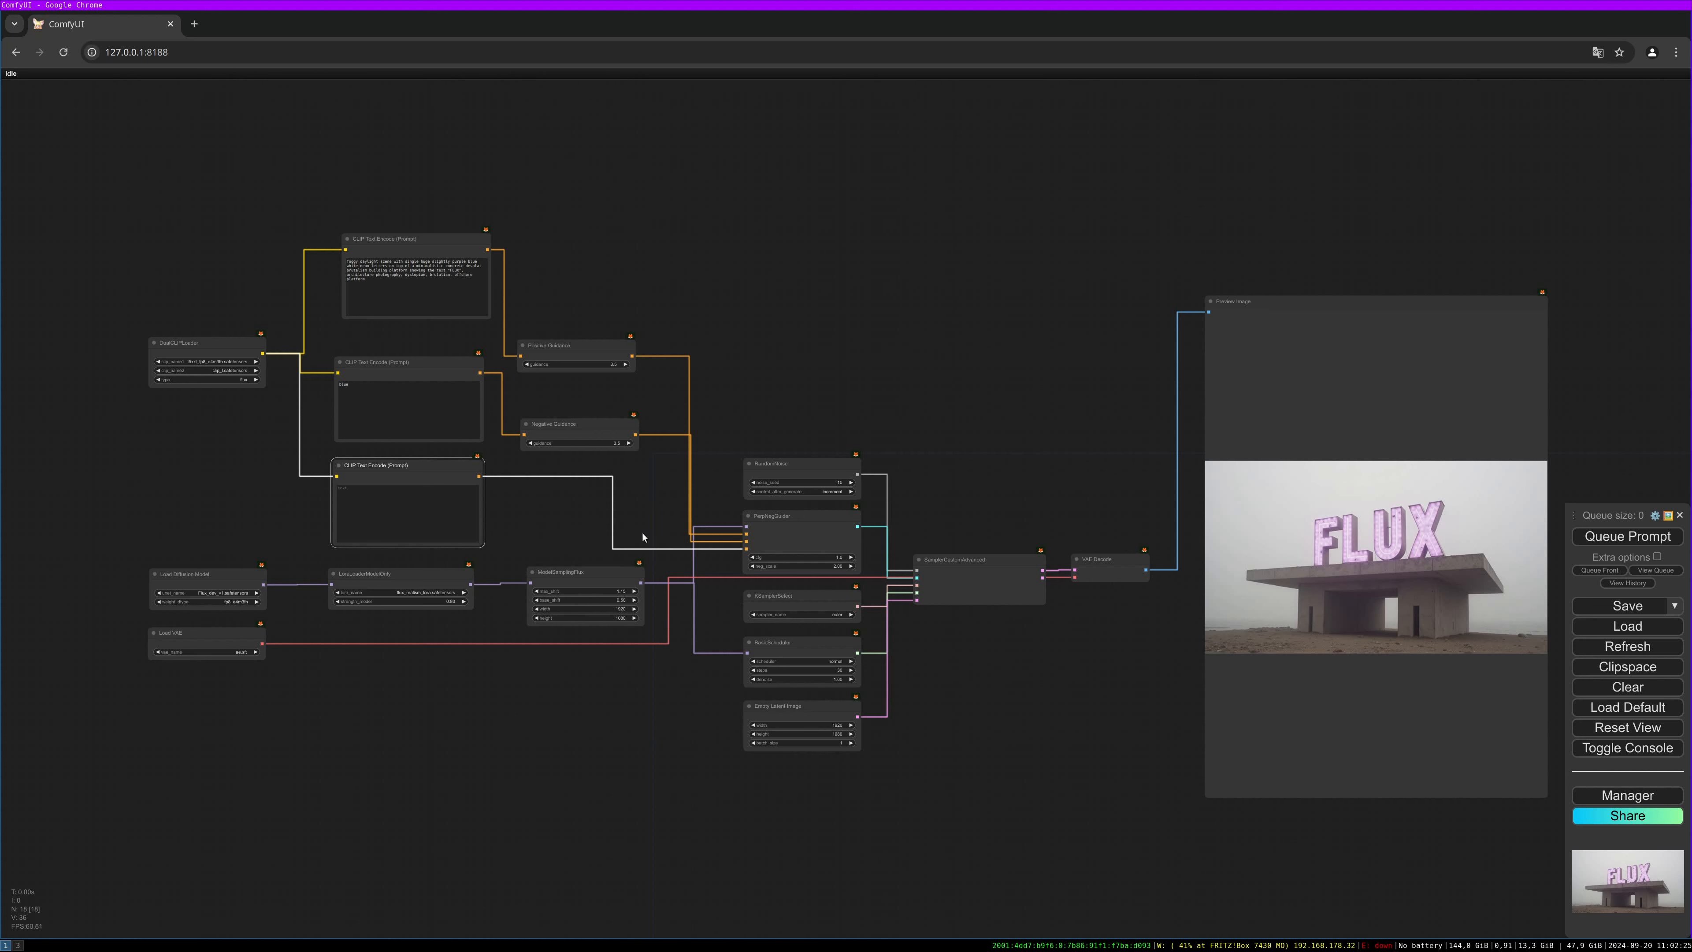
pyautogui.moveTo(696, 786)
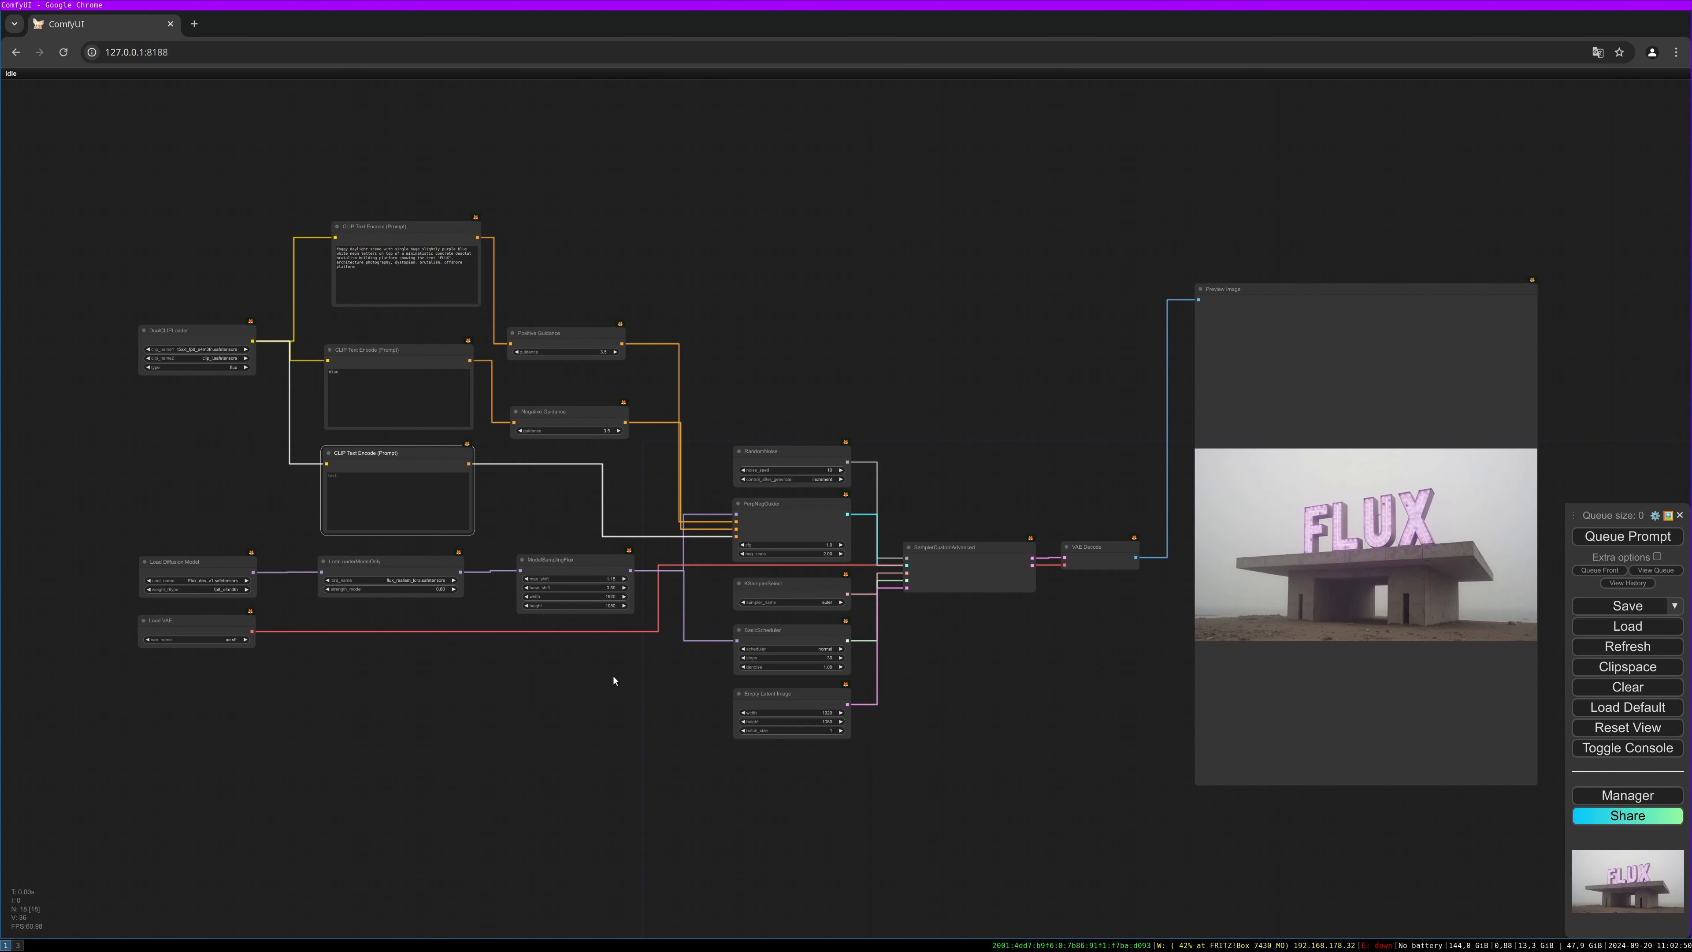
pyautogui.moveTo(635, 702)
pyautogui.write('samplerc')
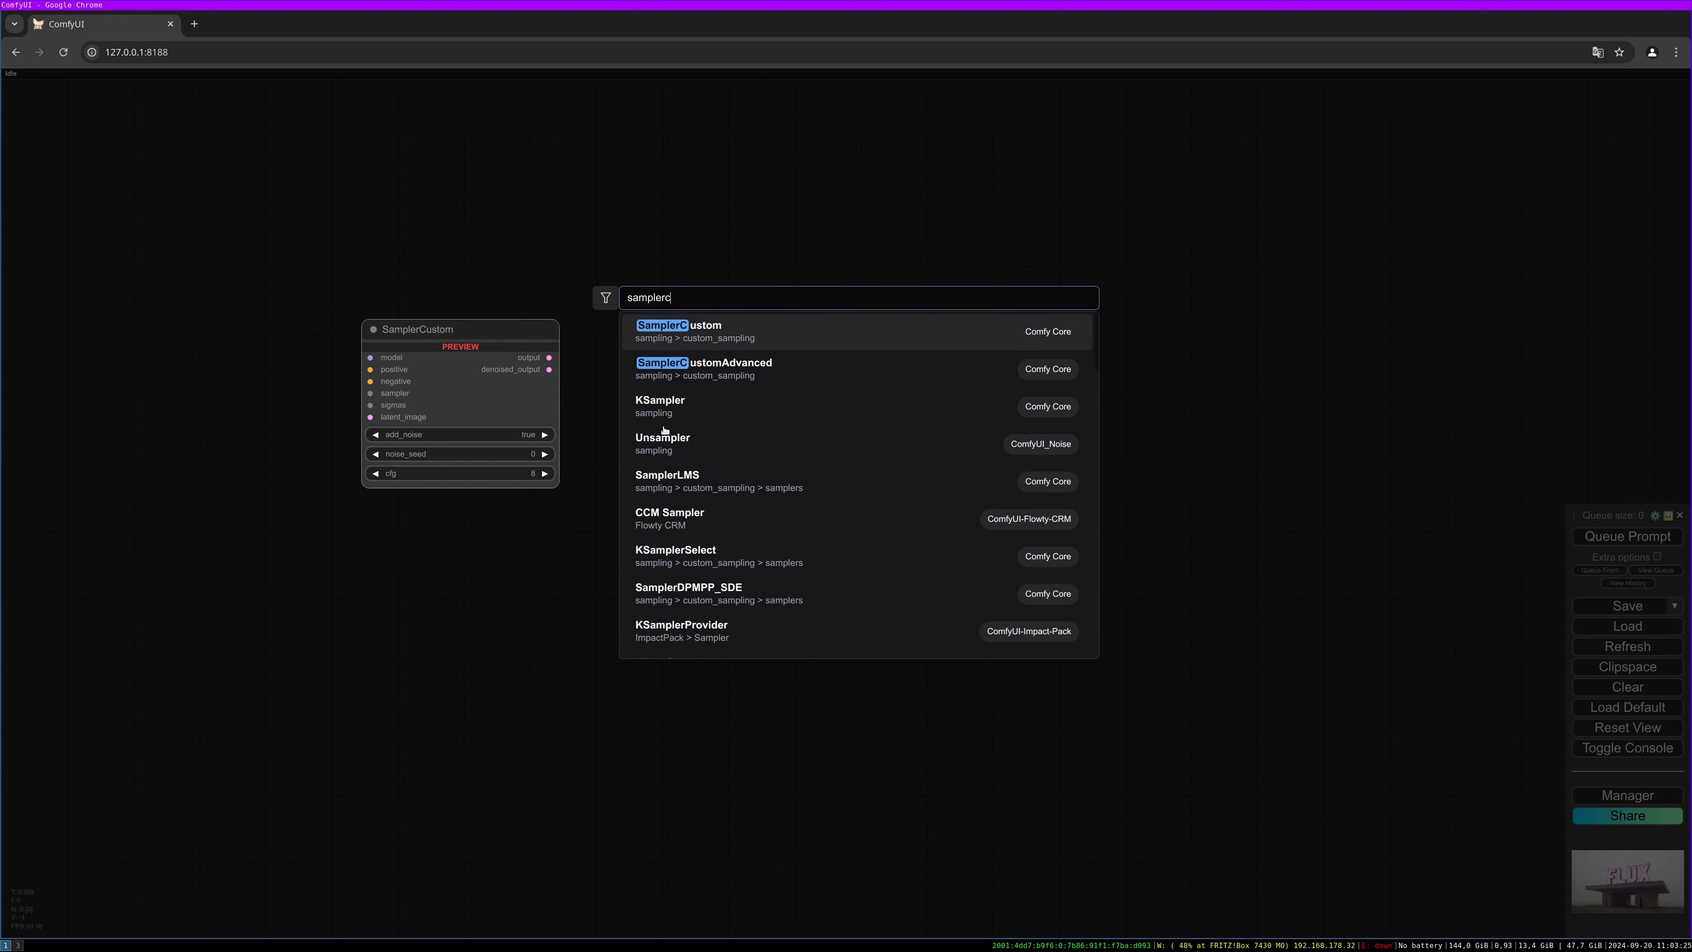
# Add a SamplerCustomAdvanced whose output feeds a VAE Decode and then a Save Image node.
pyautogui.write('ust')
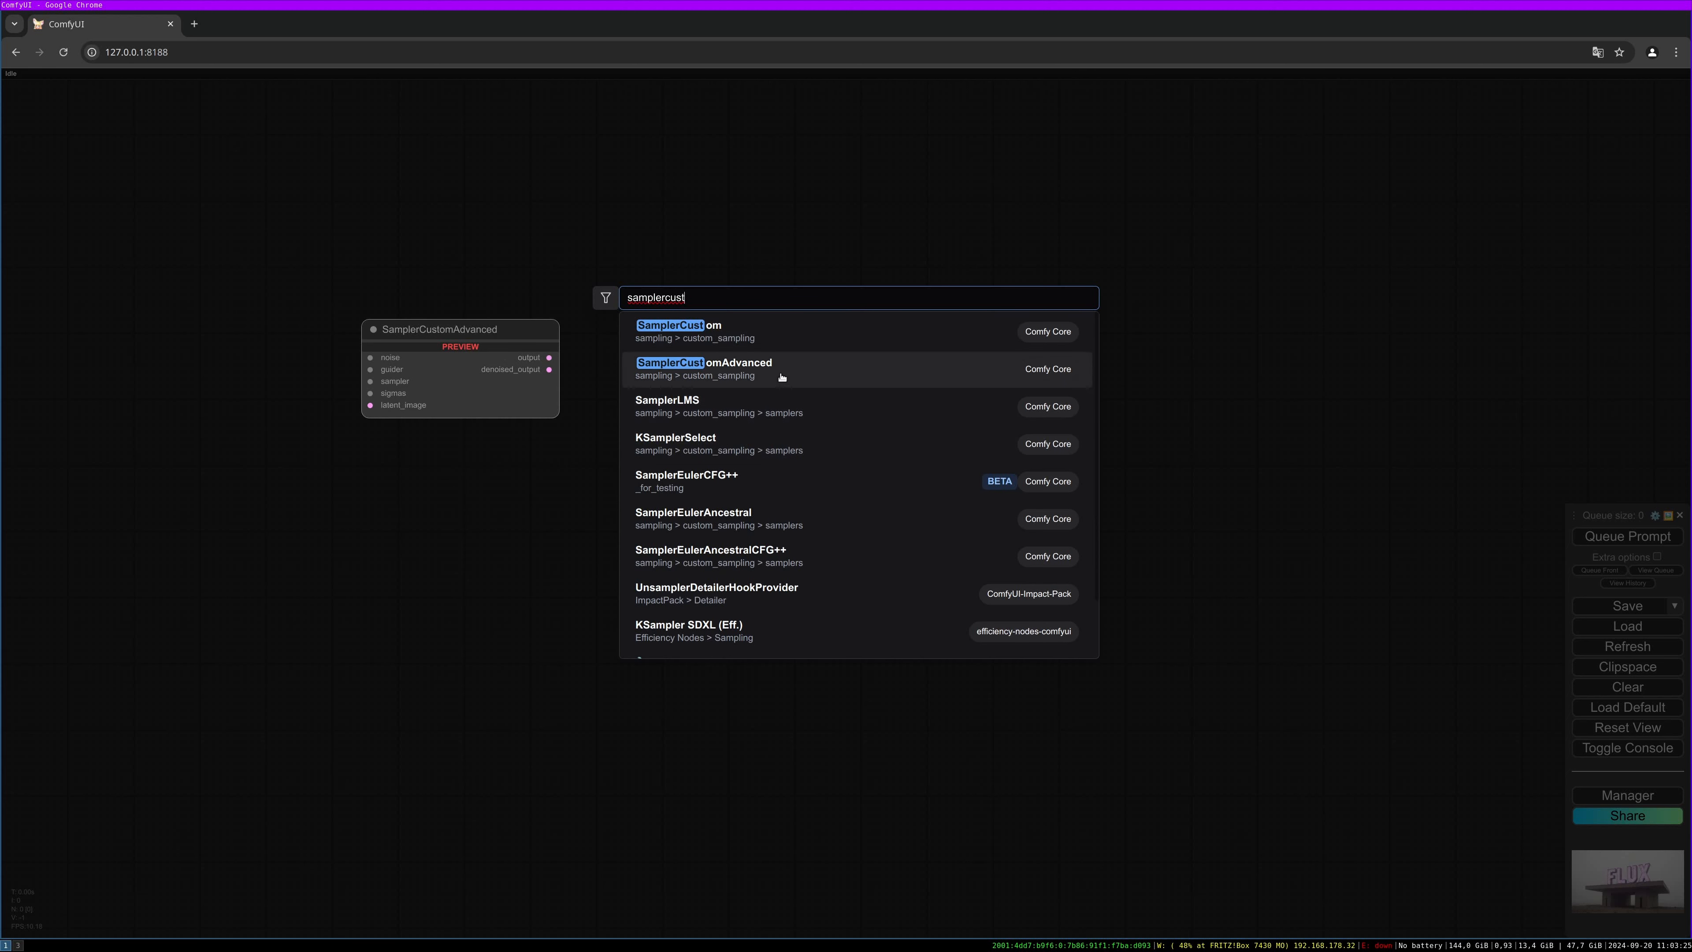
pyautogui.click(703, 369)
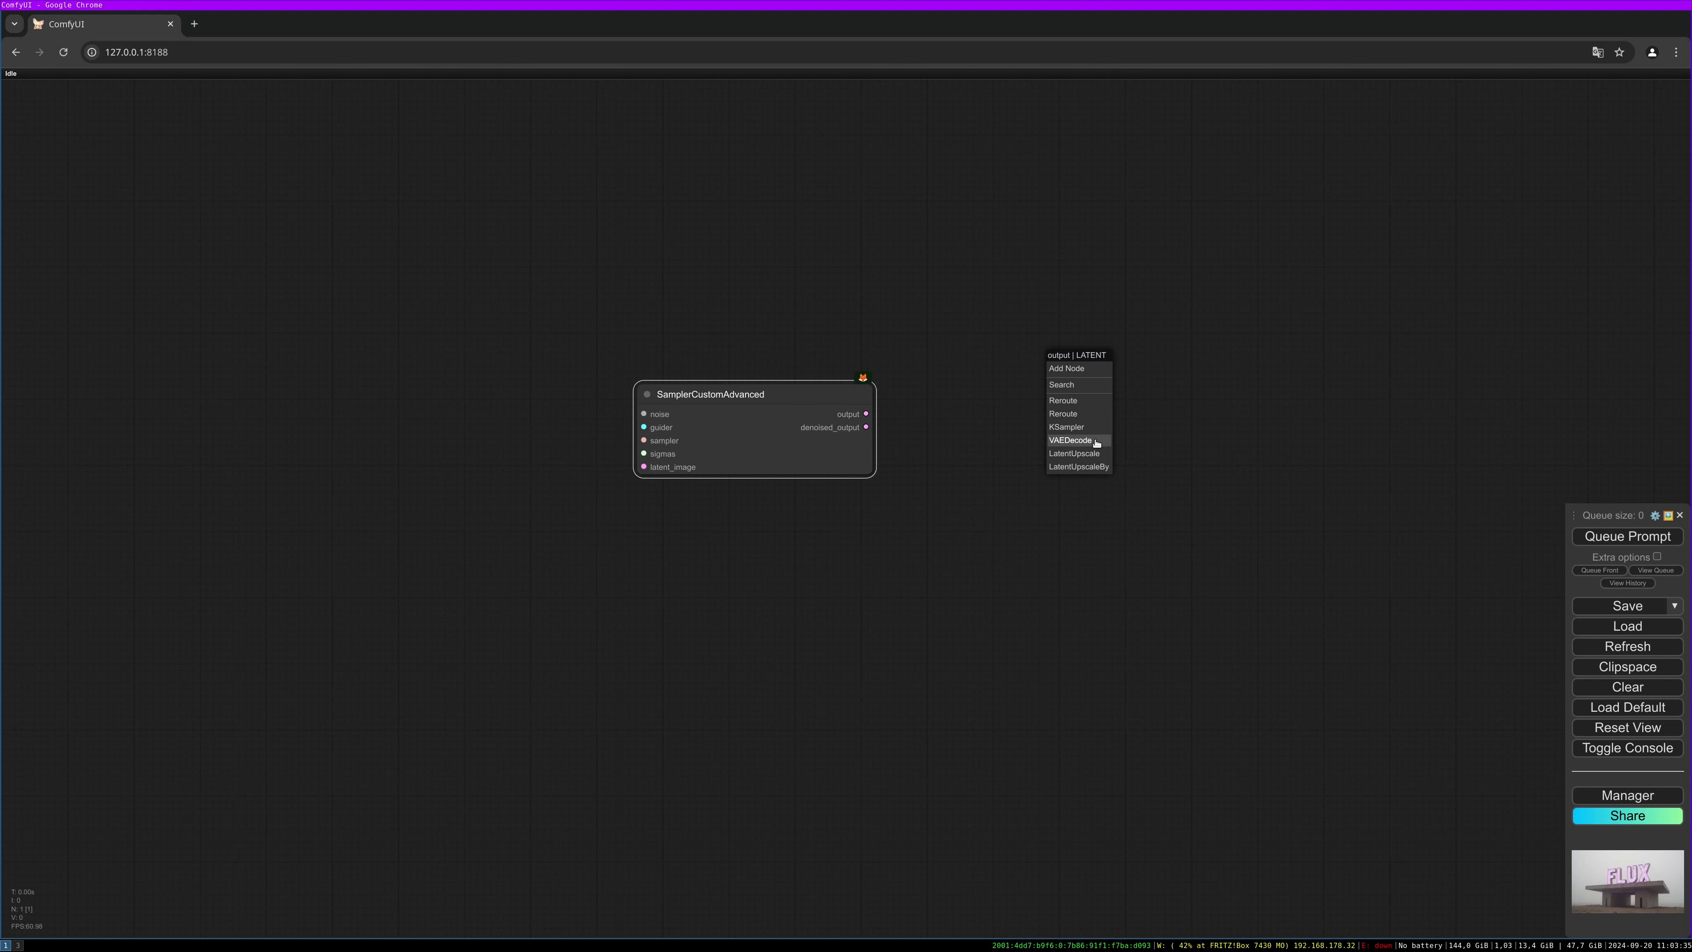
pyautogui.click(1068, 440)
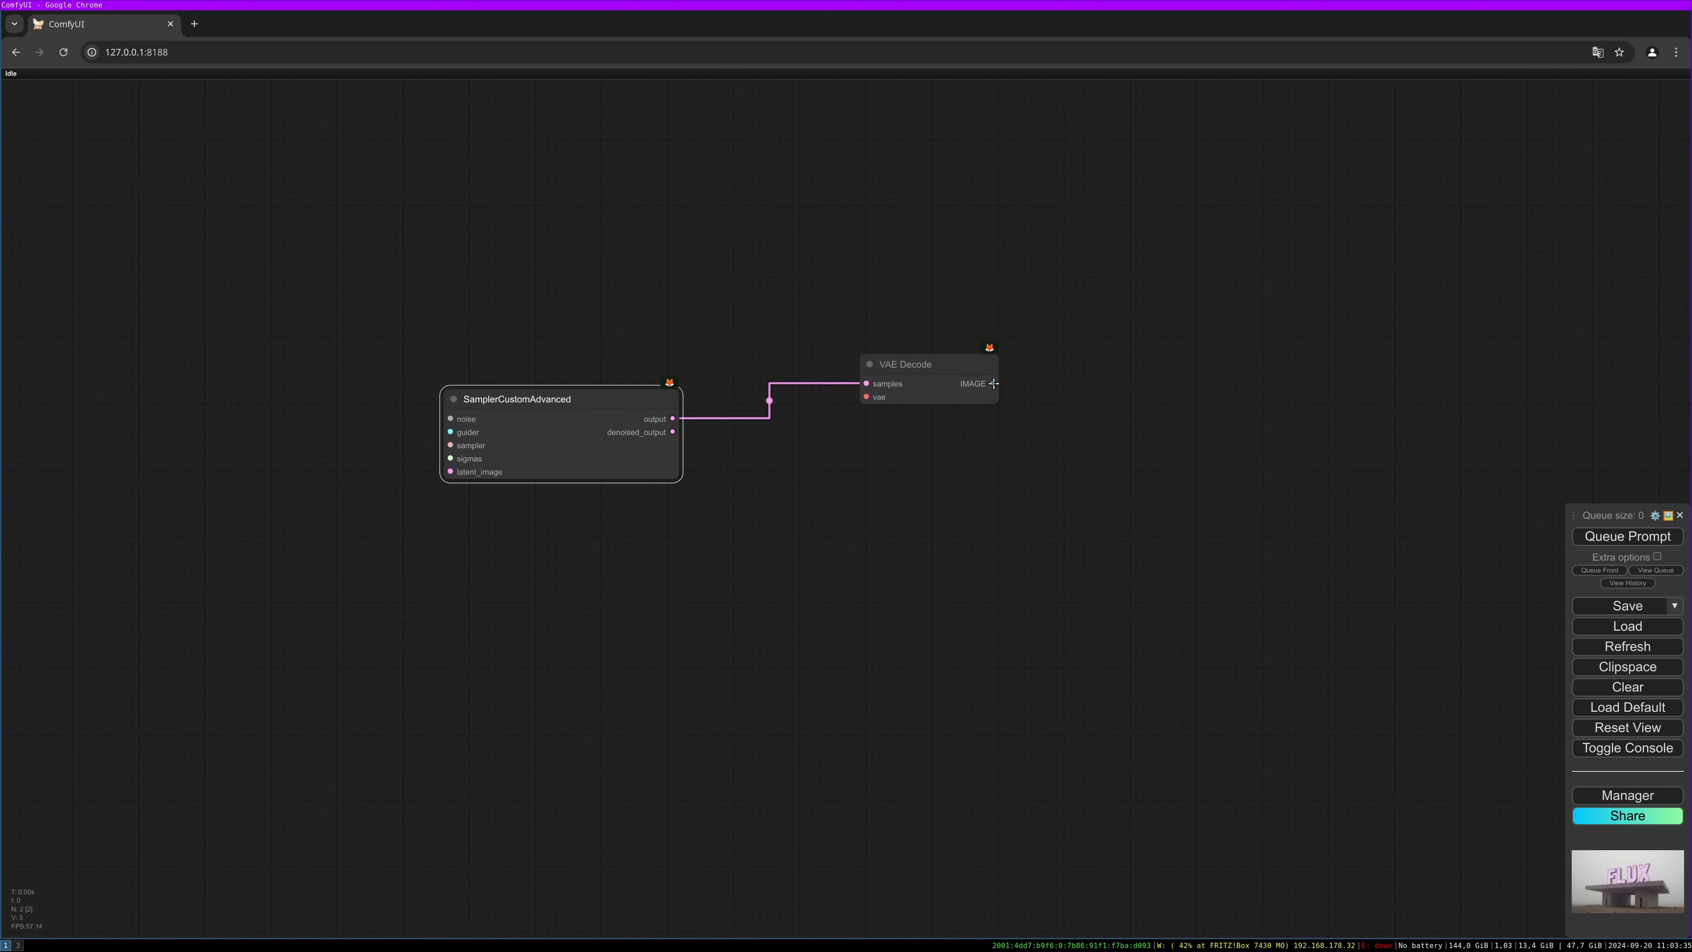
pyautogui.click(991, 384)
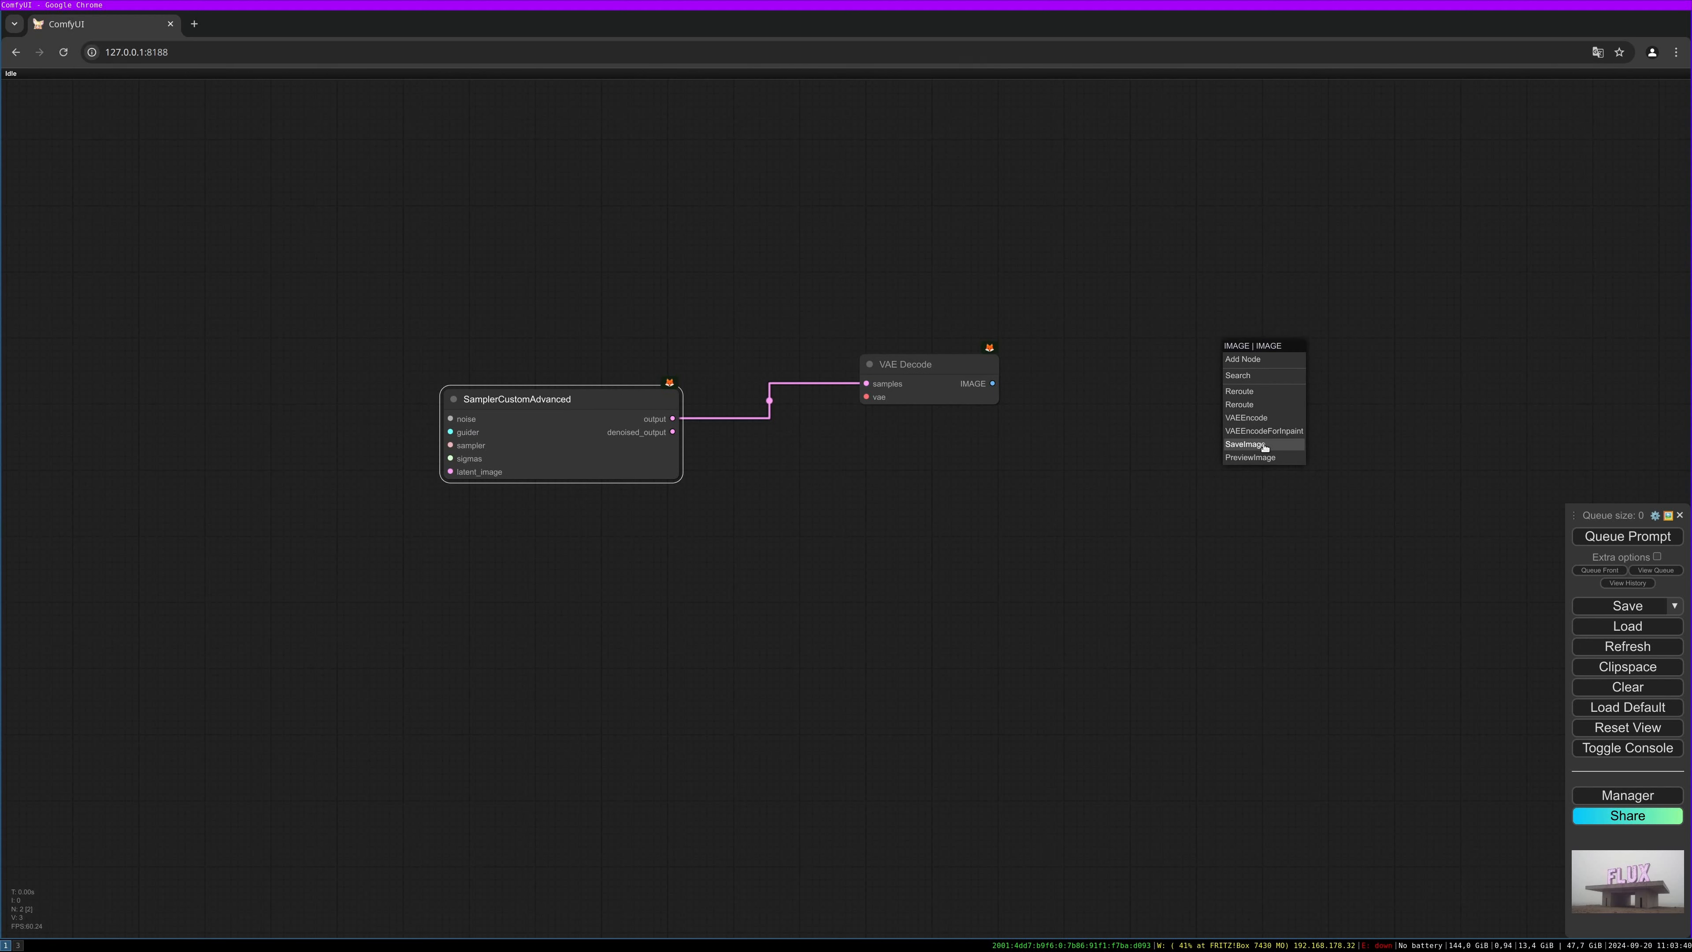
pyautogui.click(1245, 443)
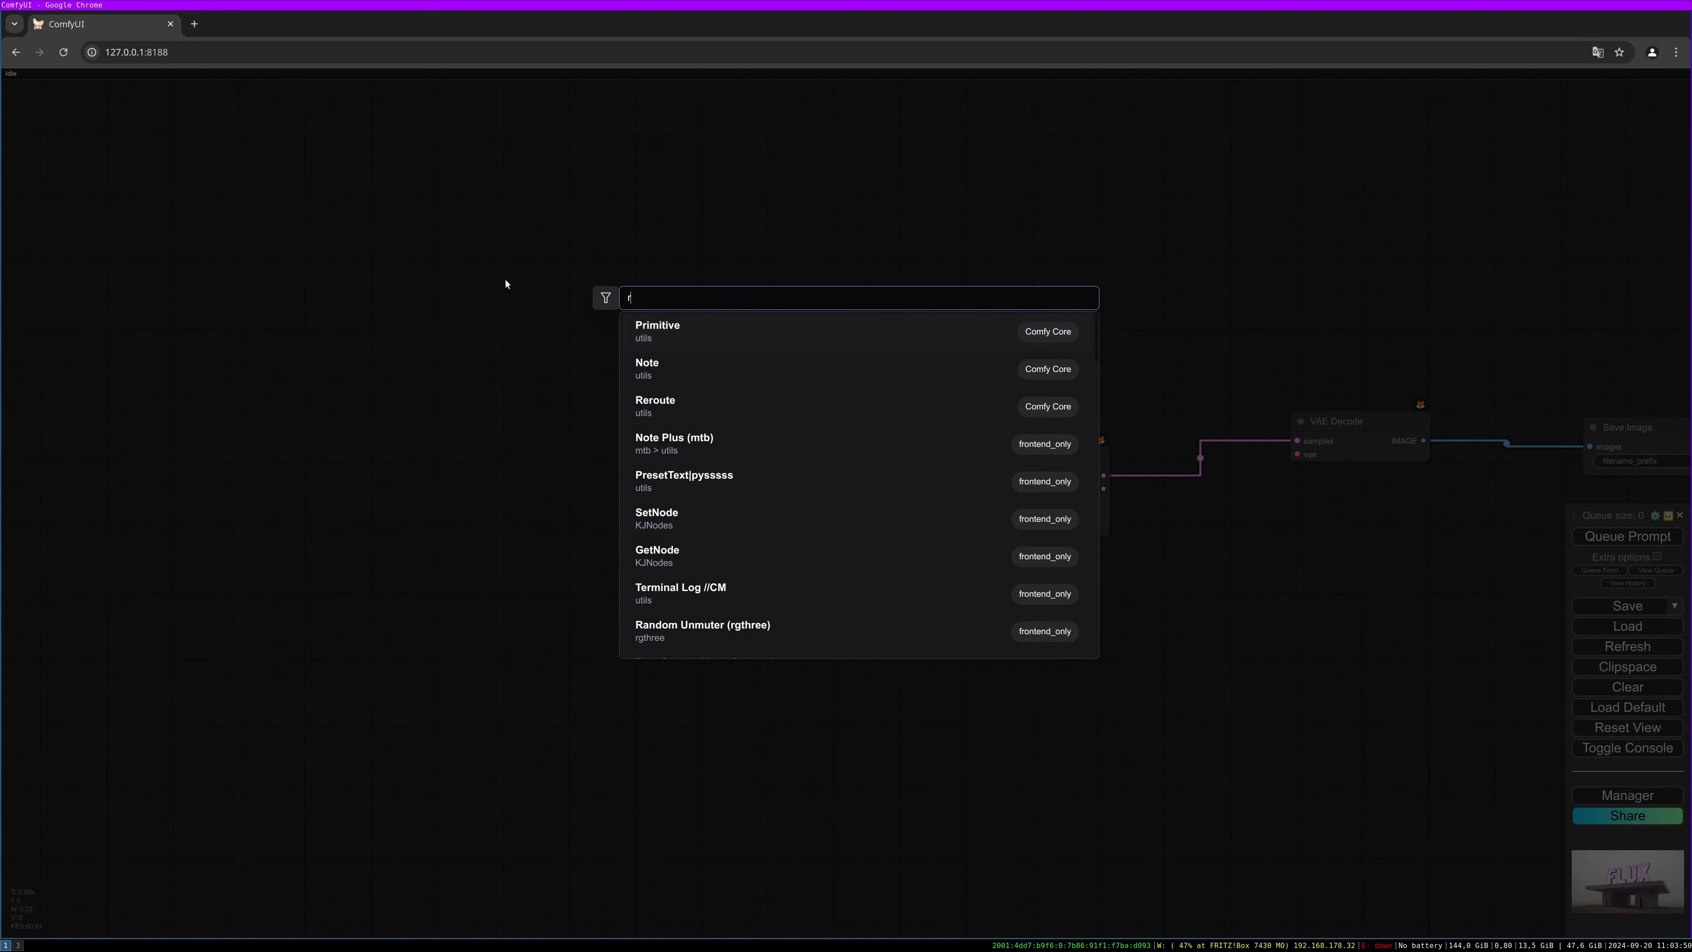
# Add a RandomNoise node for the sampler's noise with its seed set to increment.
pyautogui.write('andom')
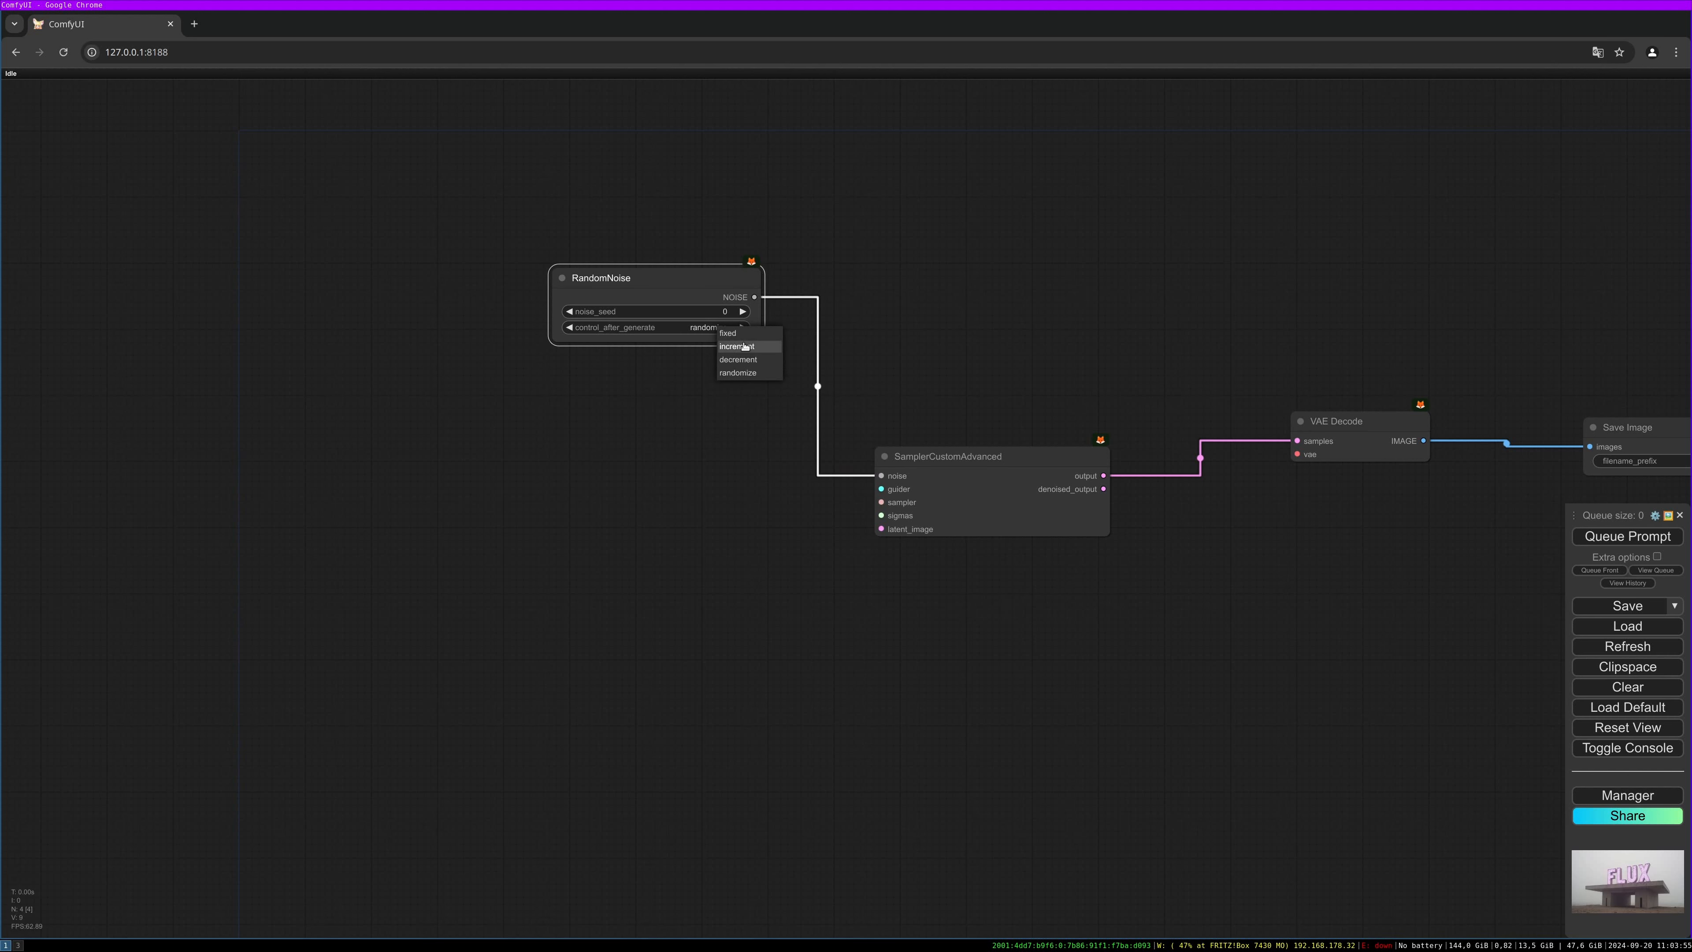
pyautogui.click(737, 346)
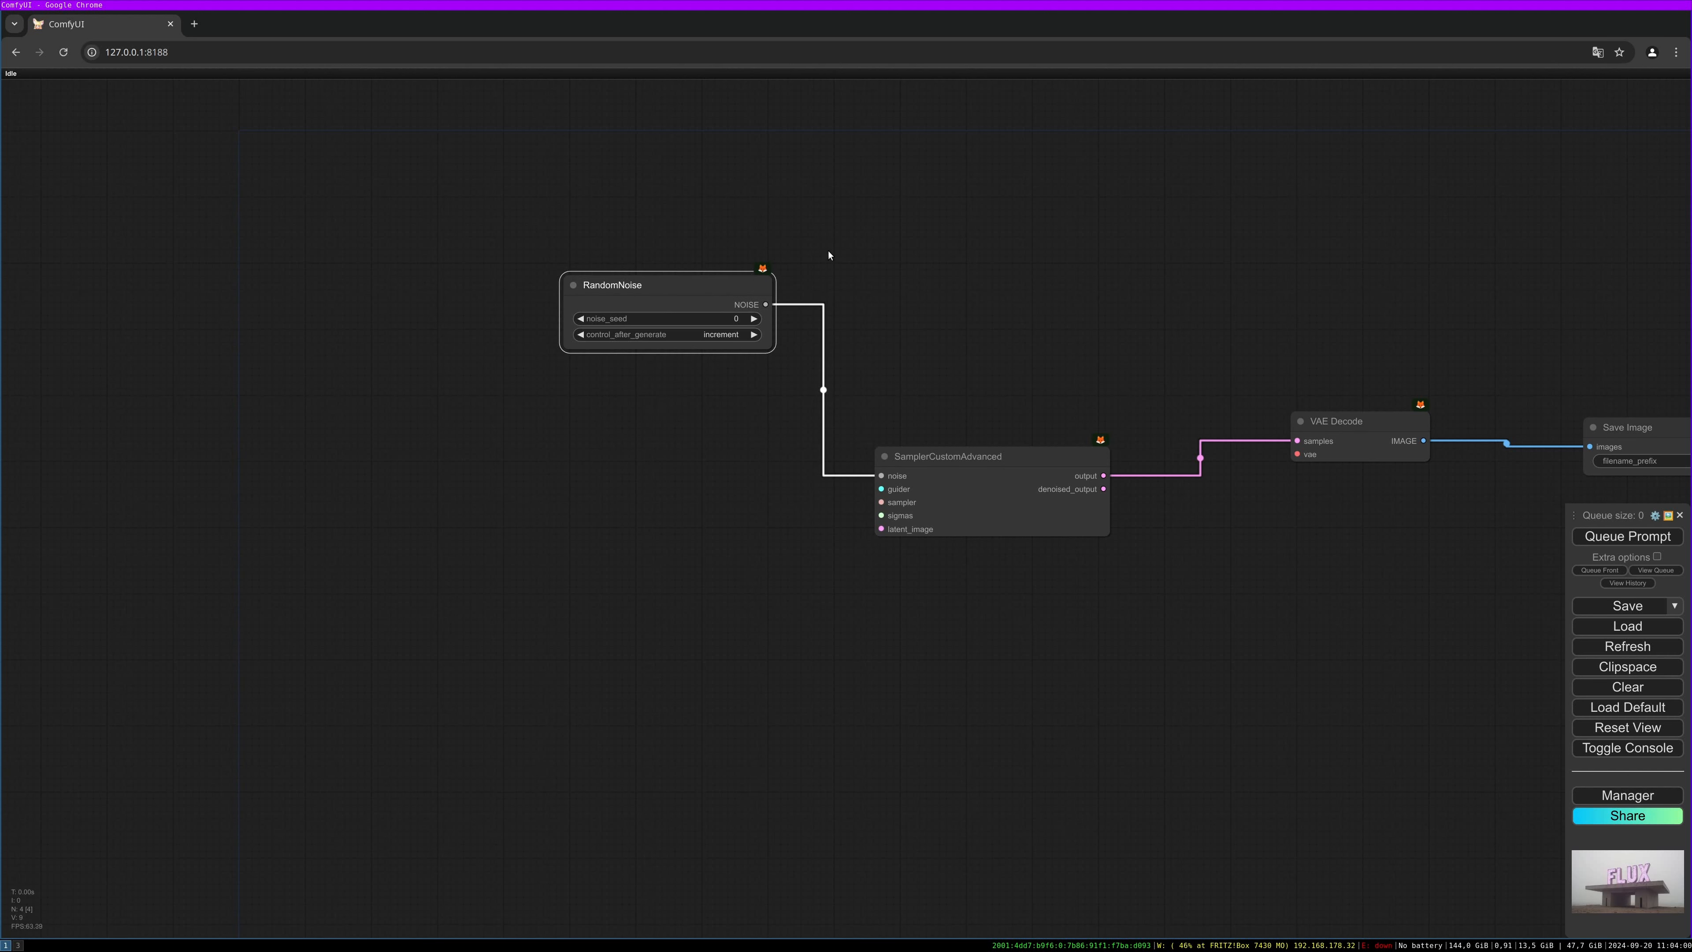
pyautogui.doubleClick(827, 255)
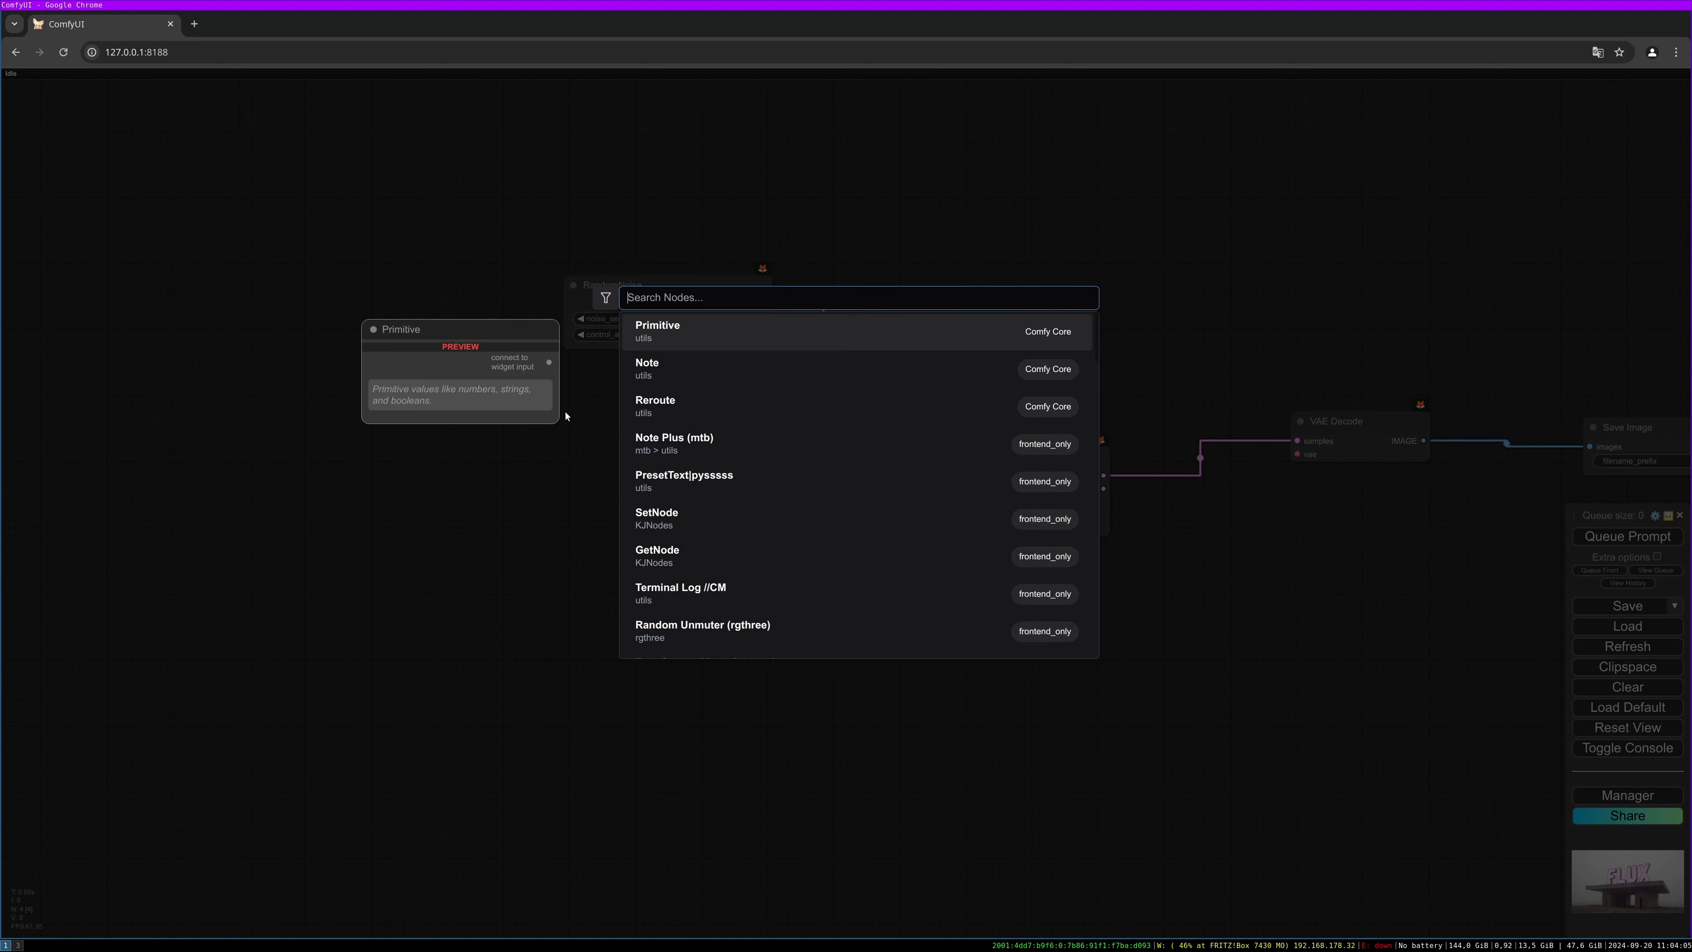
# Add PerpNegGuider, KSamplerSelect and BasicScheduler for the sampler's guider, sampler and sigmas.
pyautogui.write('perpneg')
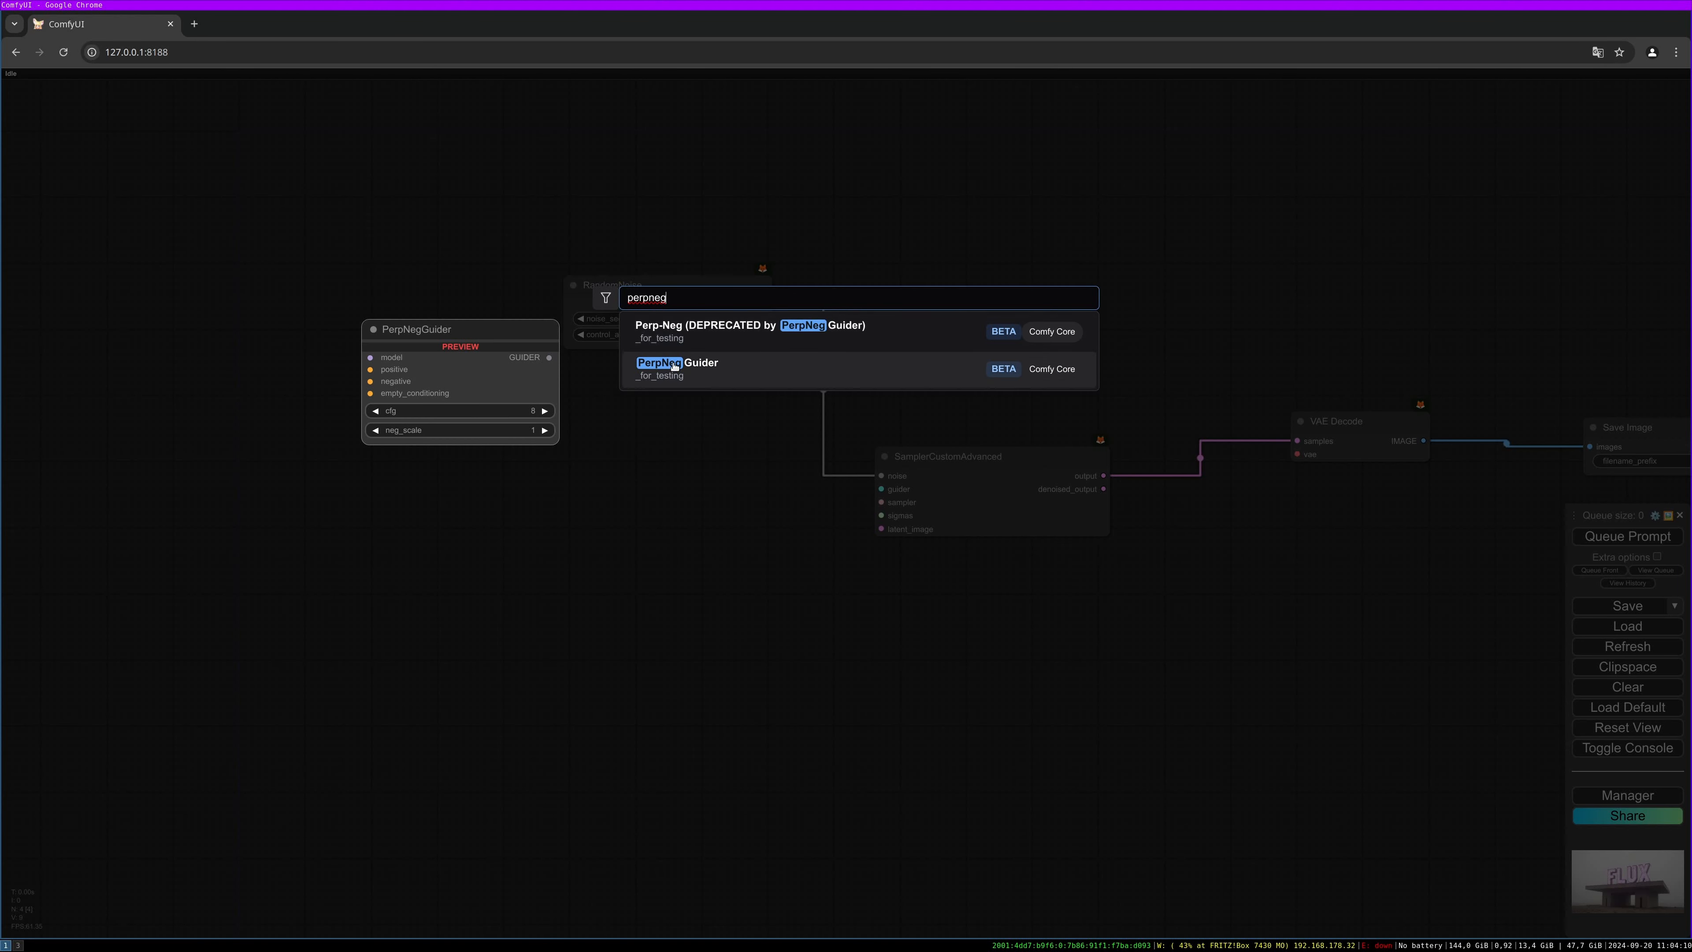
pyautogui.click(677, 362)
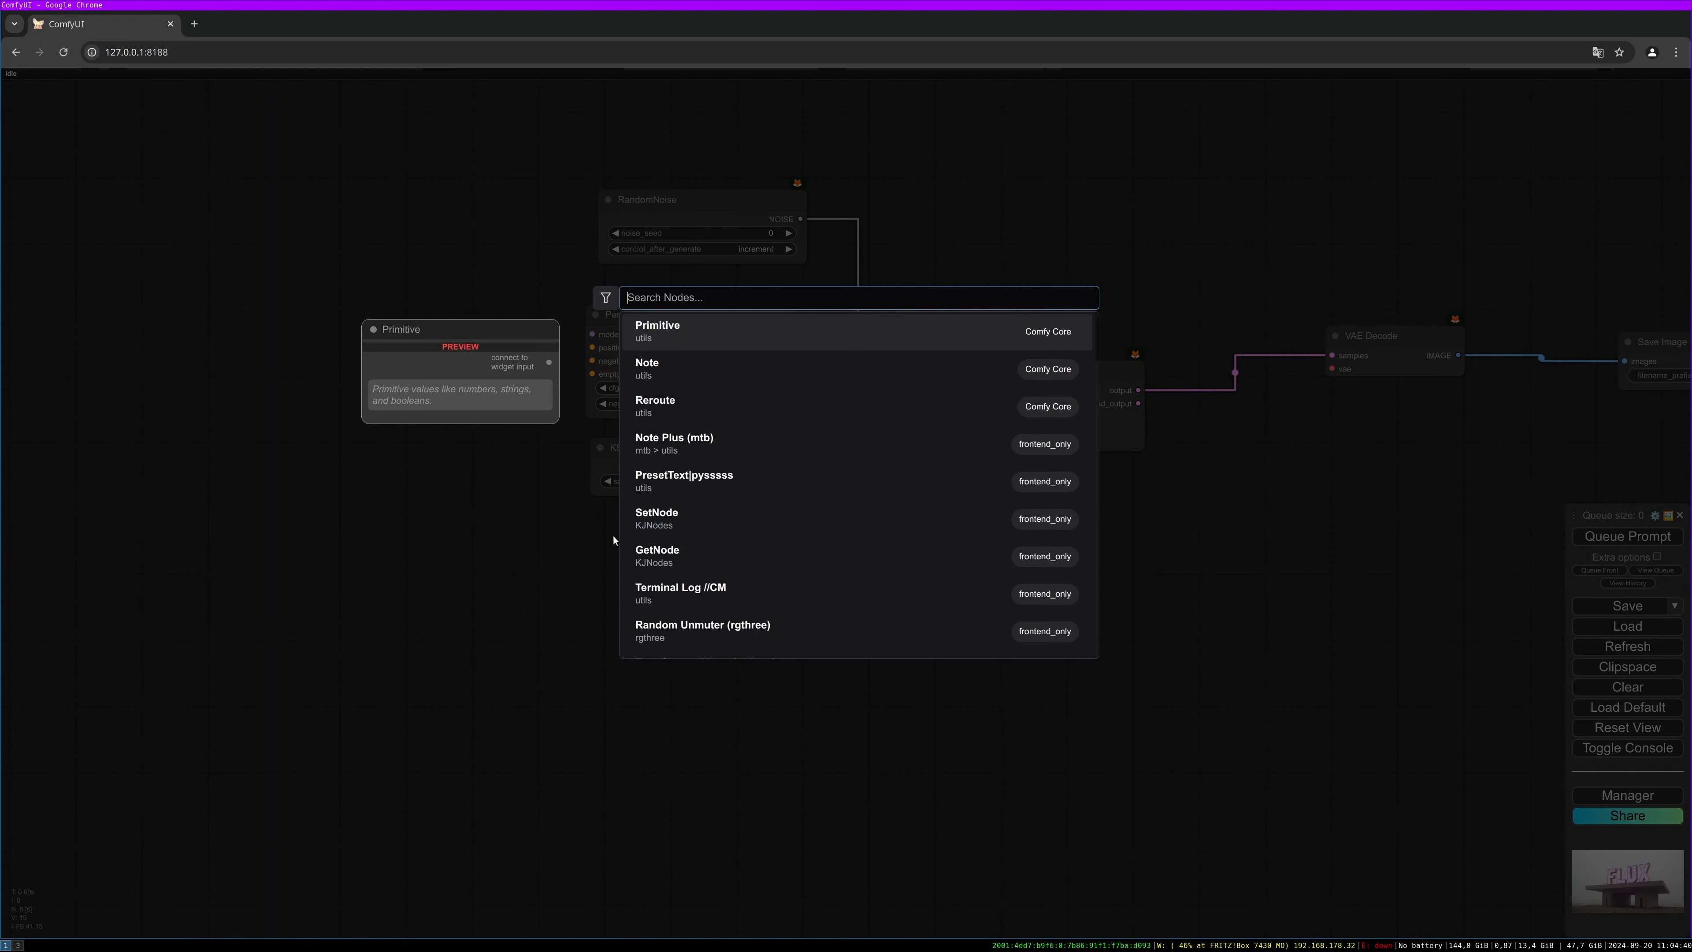
pyautogui.write('basicsc')
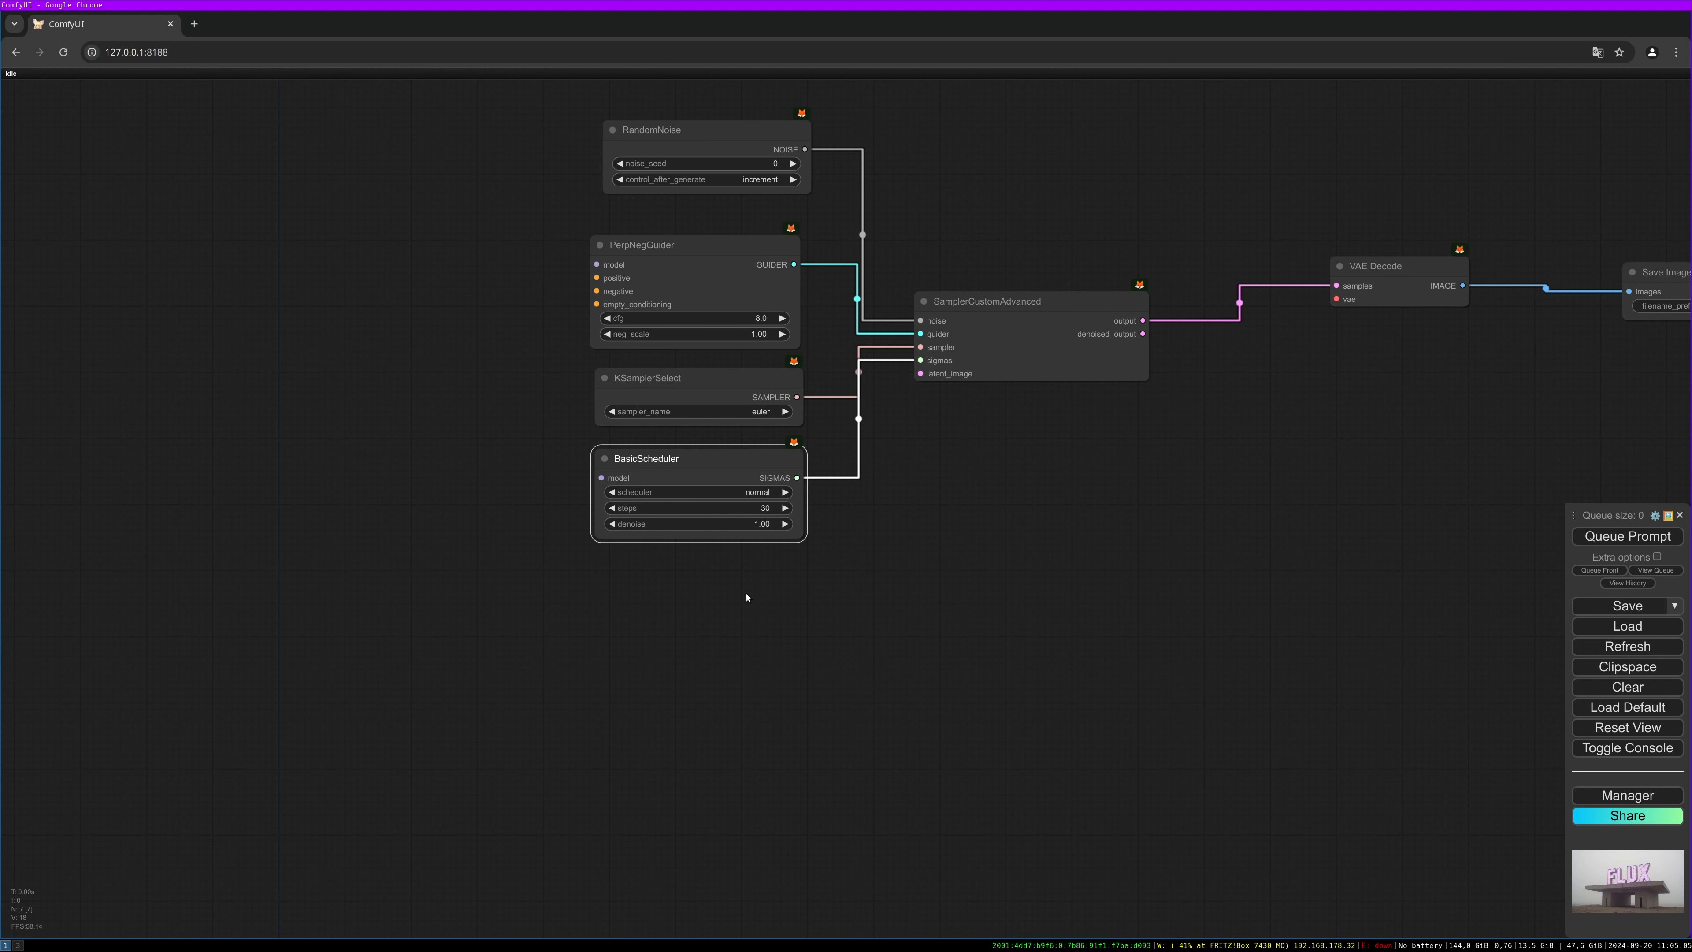
pyautogui.moveTo(745, 593); pyautogui.dragTo(745, 582)
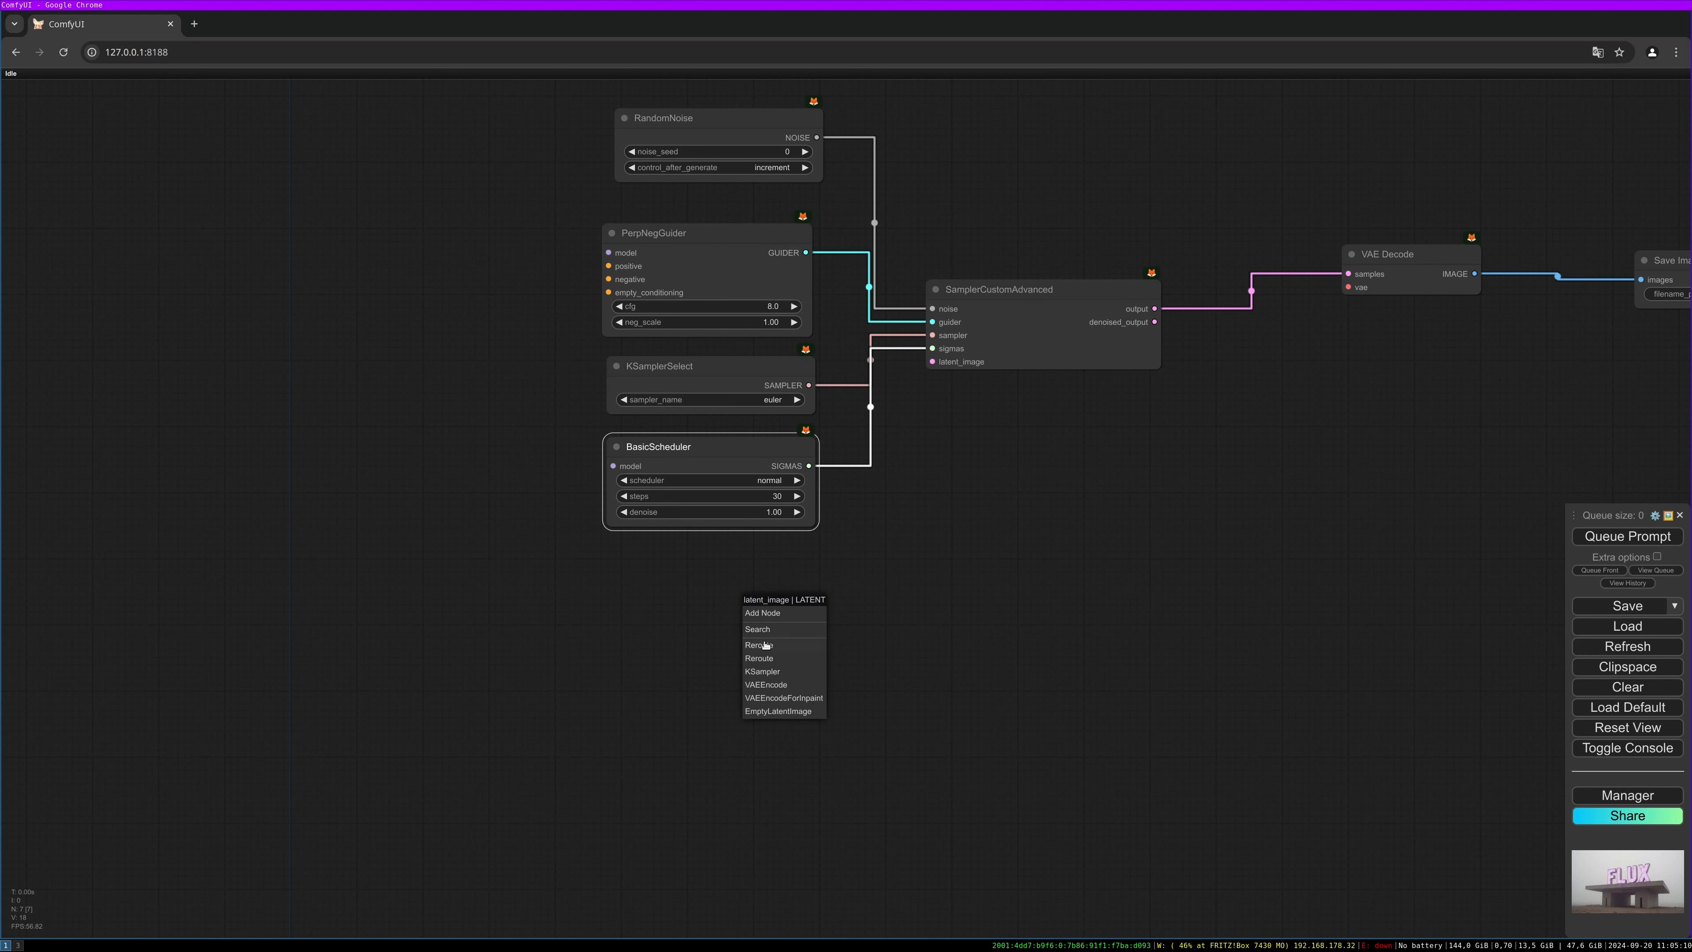
# Feed the sampler's latent_image from an Empty Latent Image sized 1920 by 1080.
pyautogui.click(777, 711)
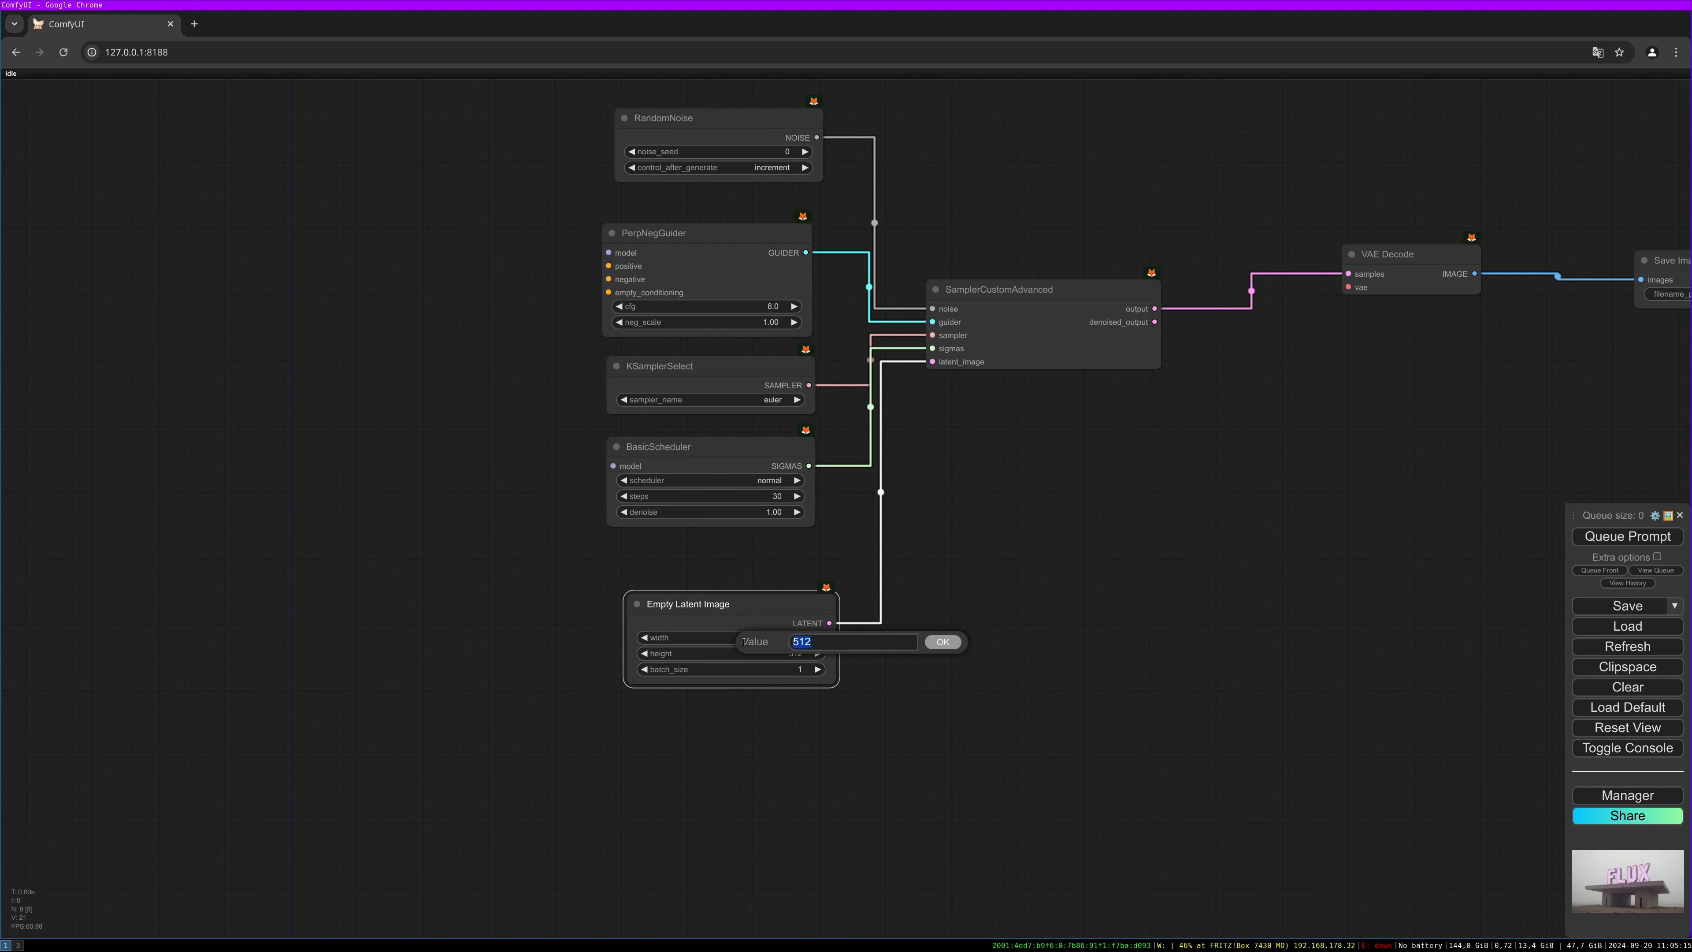
pyautogui.write('1920')
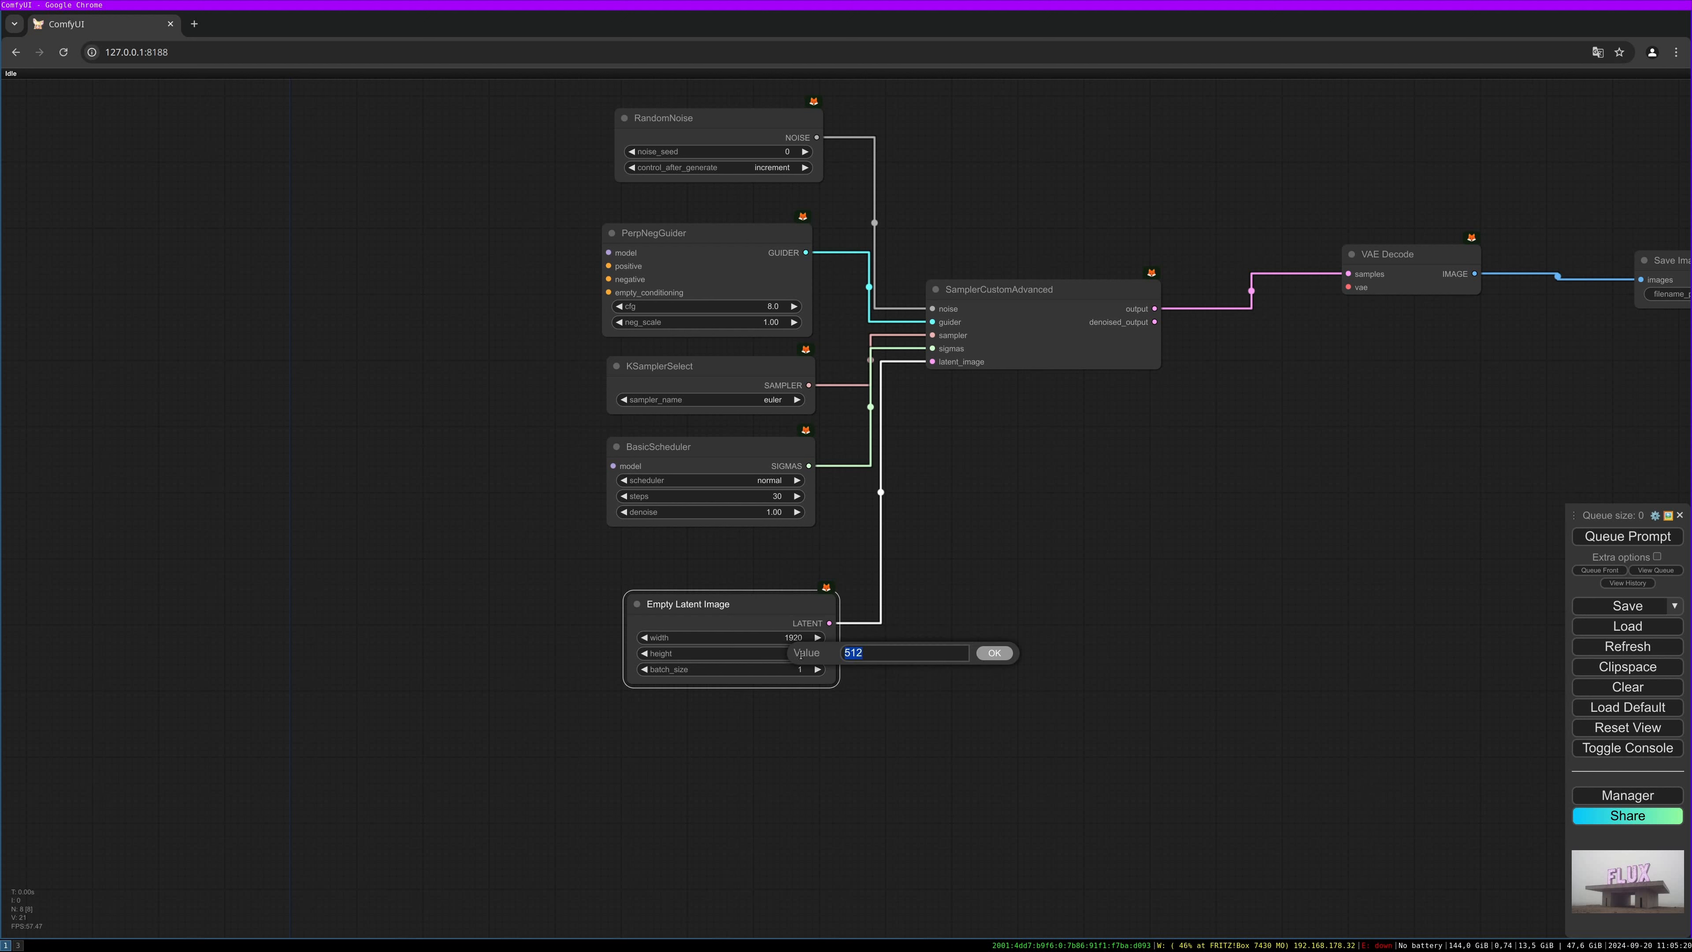
pyautogui.write('1080')
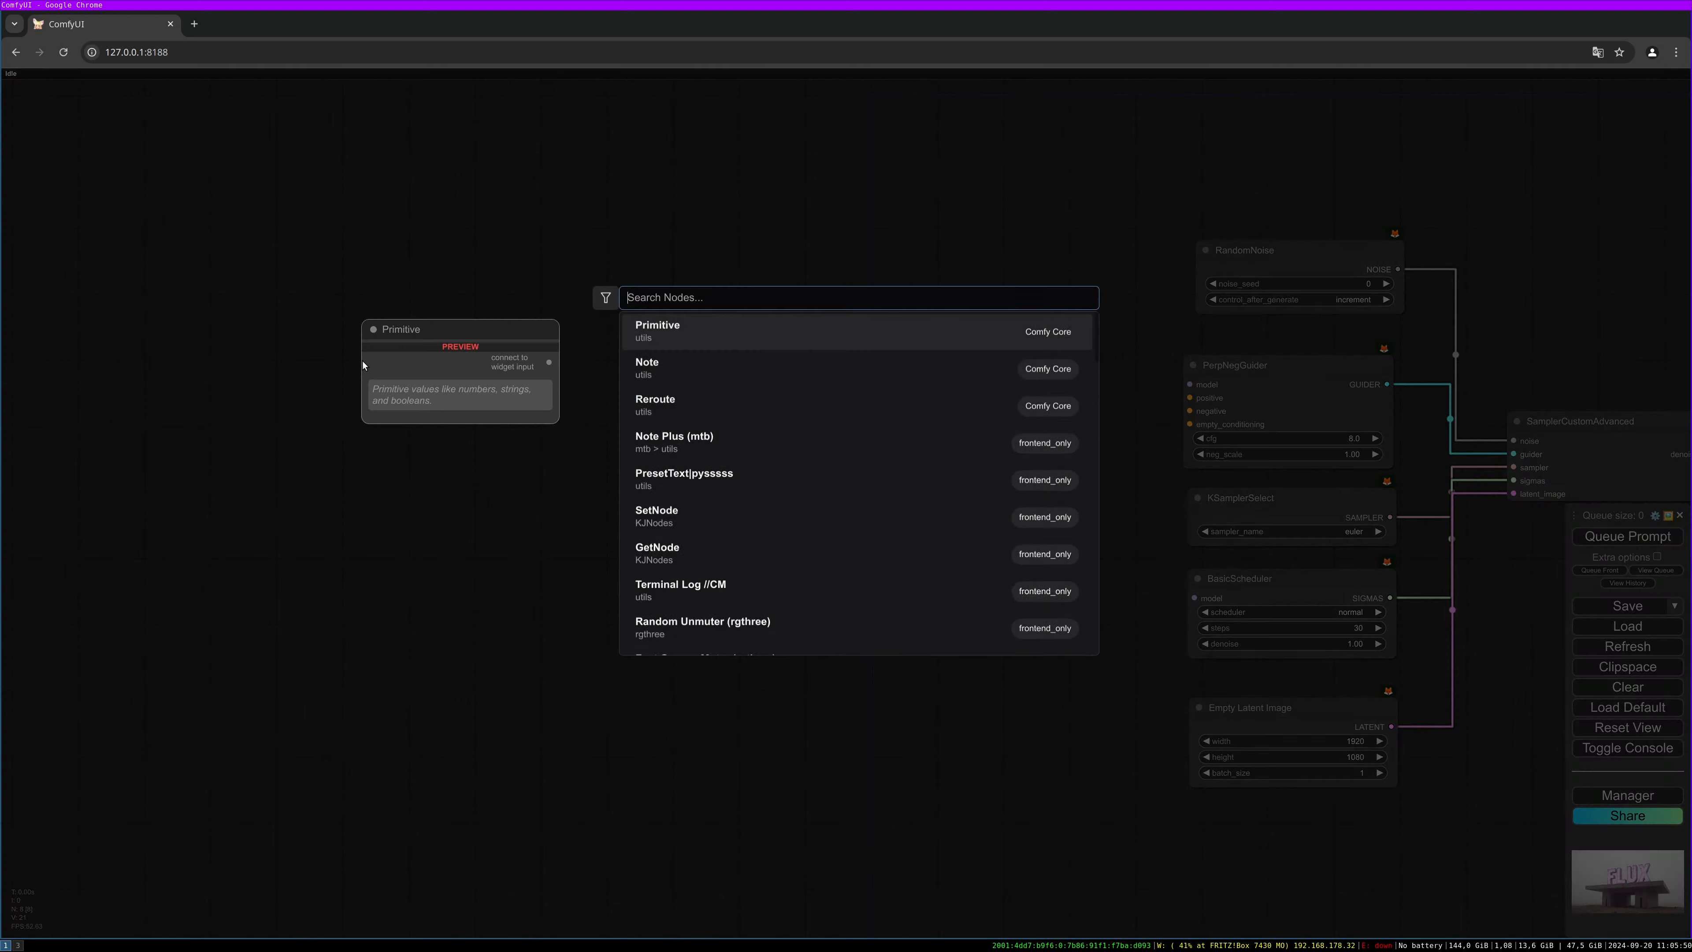
# Add a DualCLIPLoader with clip_name1 t5xxl_fp8_e4m3fn.safetensors and type flux.
pyautogui.write('dual')
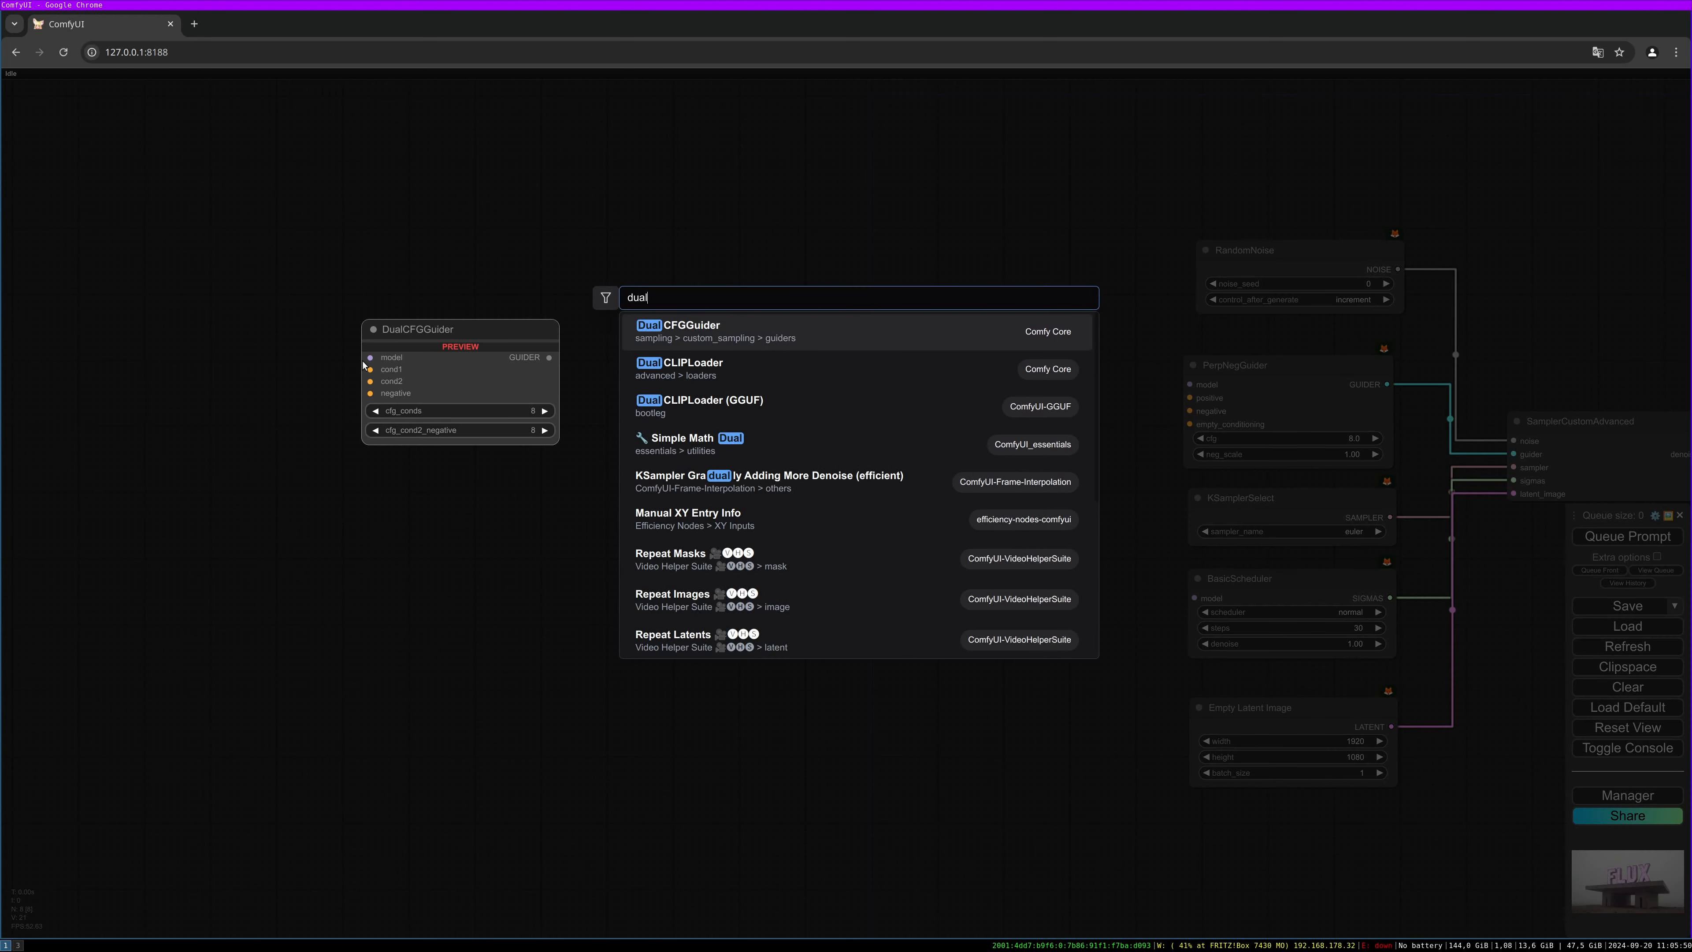
pyautogui.press('Backspace')
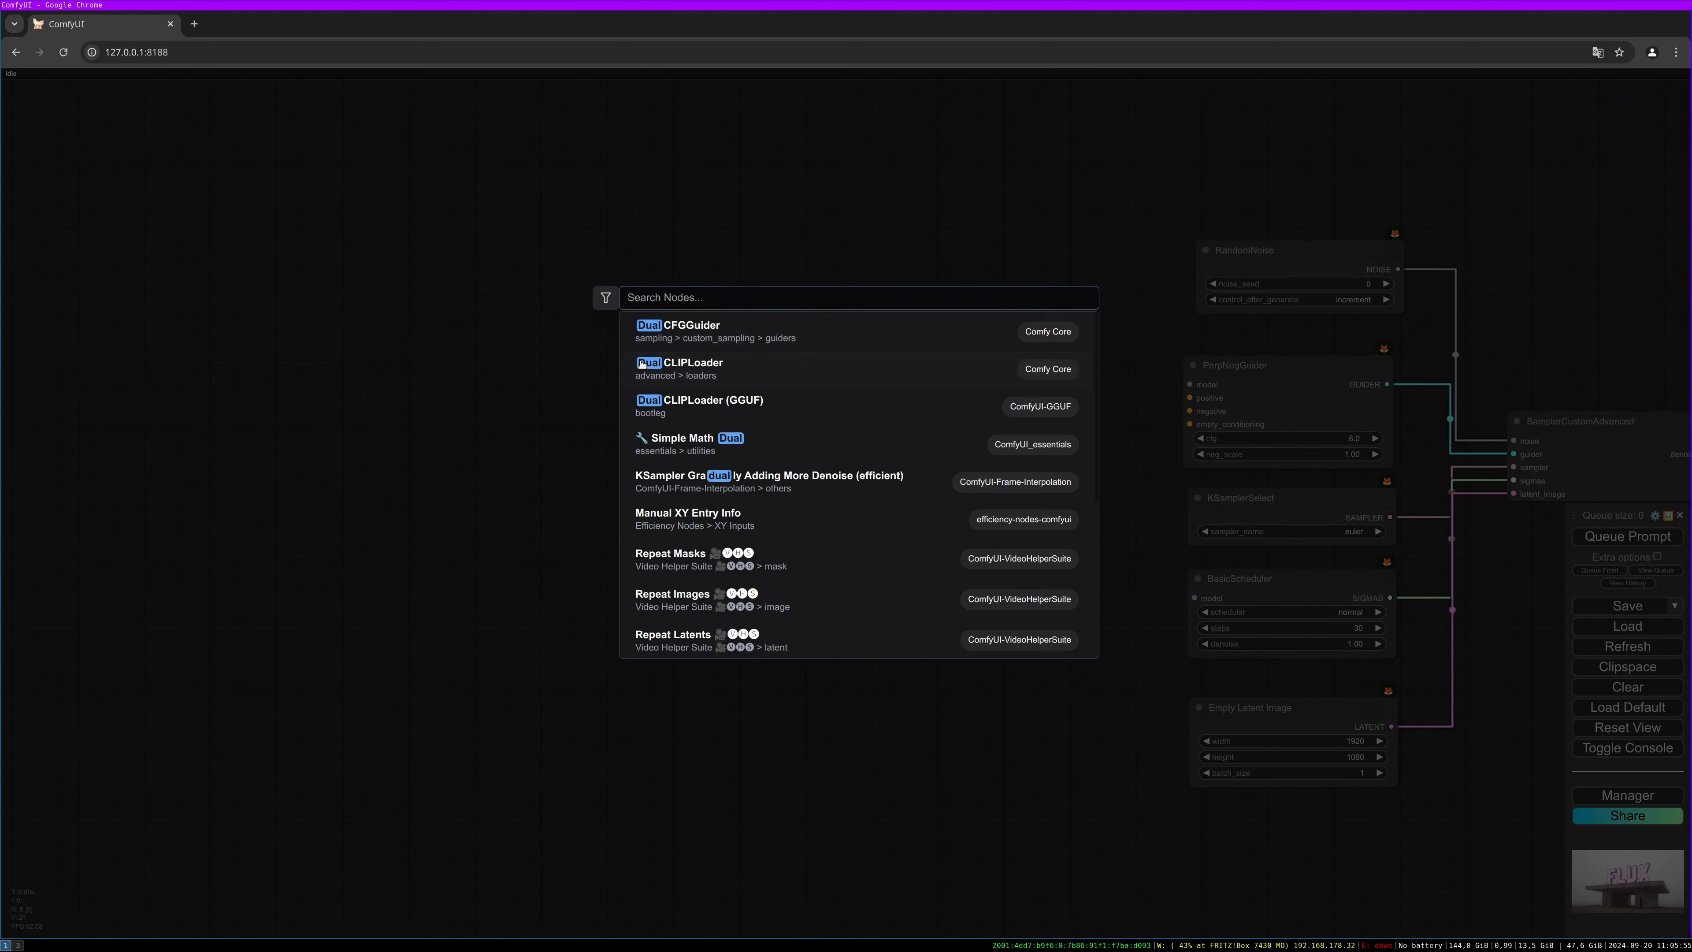
pyautogui.click(678, 363)
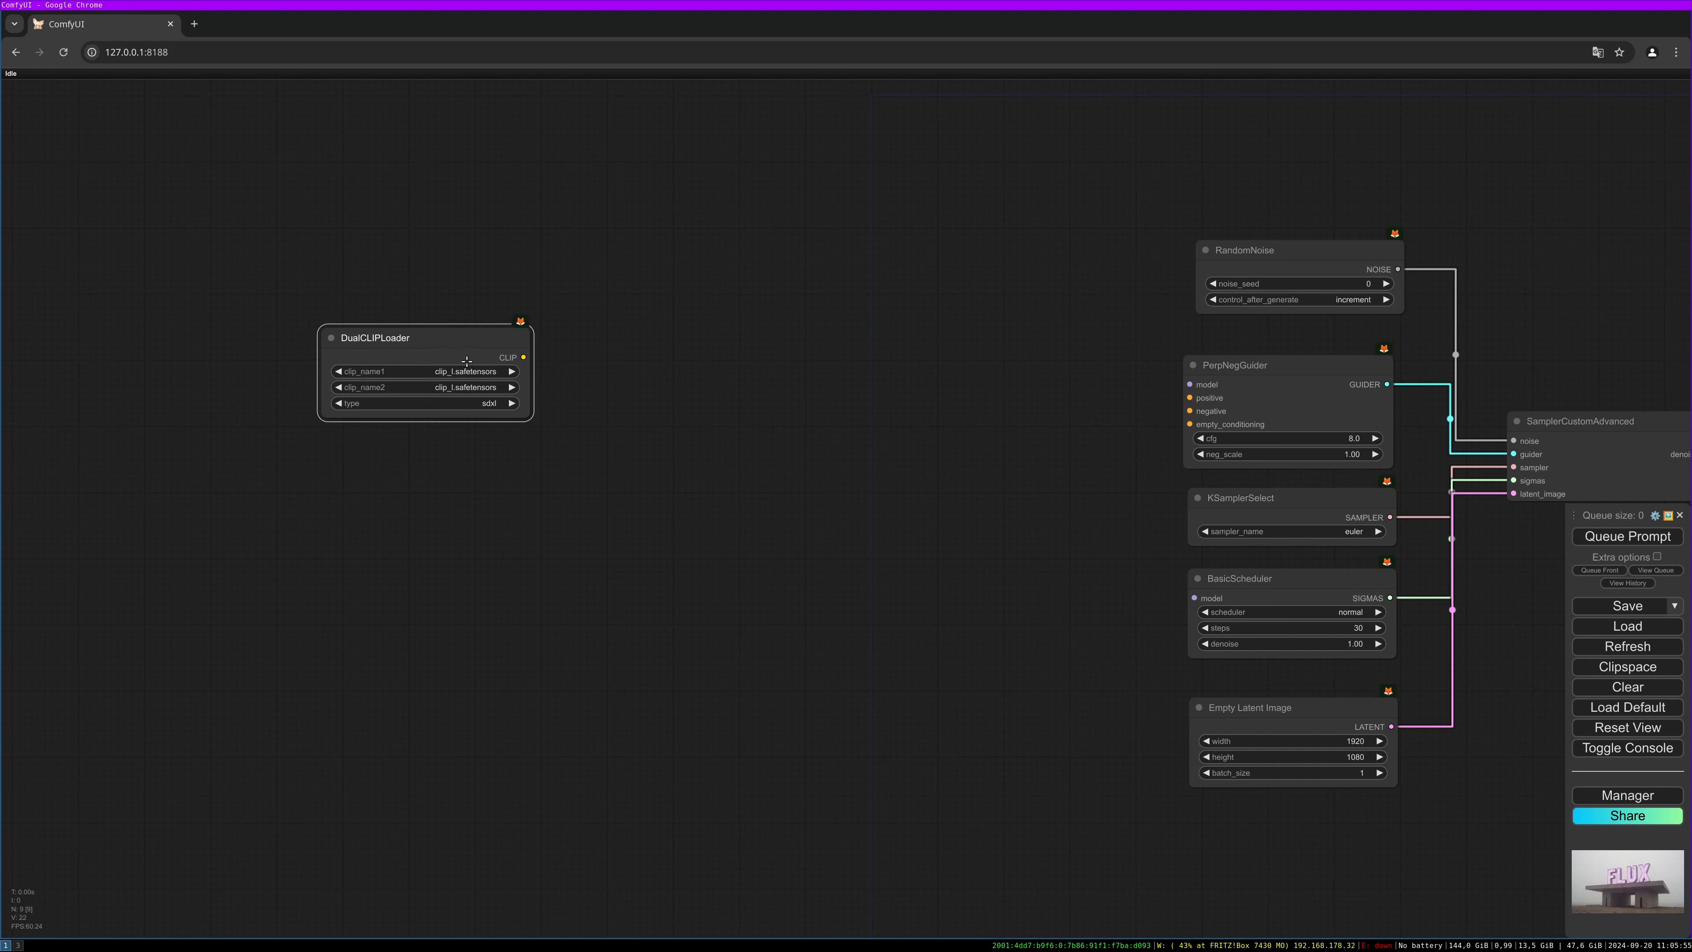
pyautogui.click(427, 370)
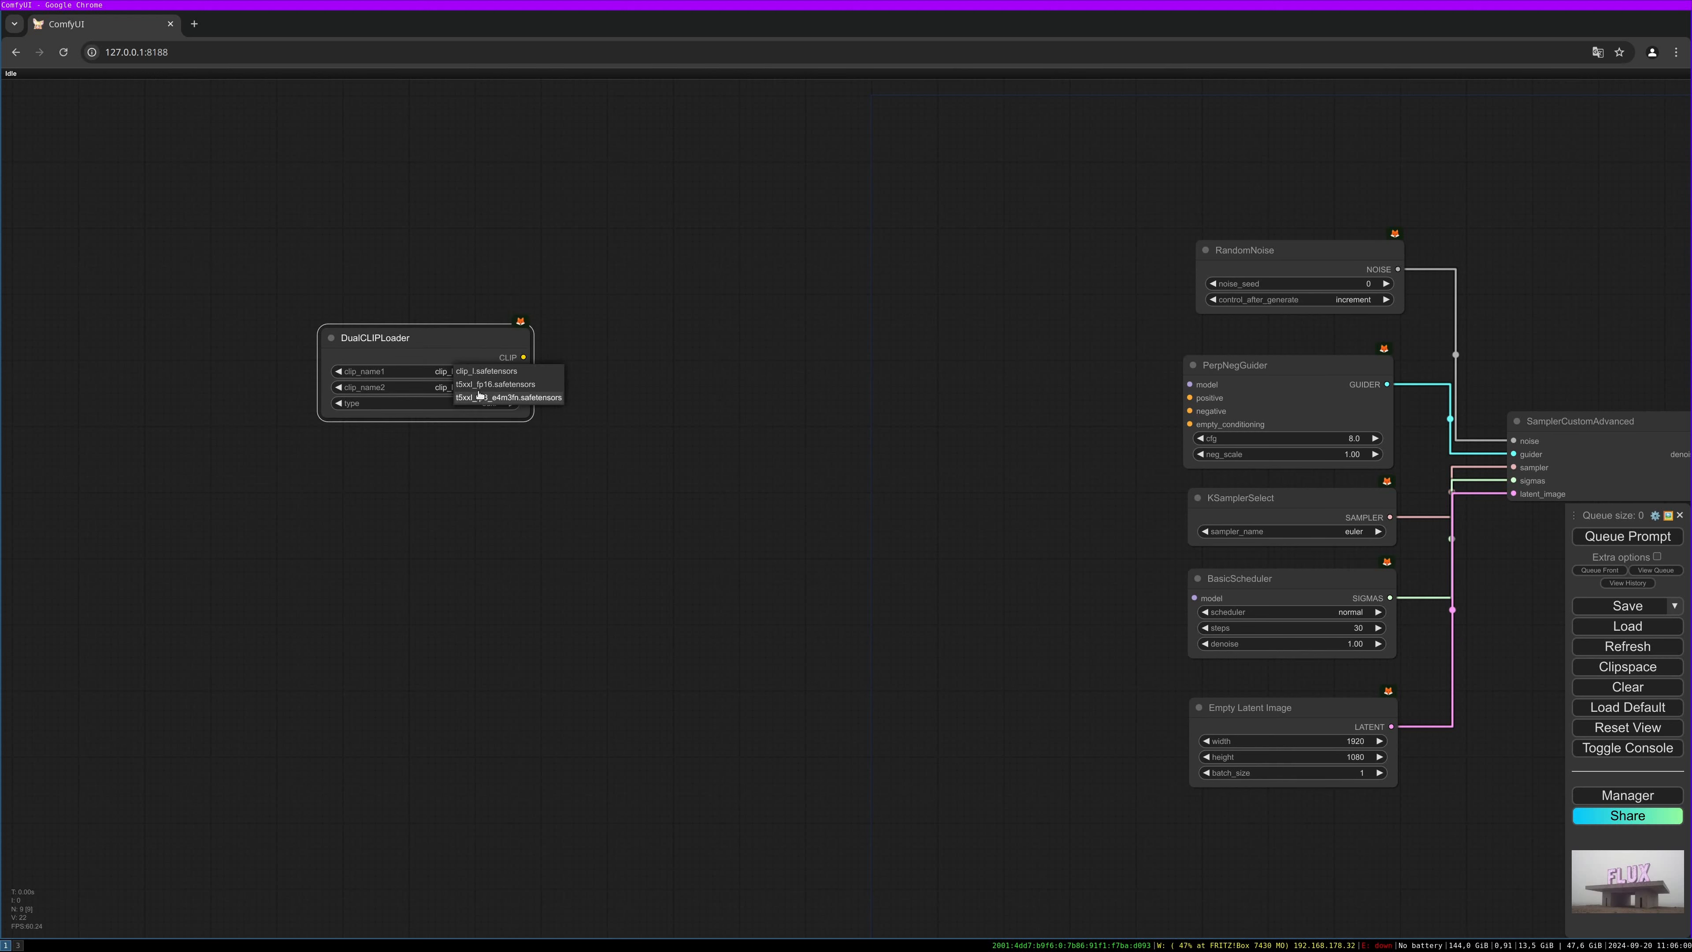
pyautogui.click(508, 397)
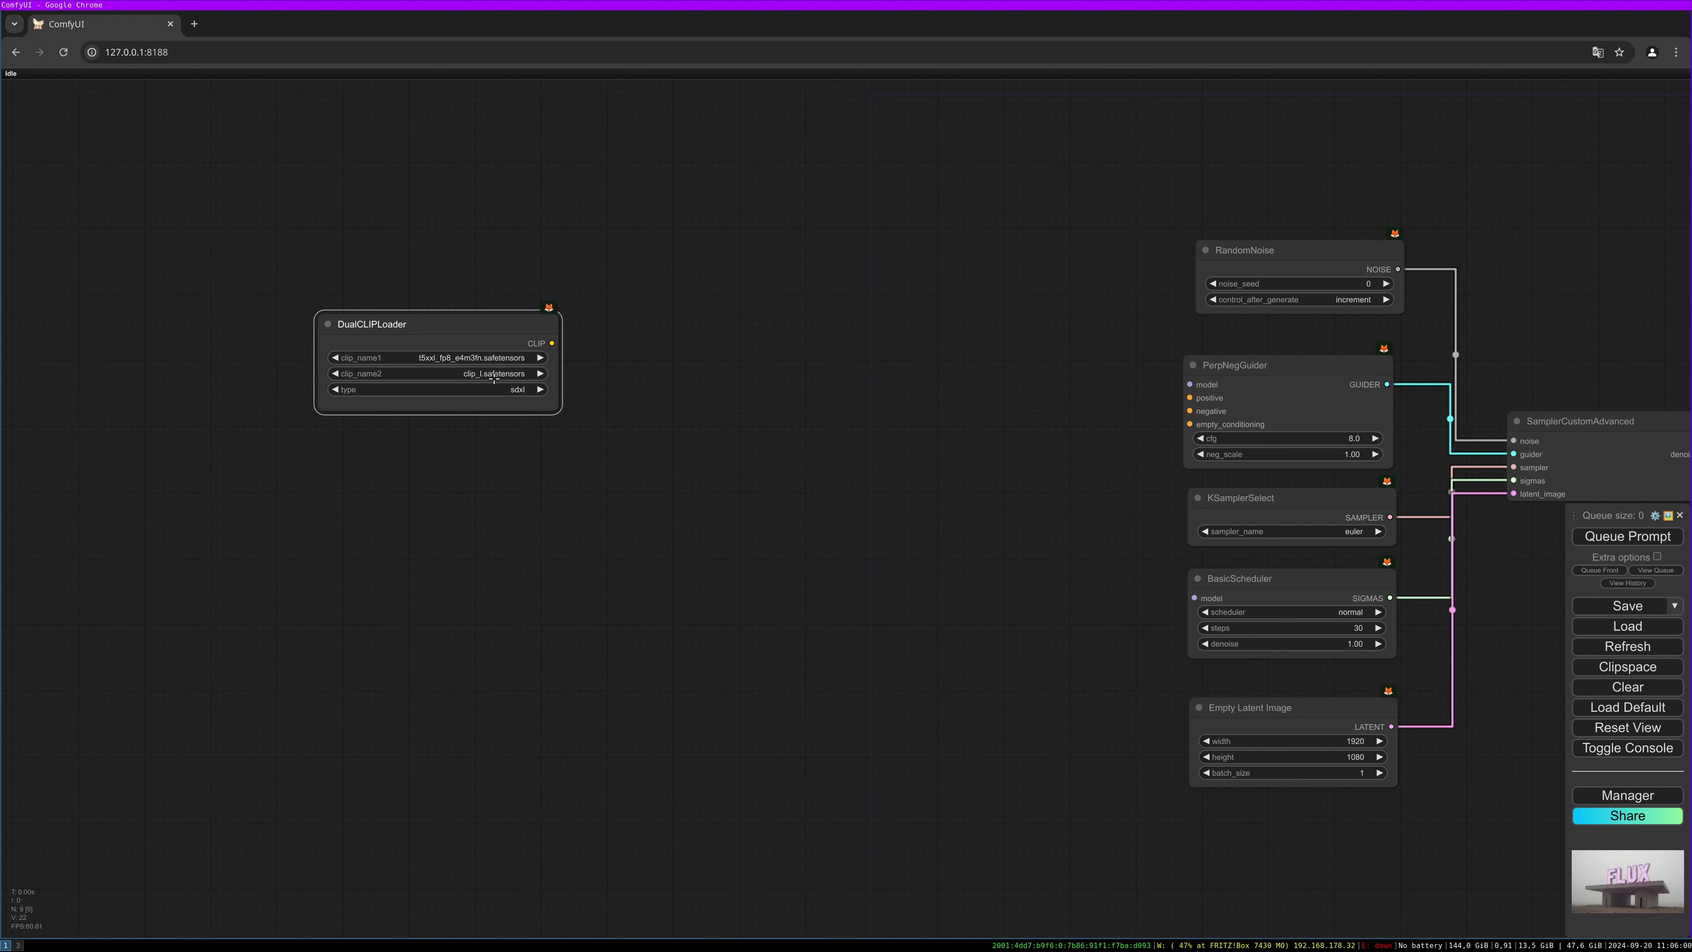
pyautogui.moveTo(486, 389)
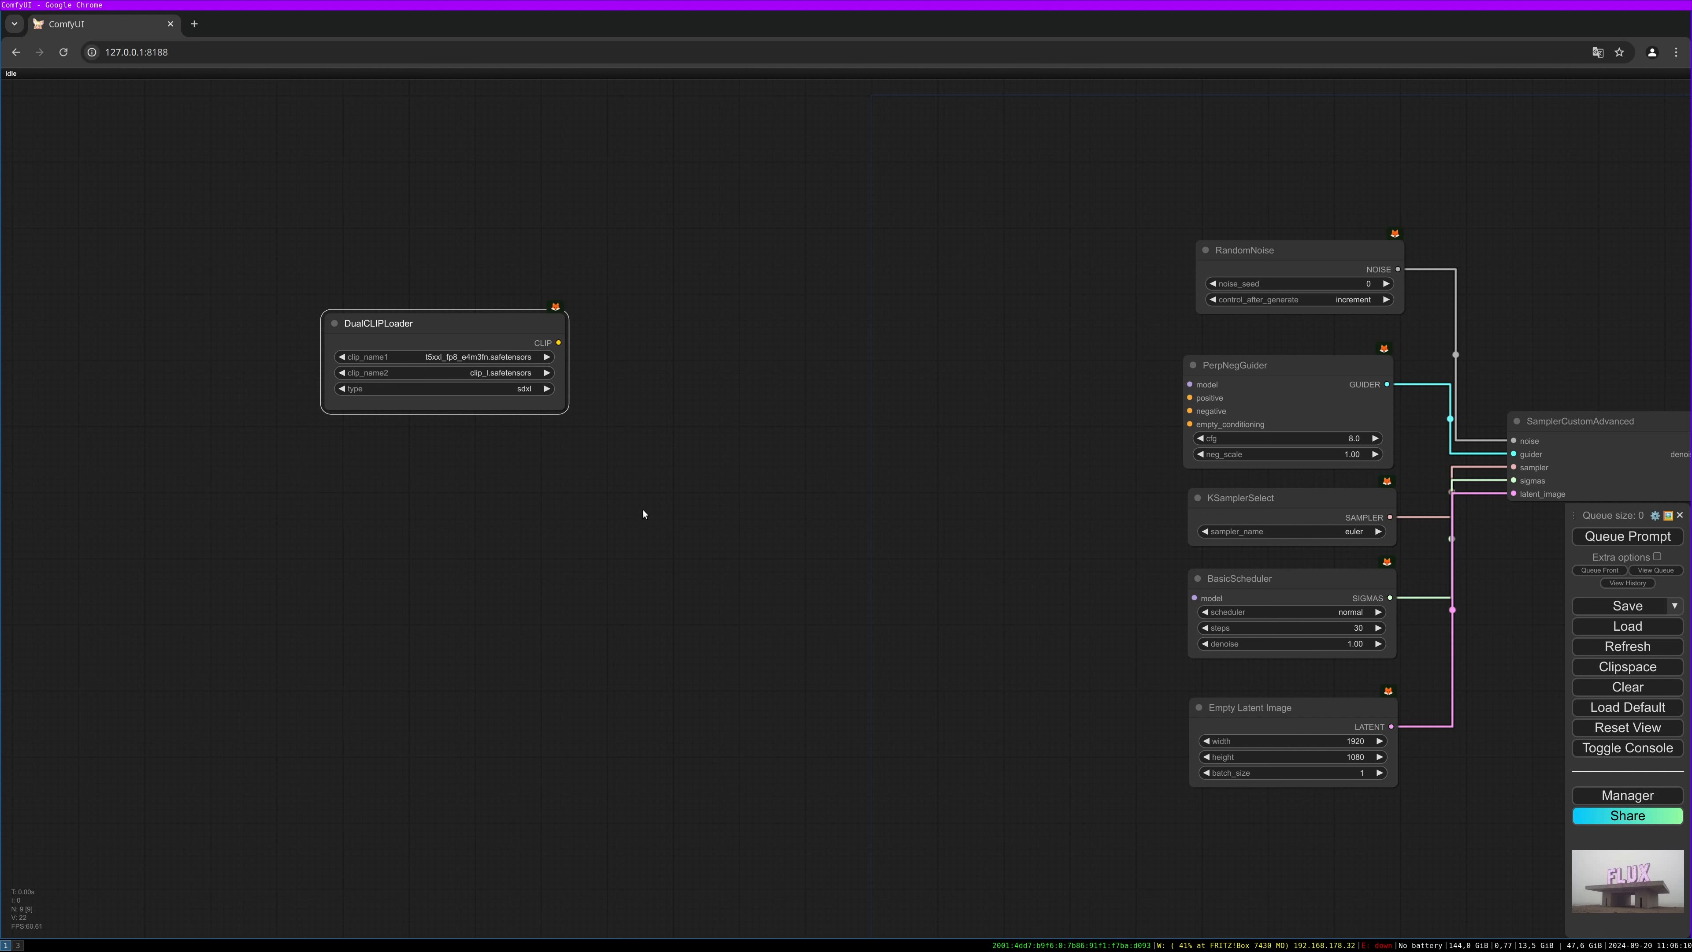
pyautogui.click(442, 389)
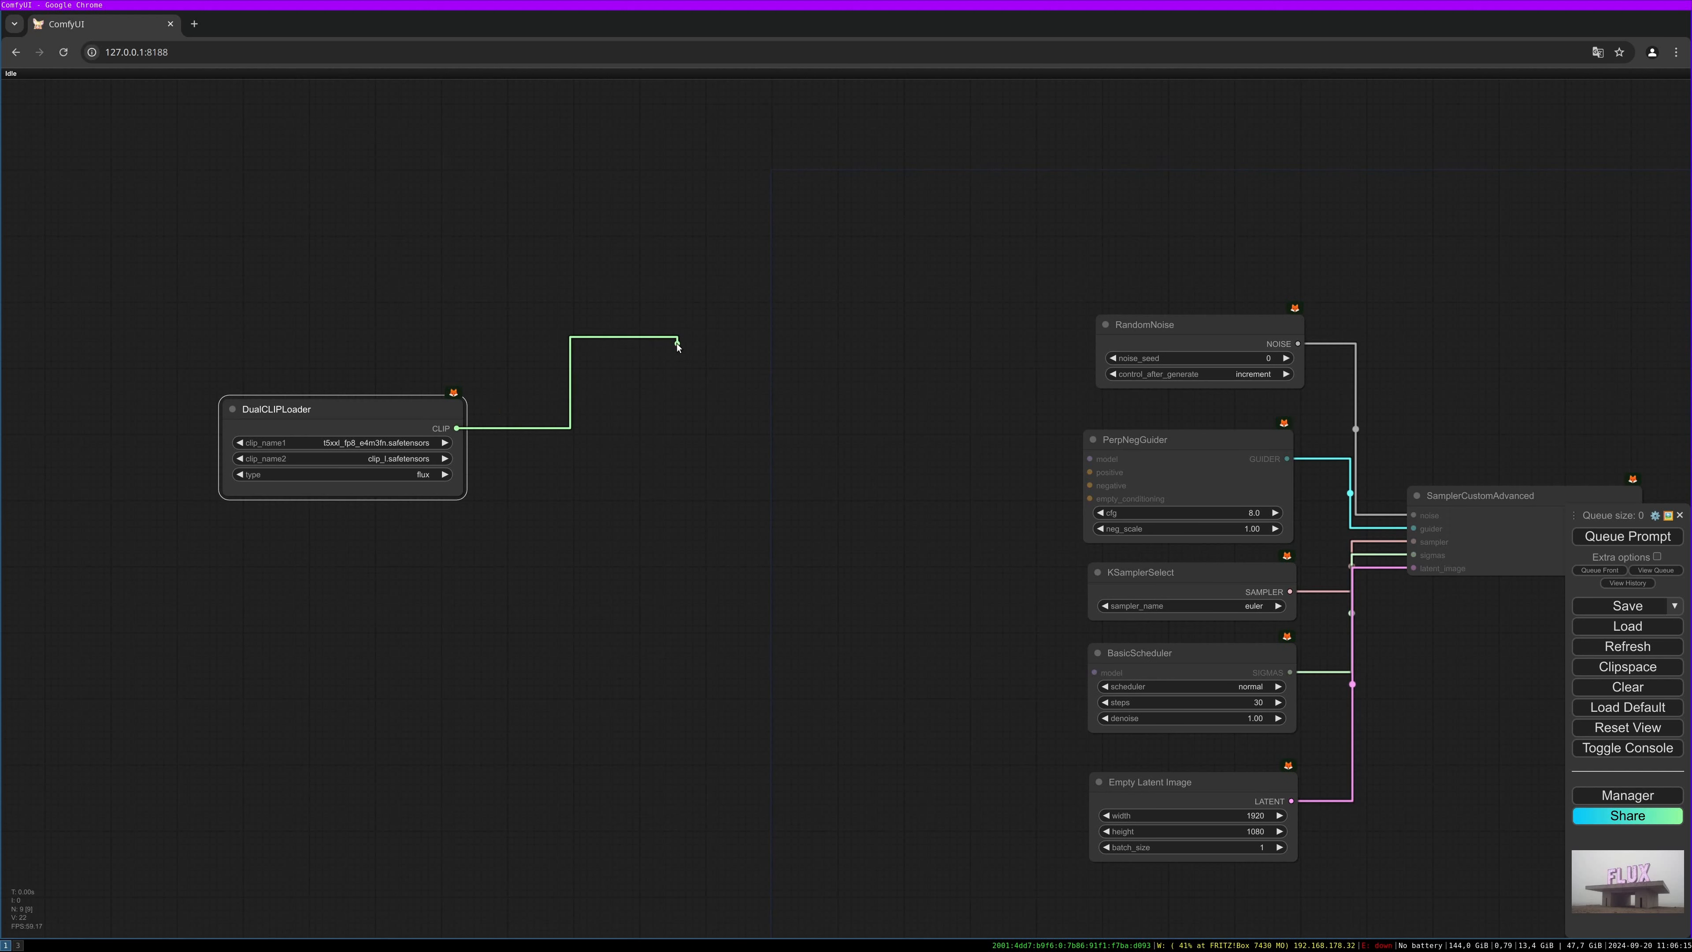
# Add CLIP Text Encode nodes from the CLIP output feeding the guider's positive and negative conditioning.
pyautogui.click(677, 346)
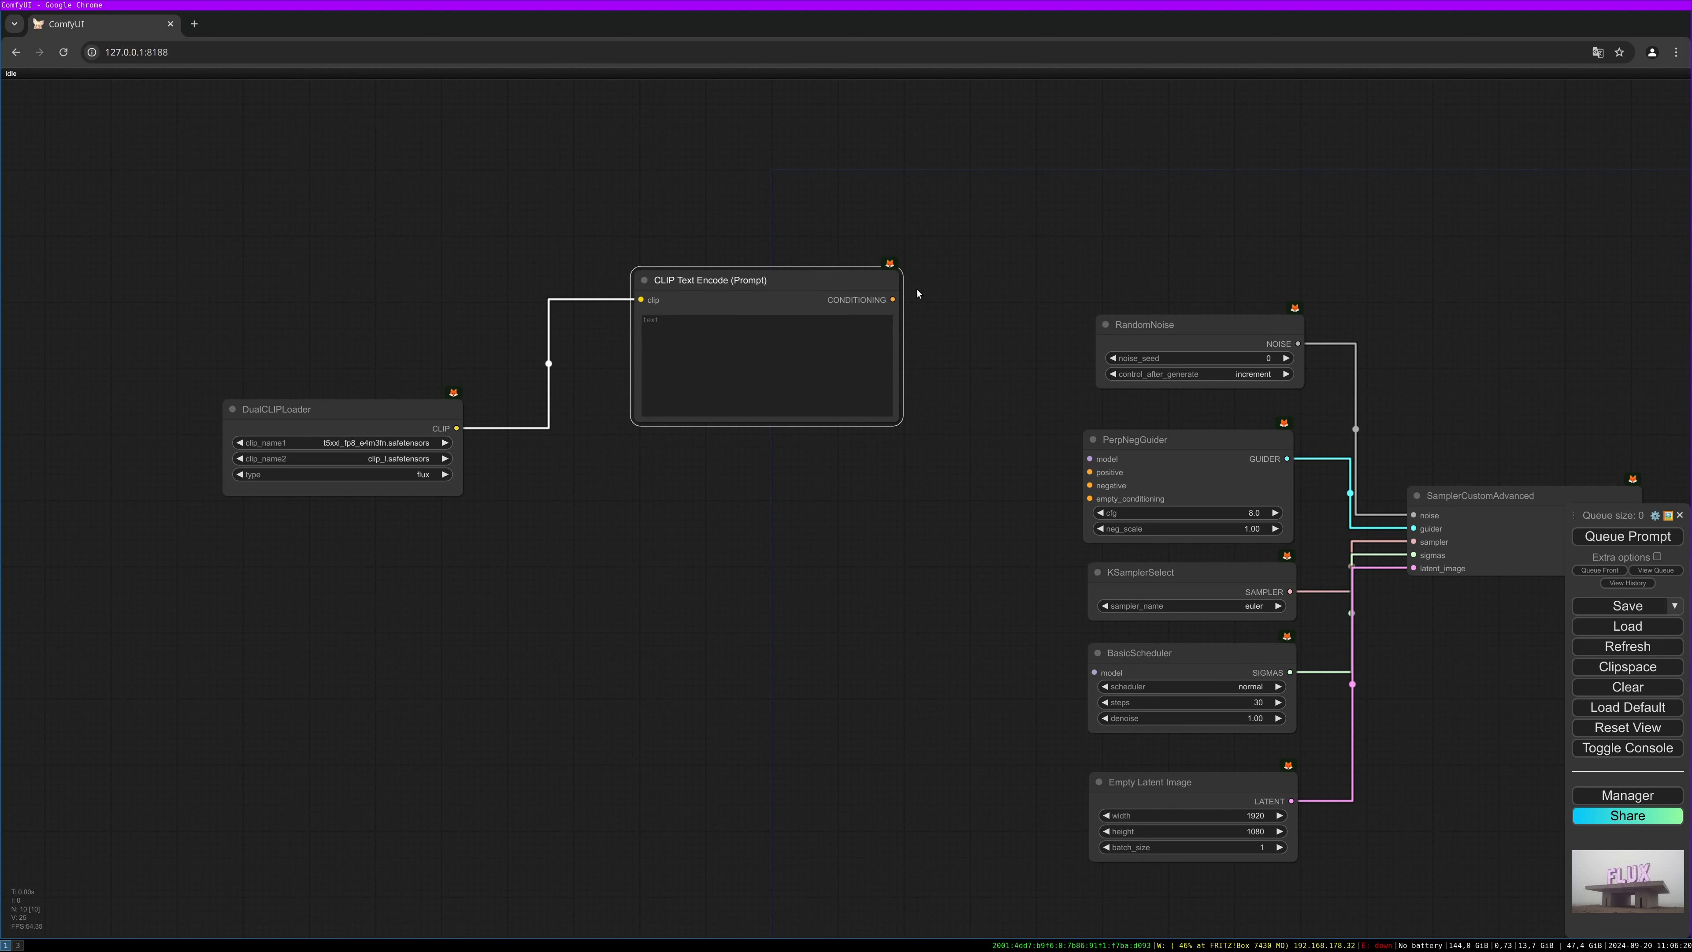
pyautogui.moveTo(893, 299); pyautogui.dragTo(1090, 472)
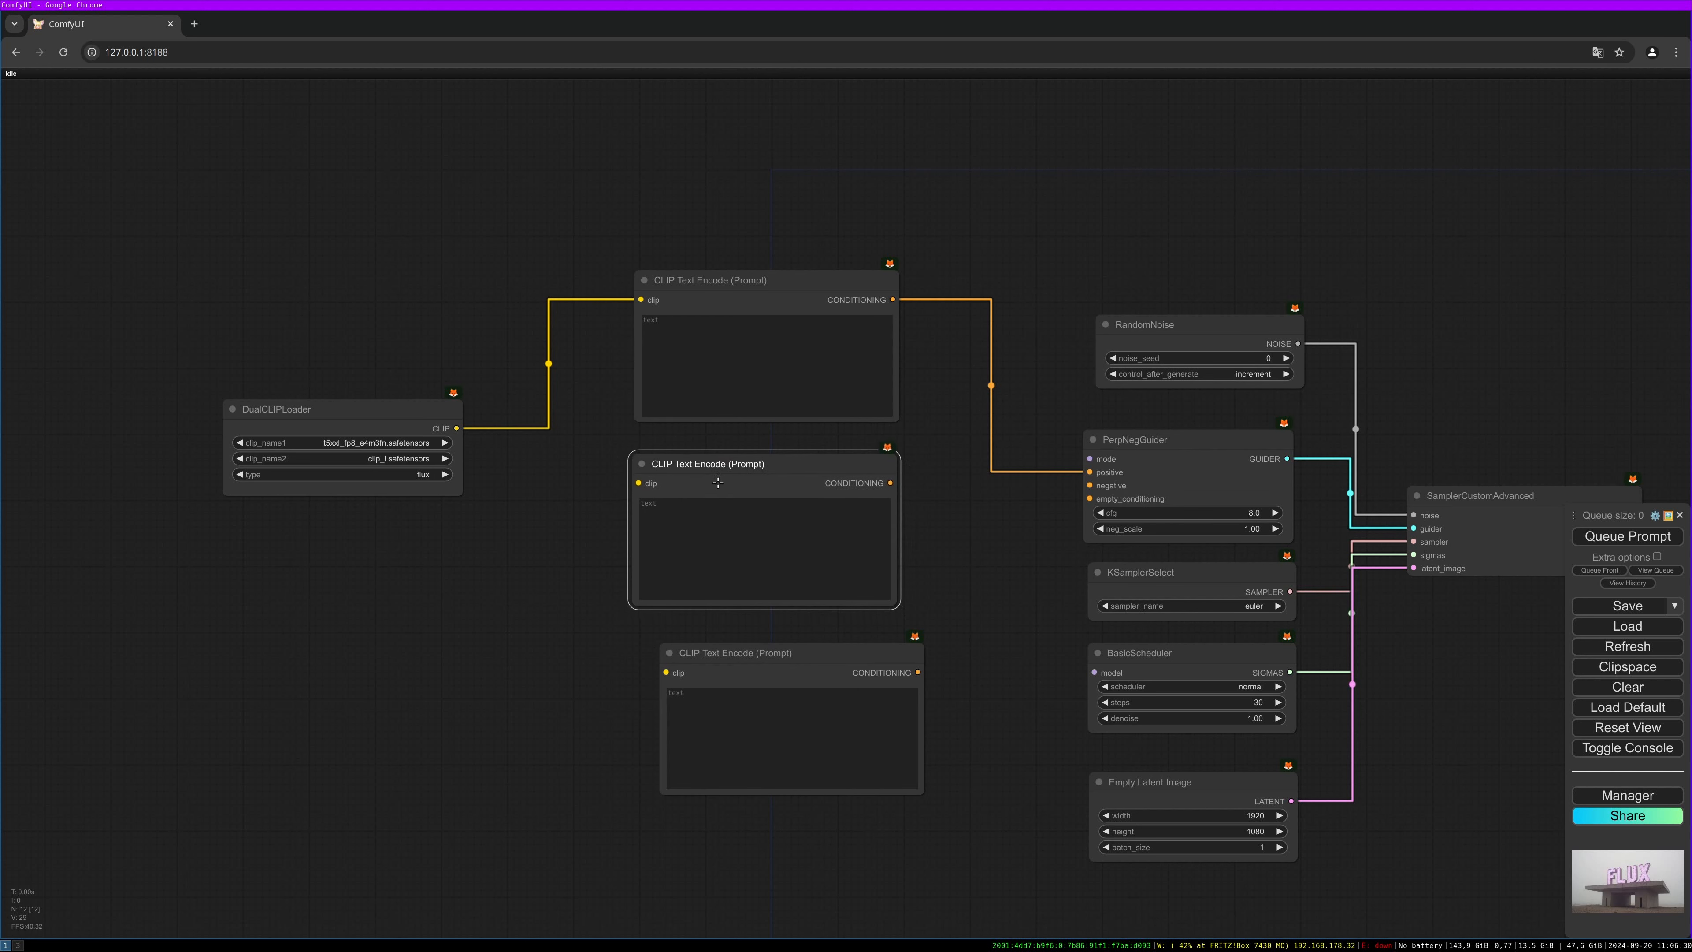
pyautogui.moveTo(798, 468)
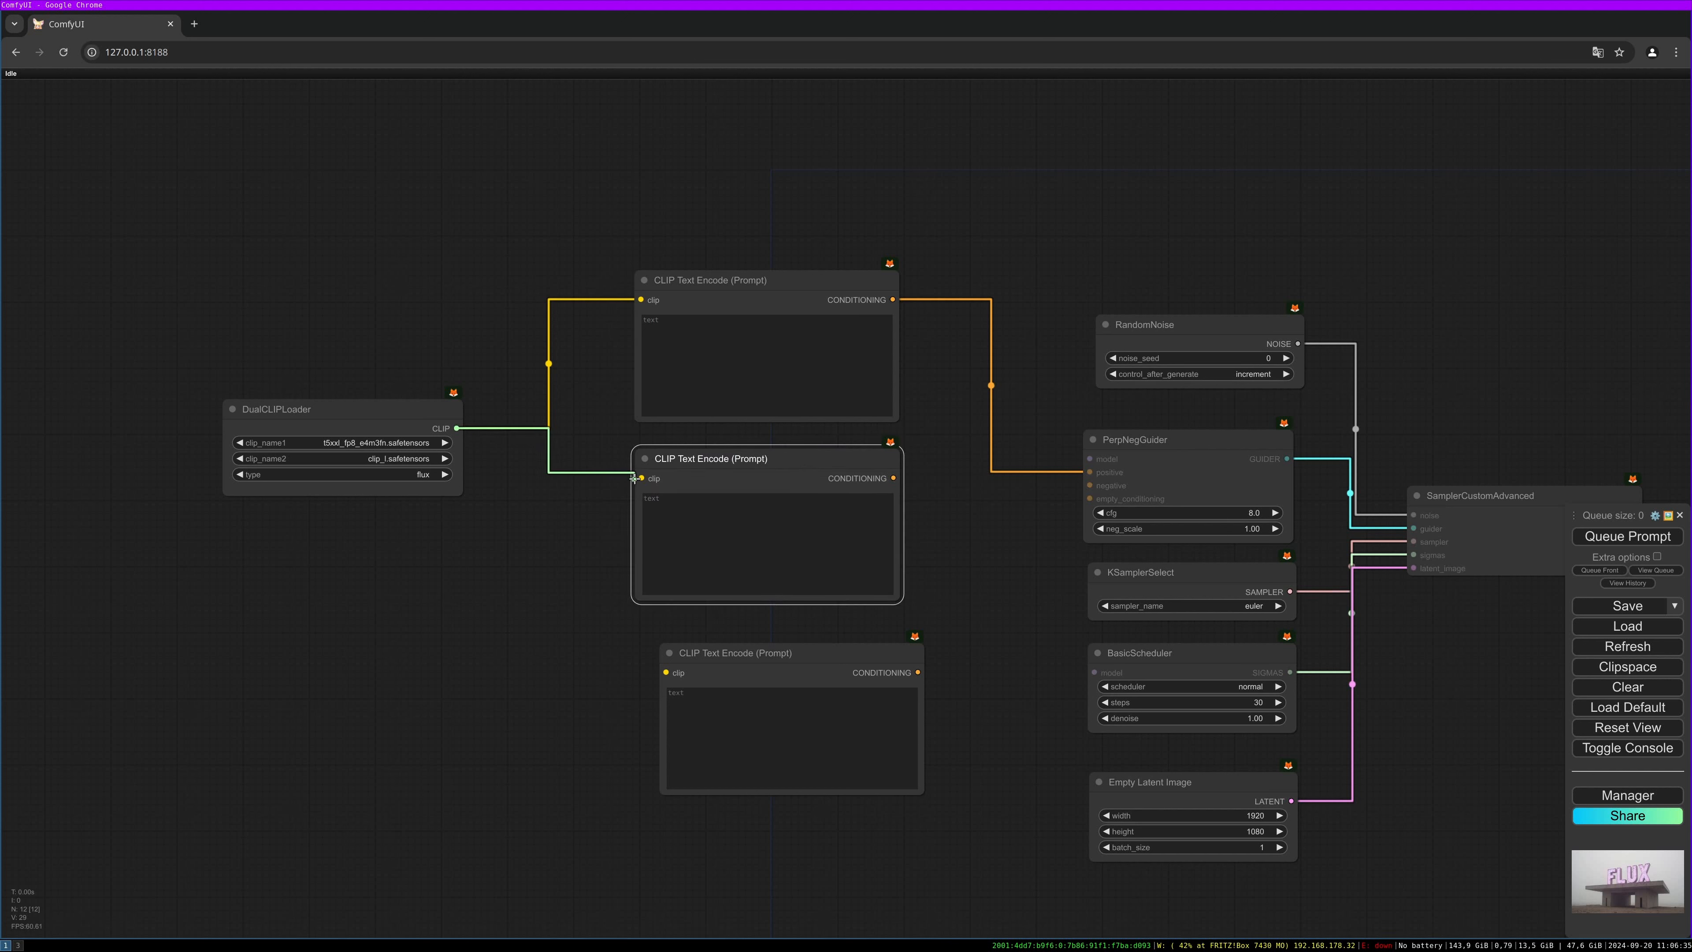
pyautogui.moveTo(893, 477); pyautogui.dragTo(1090, 485)
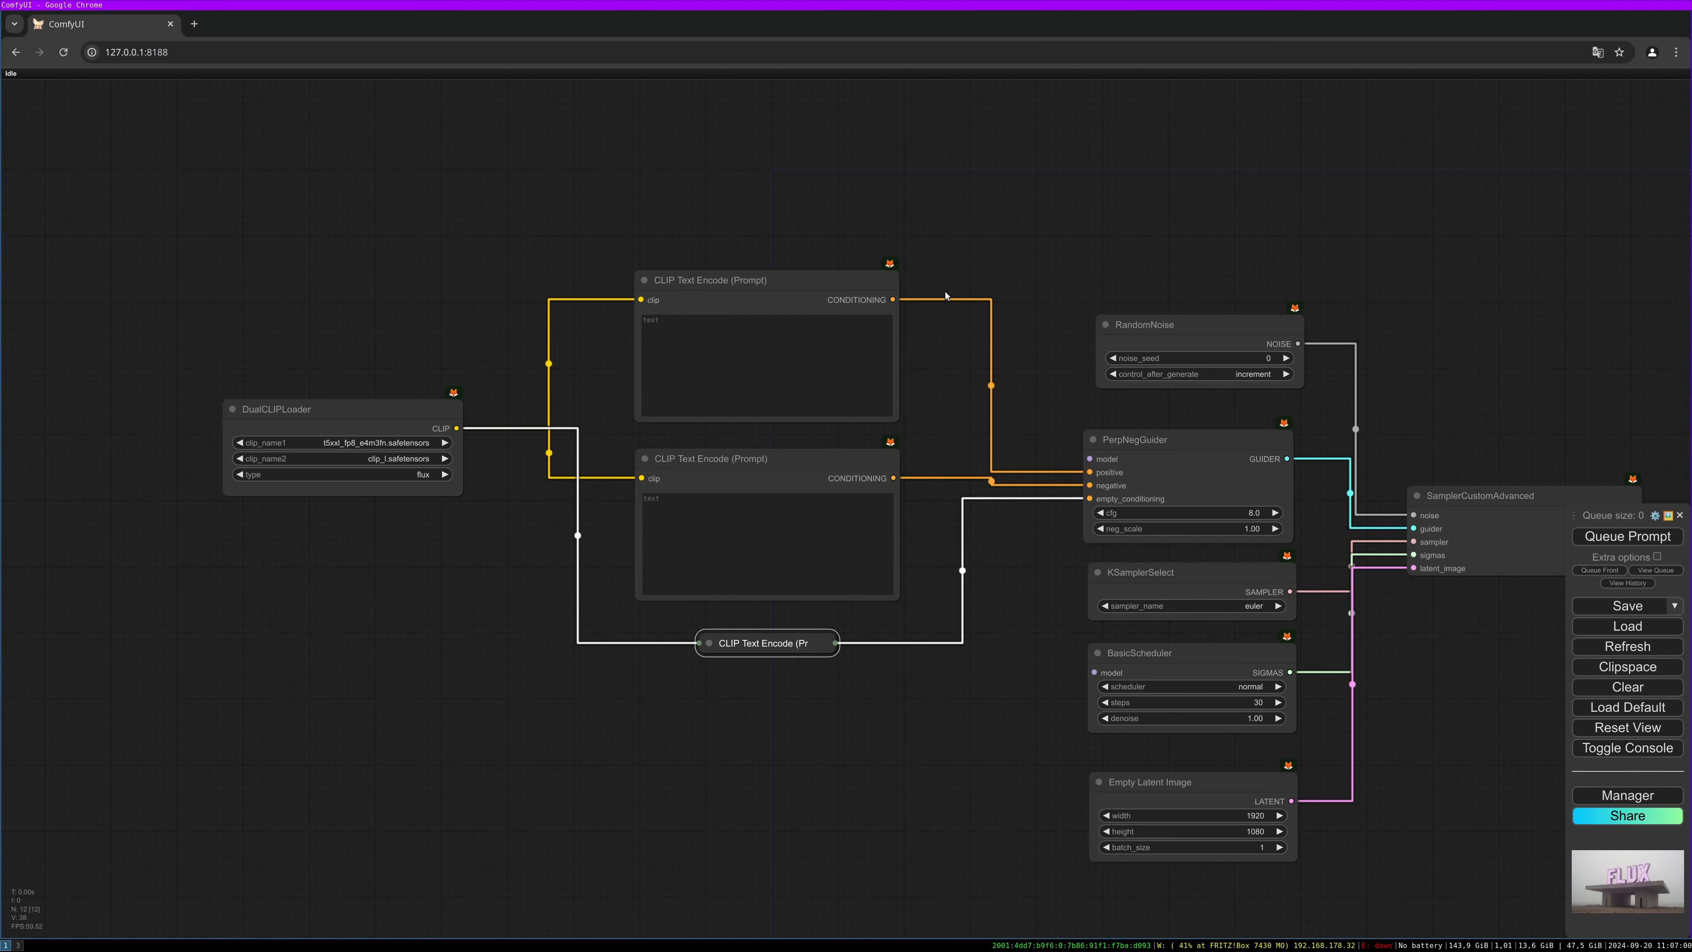
# Enter the positive prompt: foggy daylight scene with huge purple-blue-white neon letters.
pyautogui.write('foggy daylight scene with single huge slightly purple blue white neon letters on top of a minimalistic concrete desolat brutalism building platform showing the text "FLUX", architecture photography, dystopian, brutalism, offshore platform')
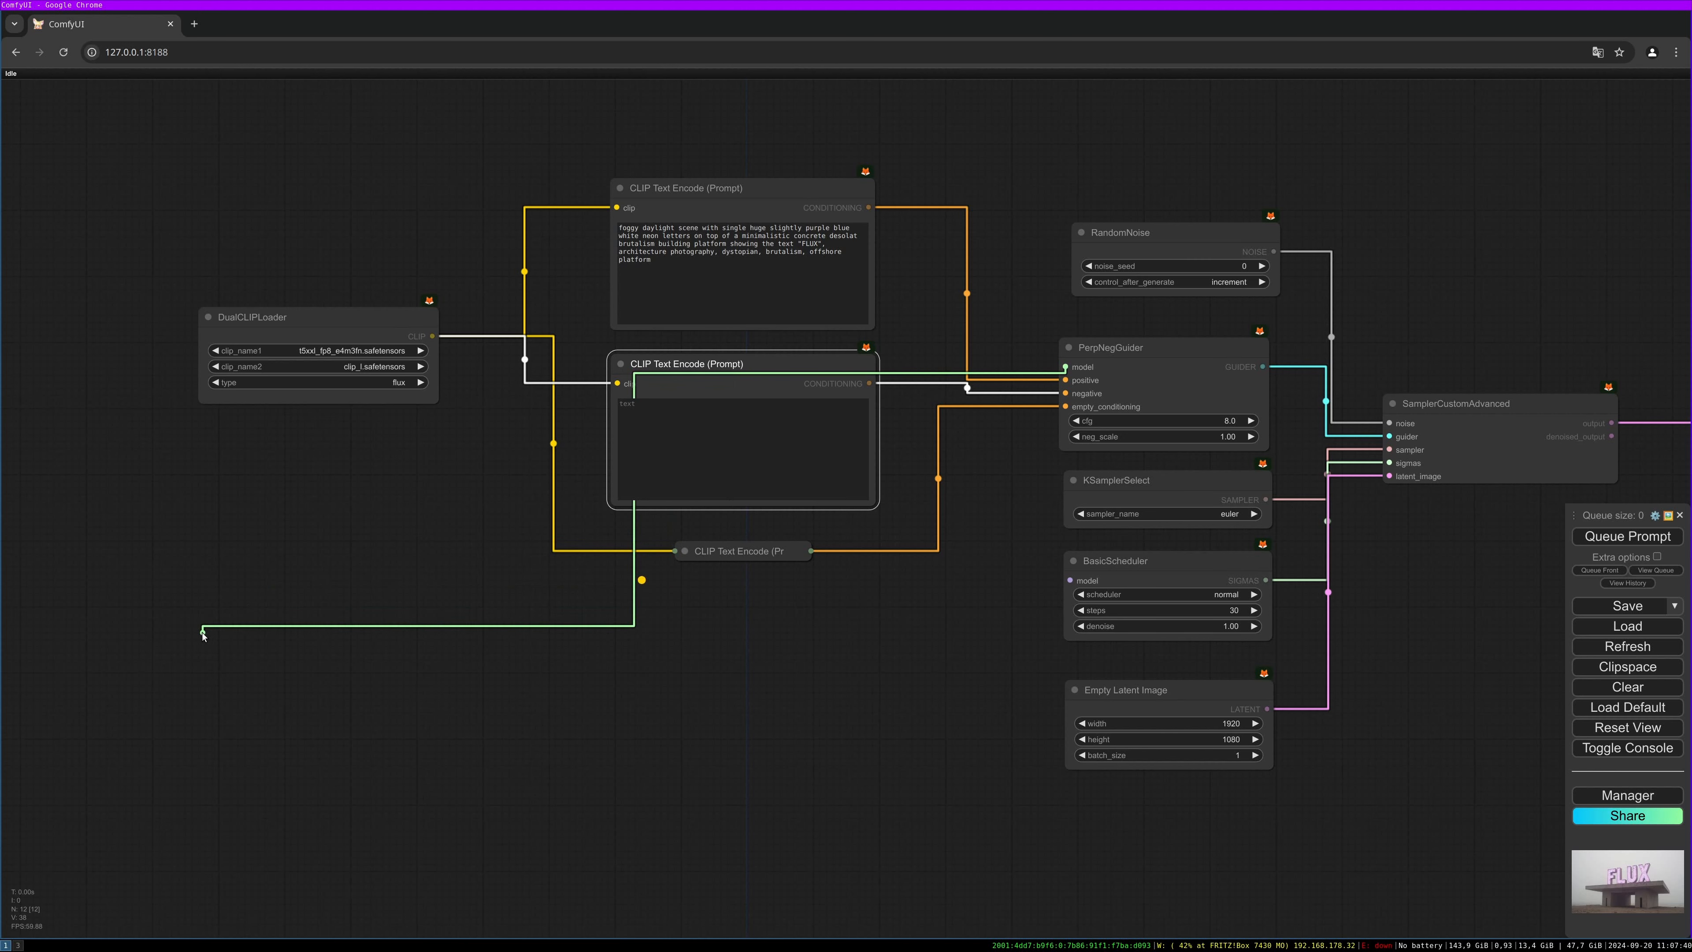
# Add a Load Diffusion Model node with fp8_e4m3fn weight dtype feeding the guider's model input.
pyautogui.click(203, 633)
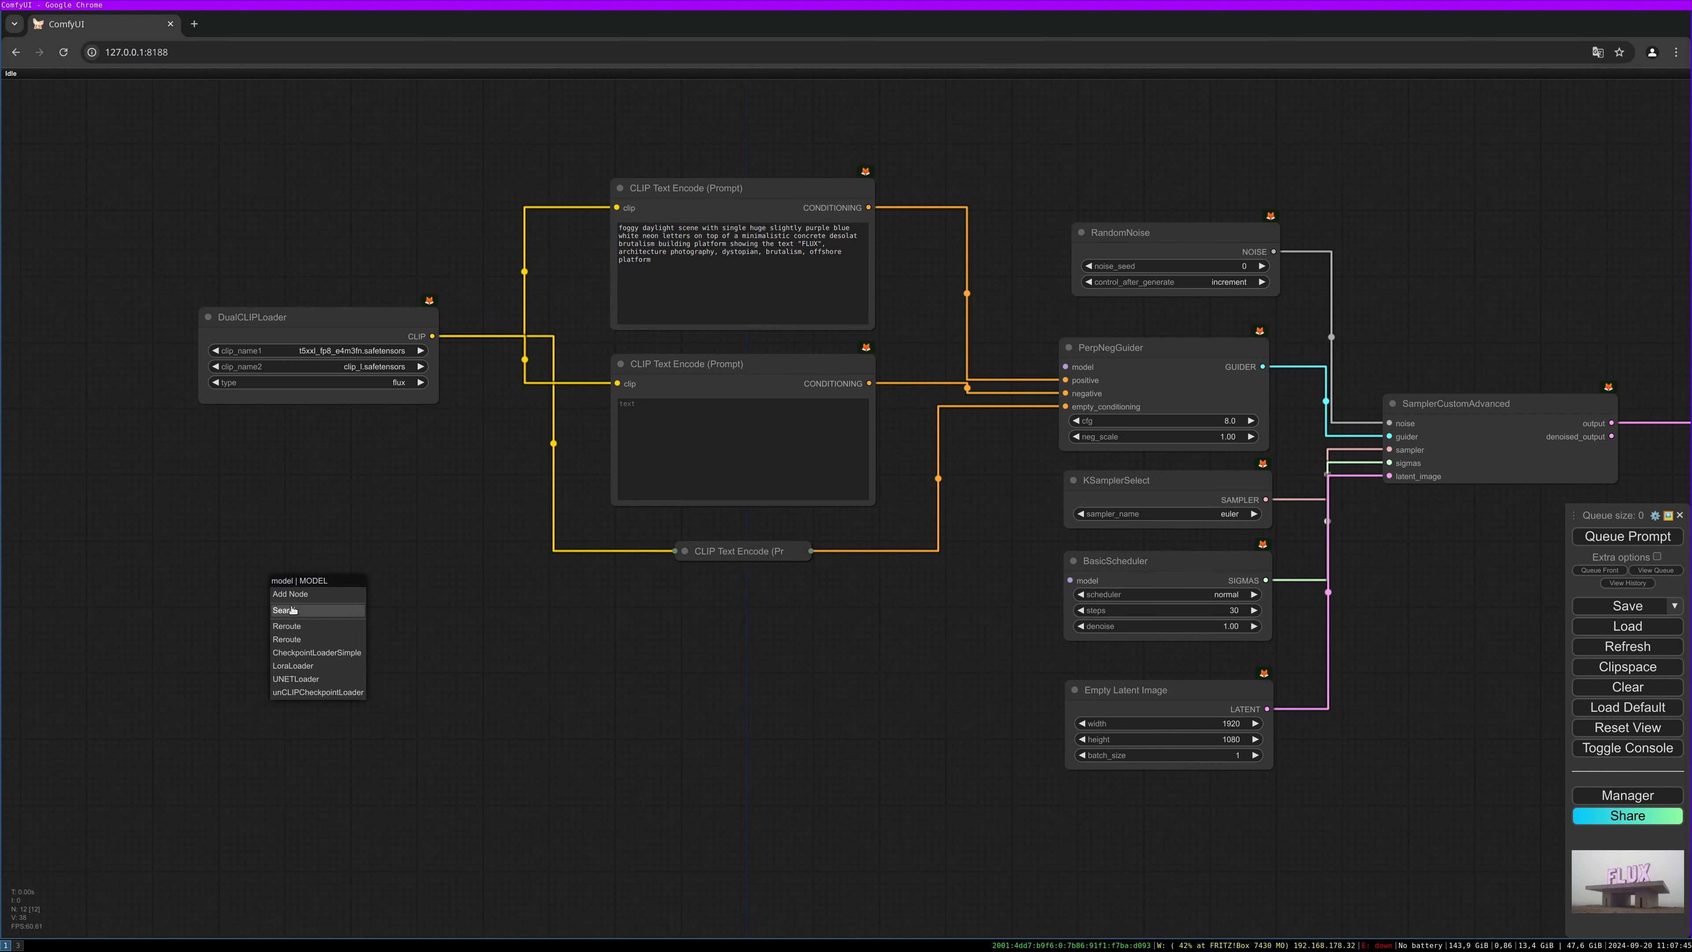
pyautogui.click(294, 678)
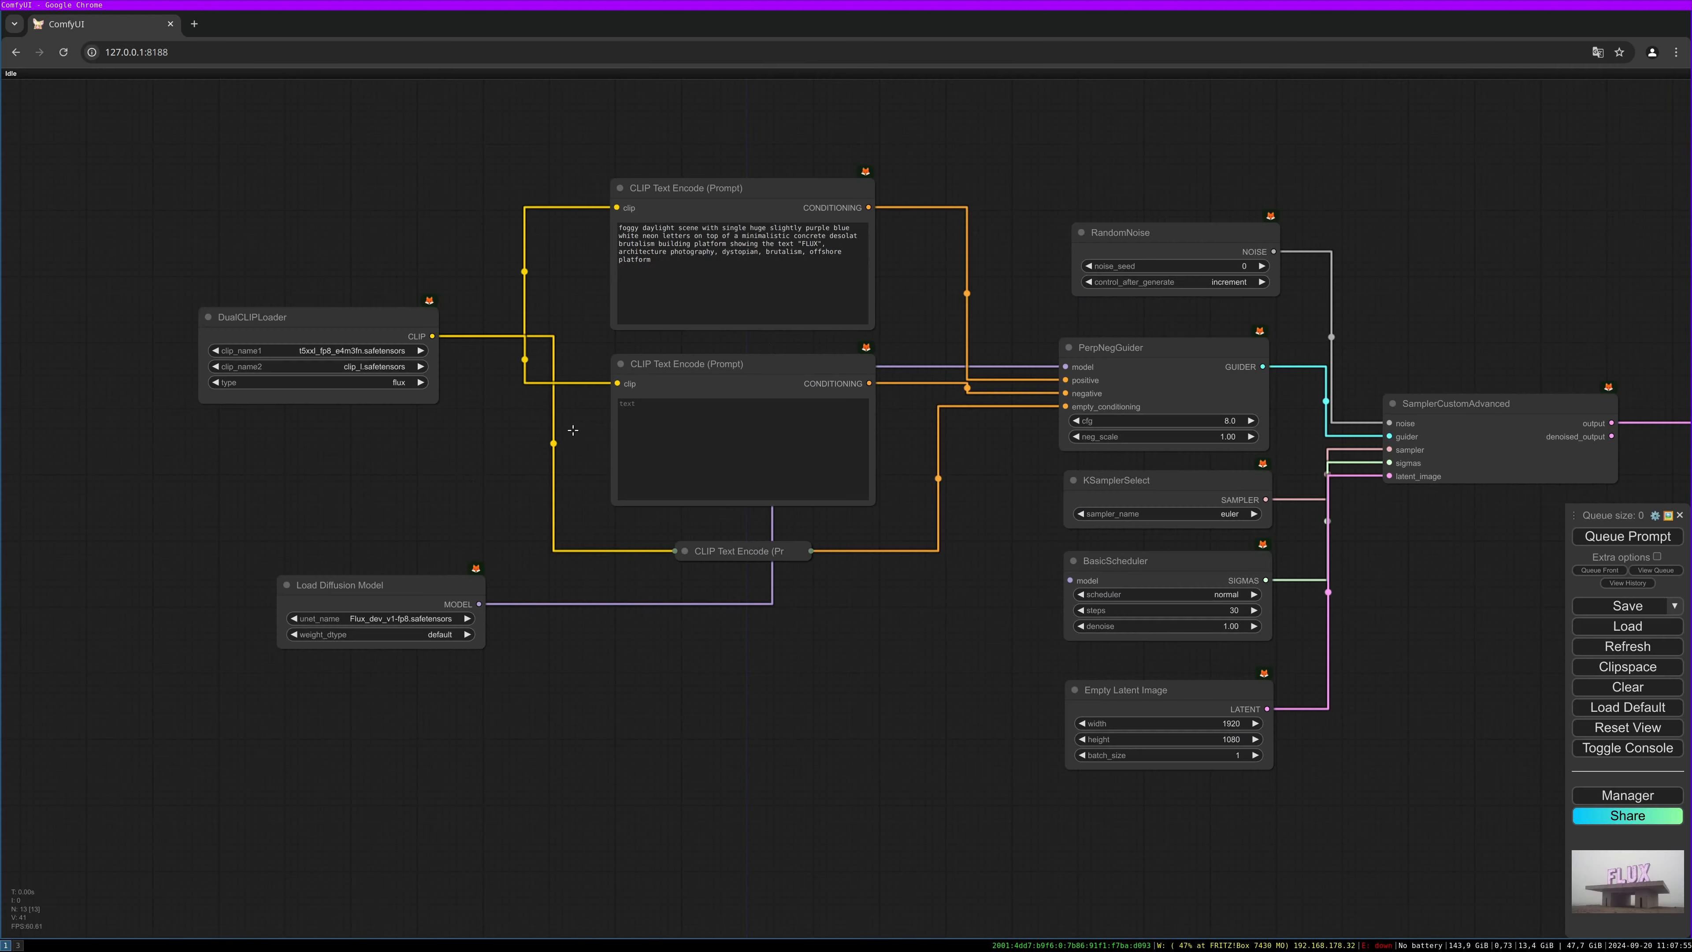
pyautogui.moveTo(340, 585); pyautogui.dragTo(286, 539)
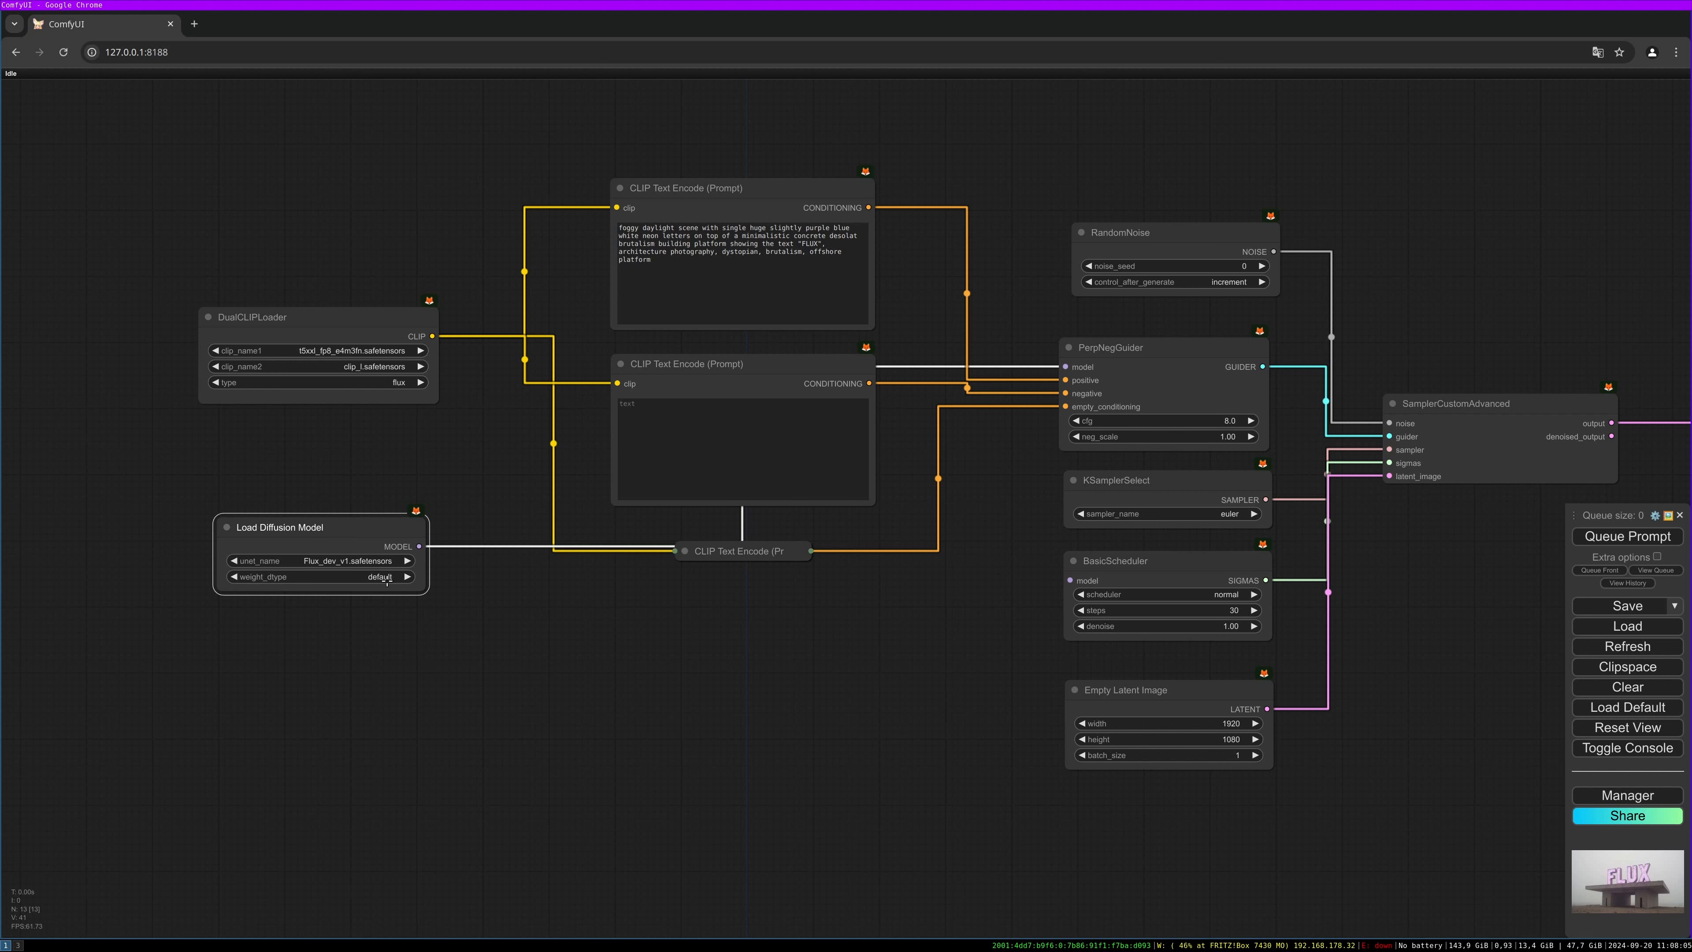
pyautogui.click(313, 576)
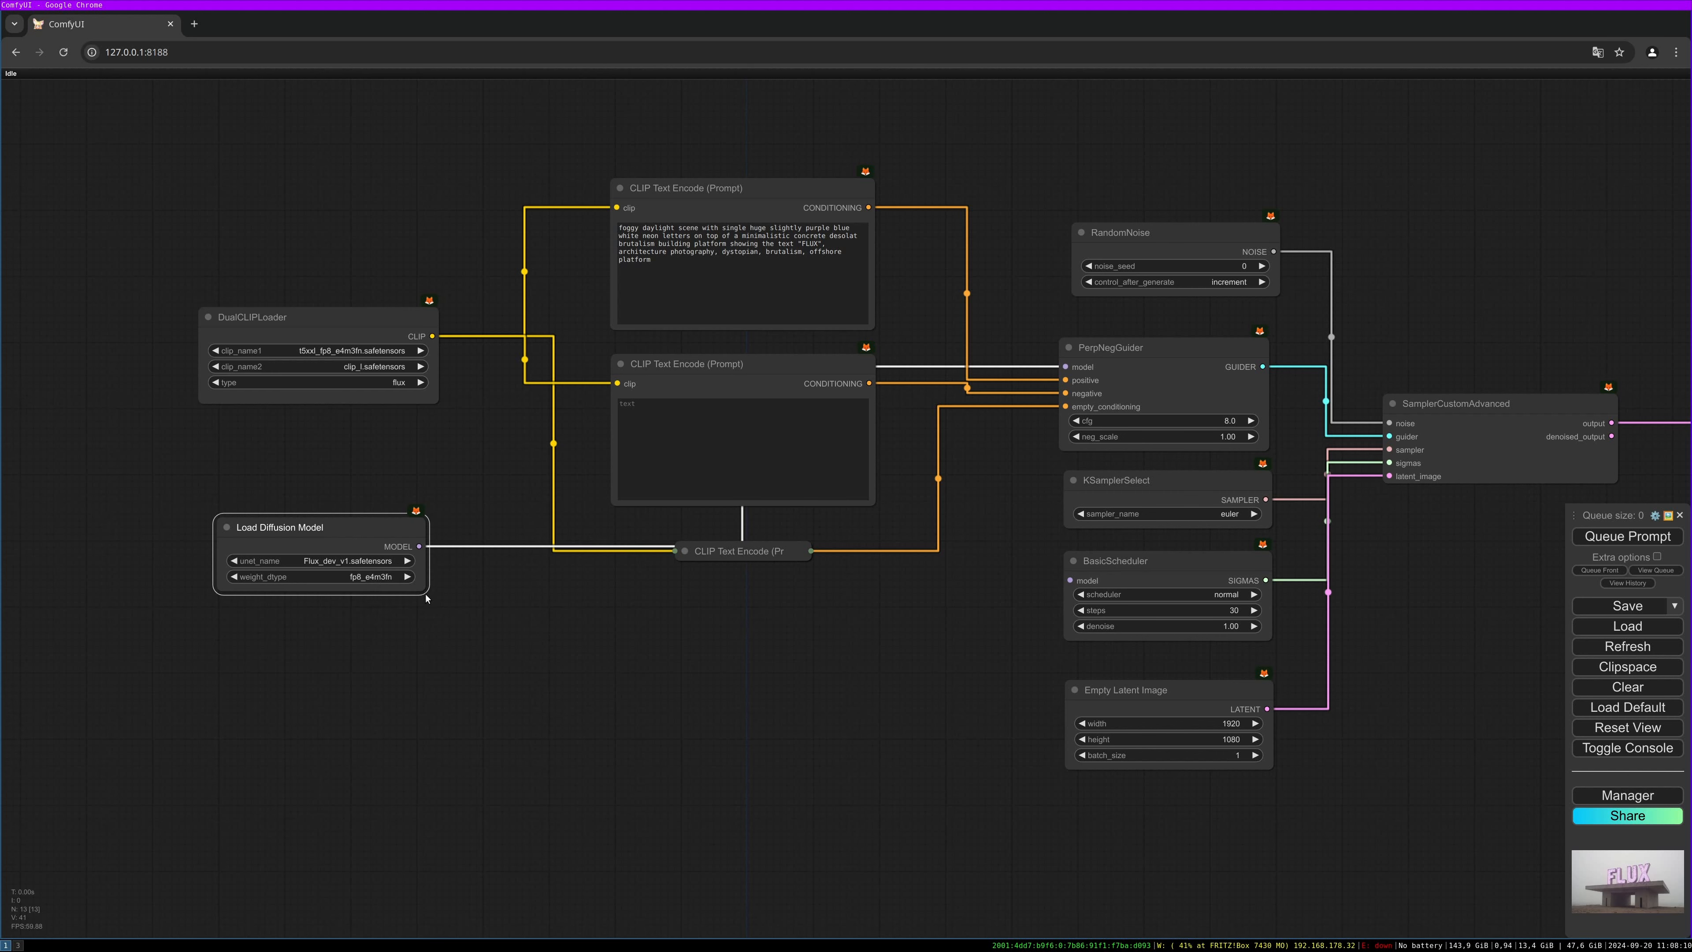
pyautogui.moveTo(278, 527); pyautogui.dragTo(288, 510)
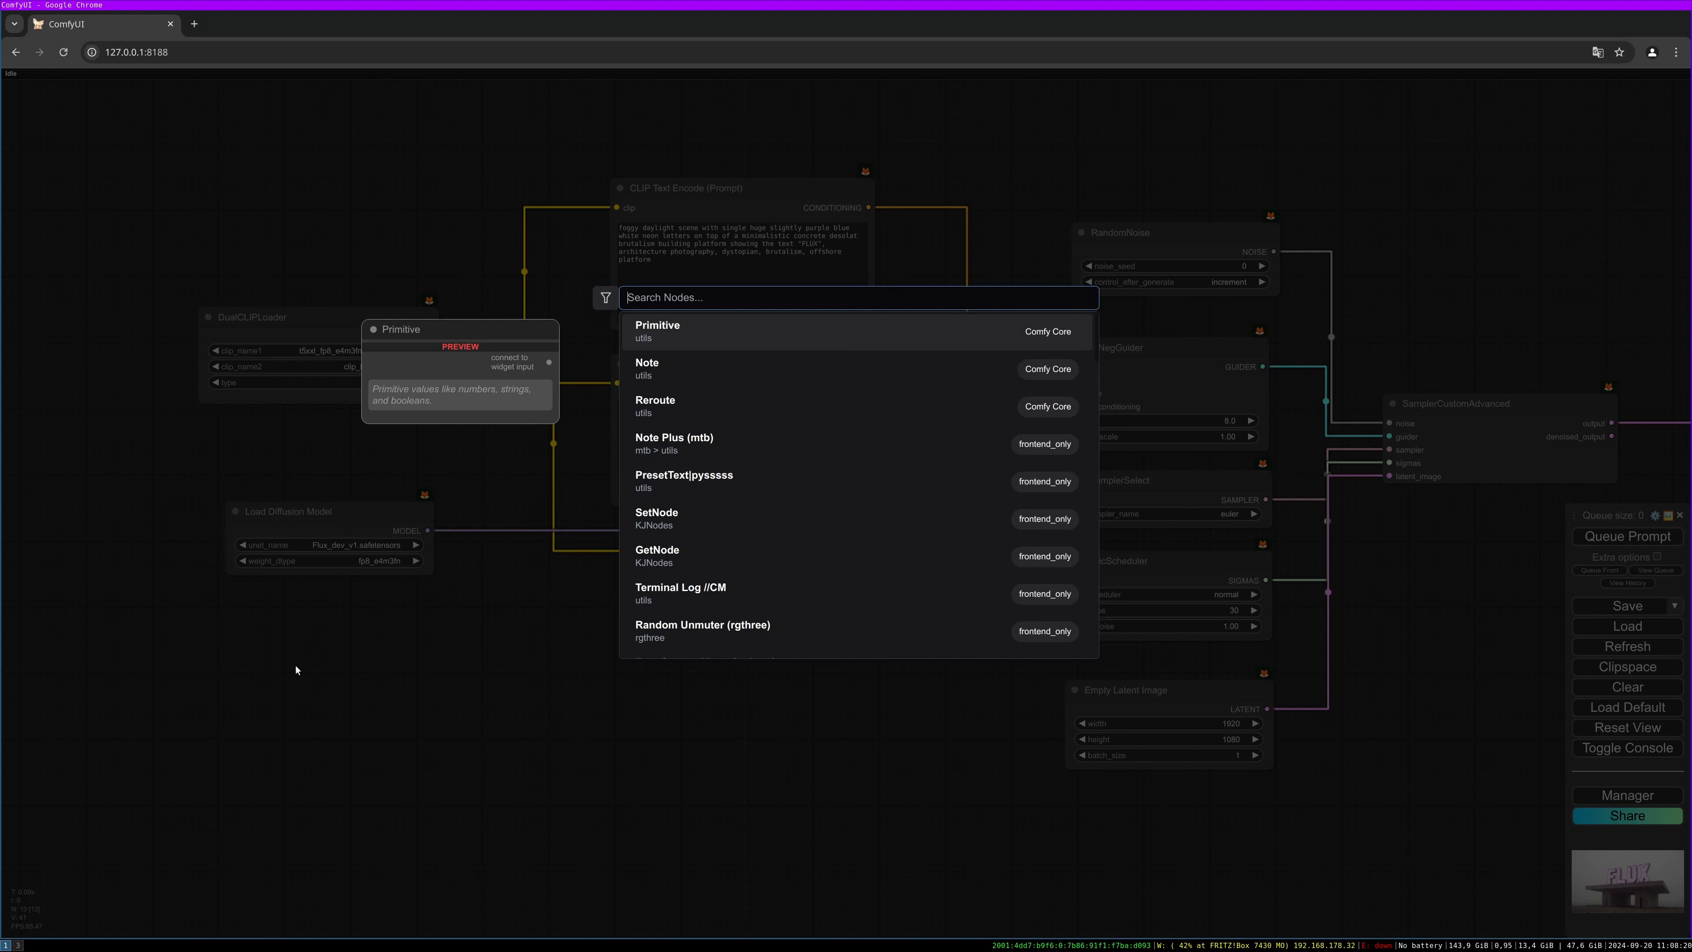
# Add a Load VAE node using ae.sft to supply the decoder's VAE.
pyautogui.write('vae')
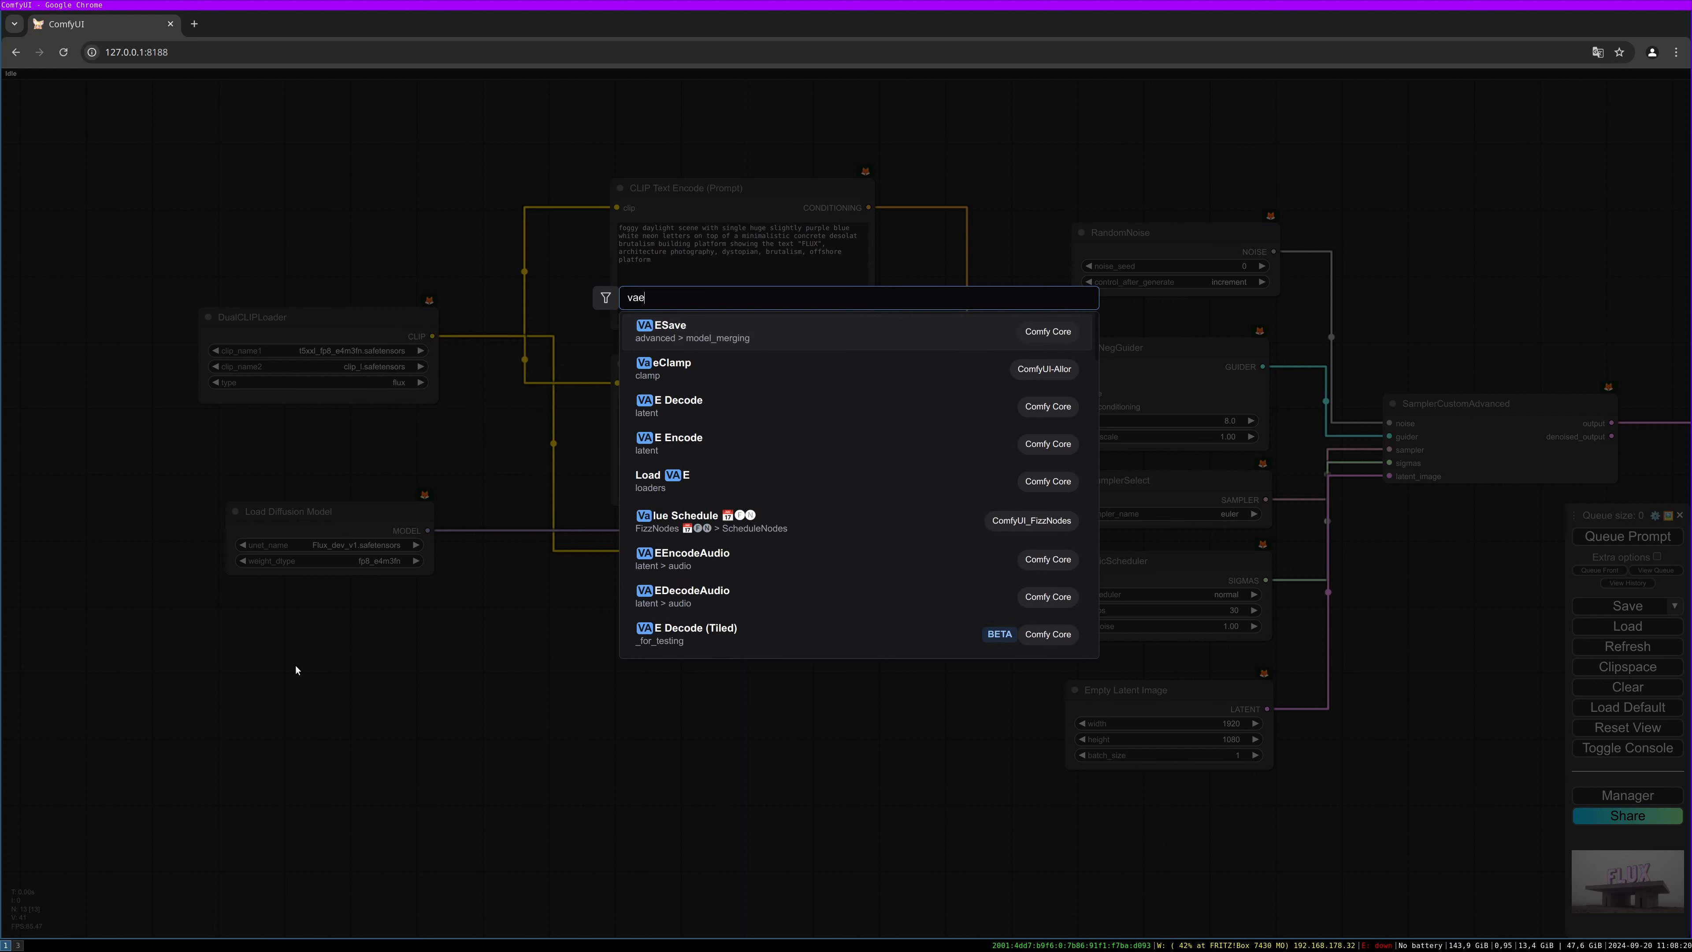
pyautogui.click(661, 475)
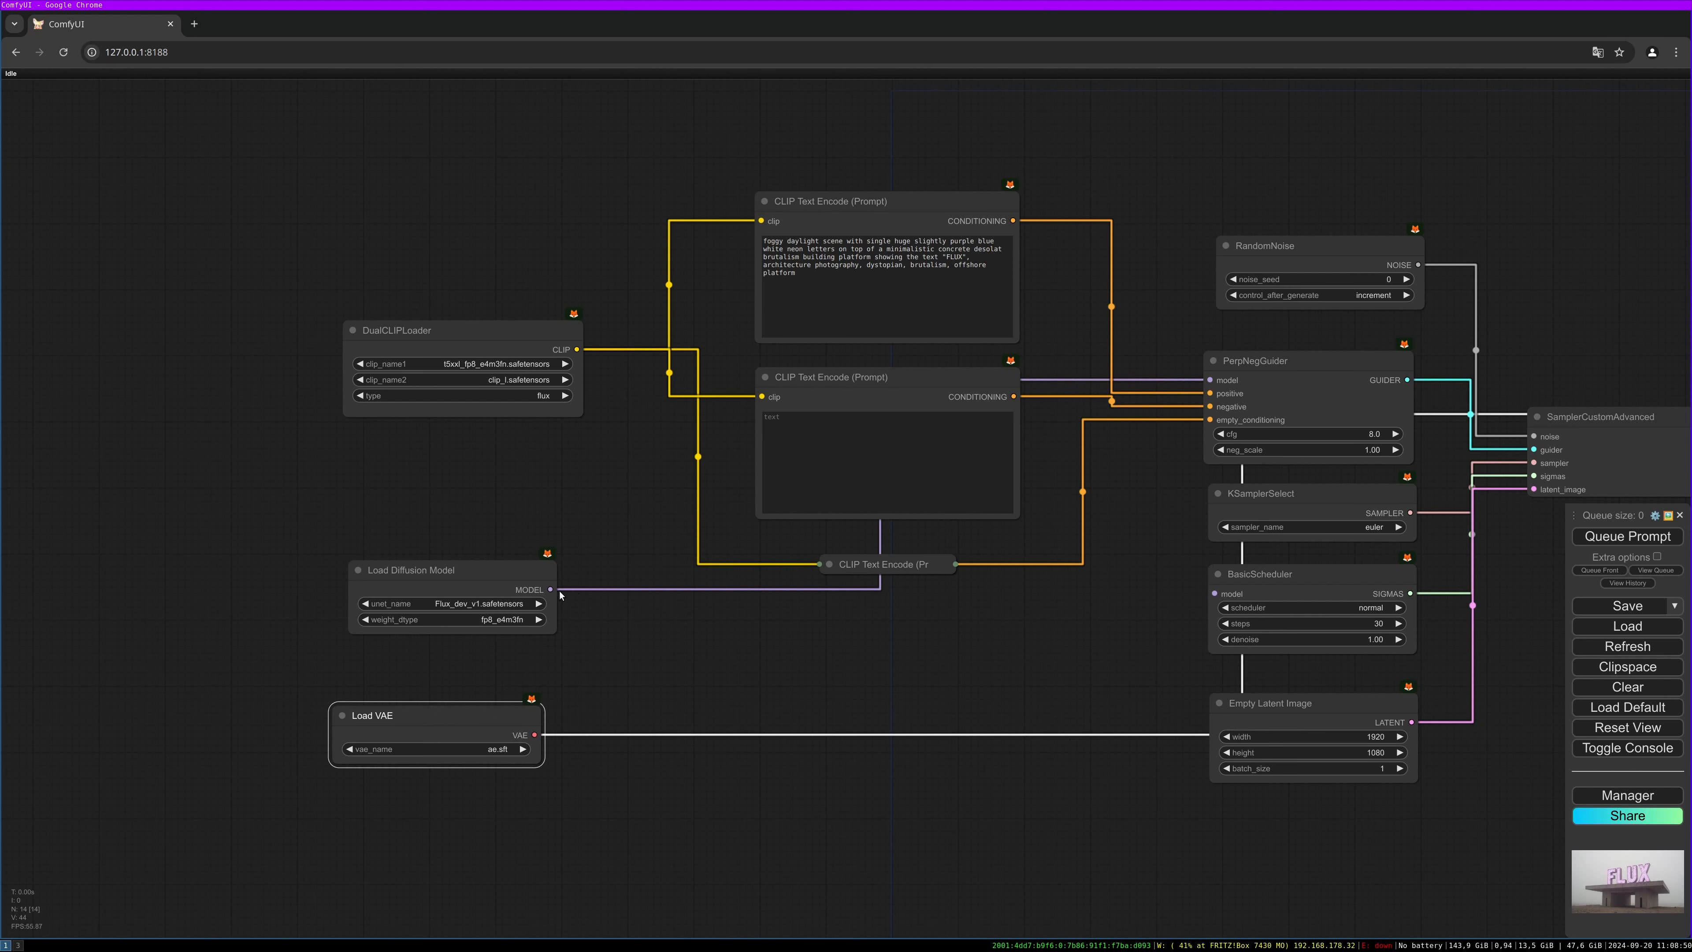
pyautogui.click(548, 589)
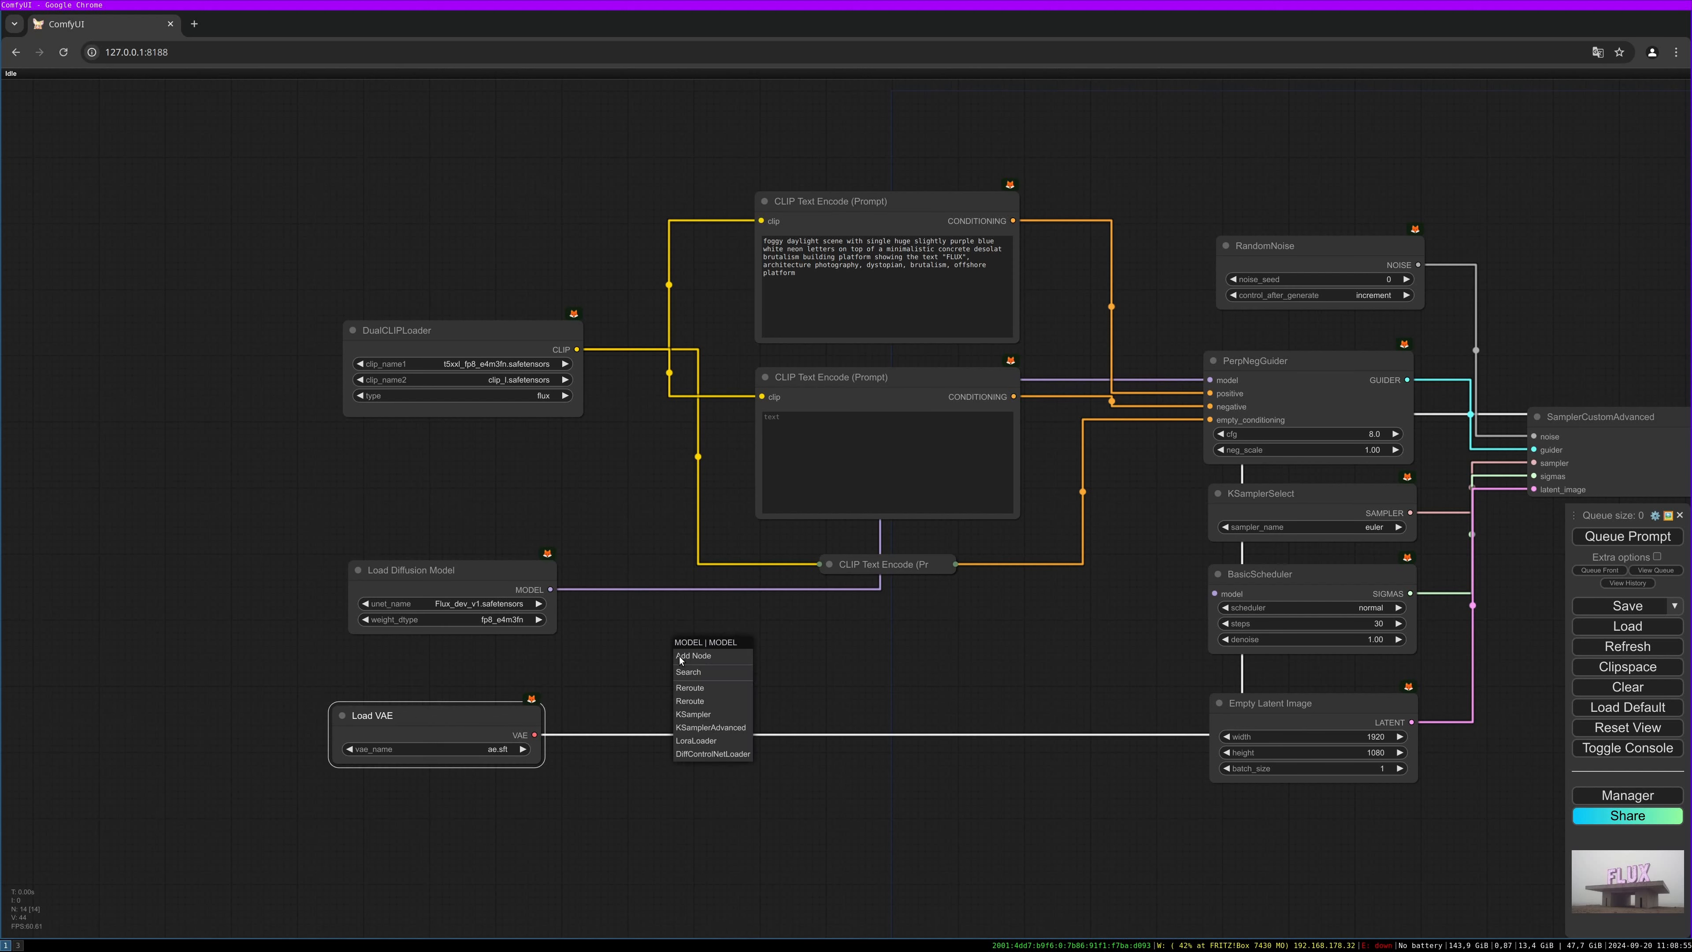
# Insert a LoraLoaderModelOnly after the diffusion model loading flux_realism_lora.safetensors.
pyautogui.click(687, 671)
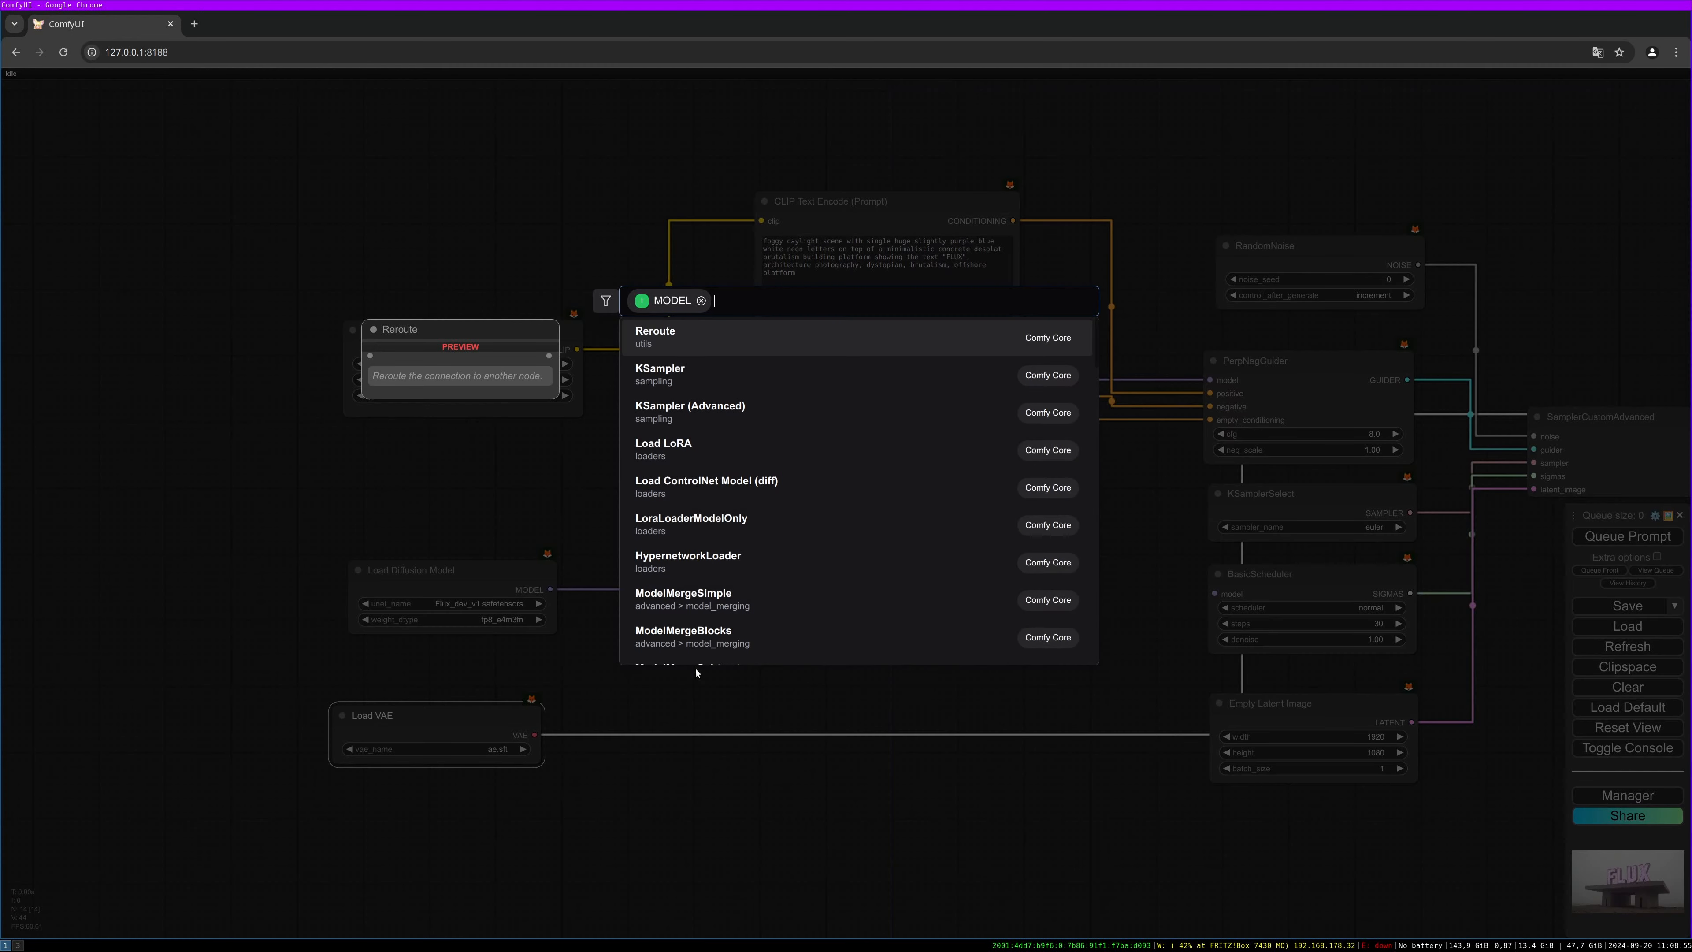
pyautogui.write('lora')
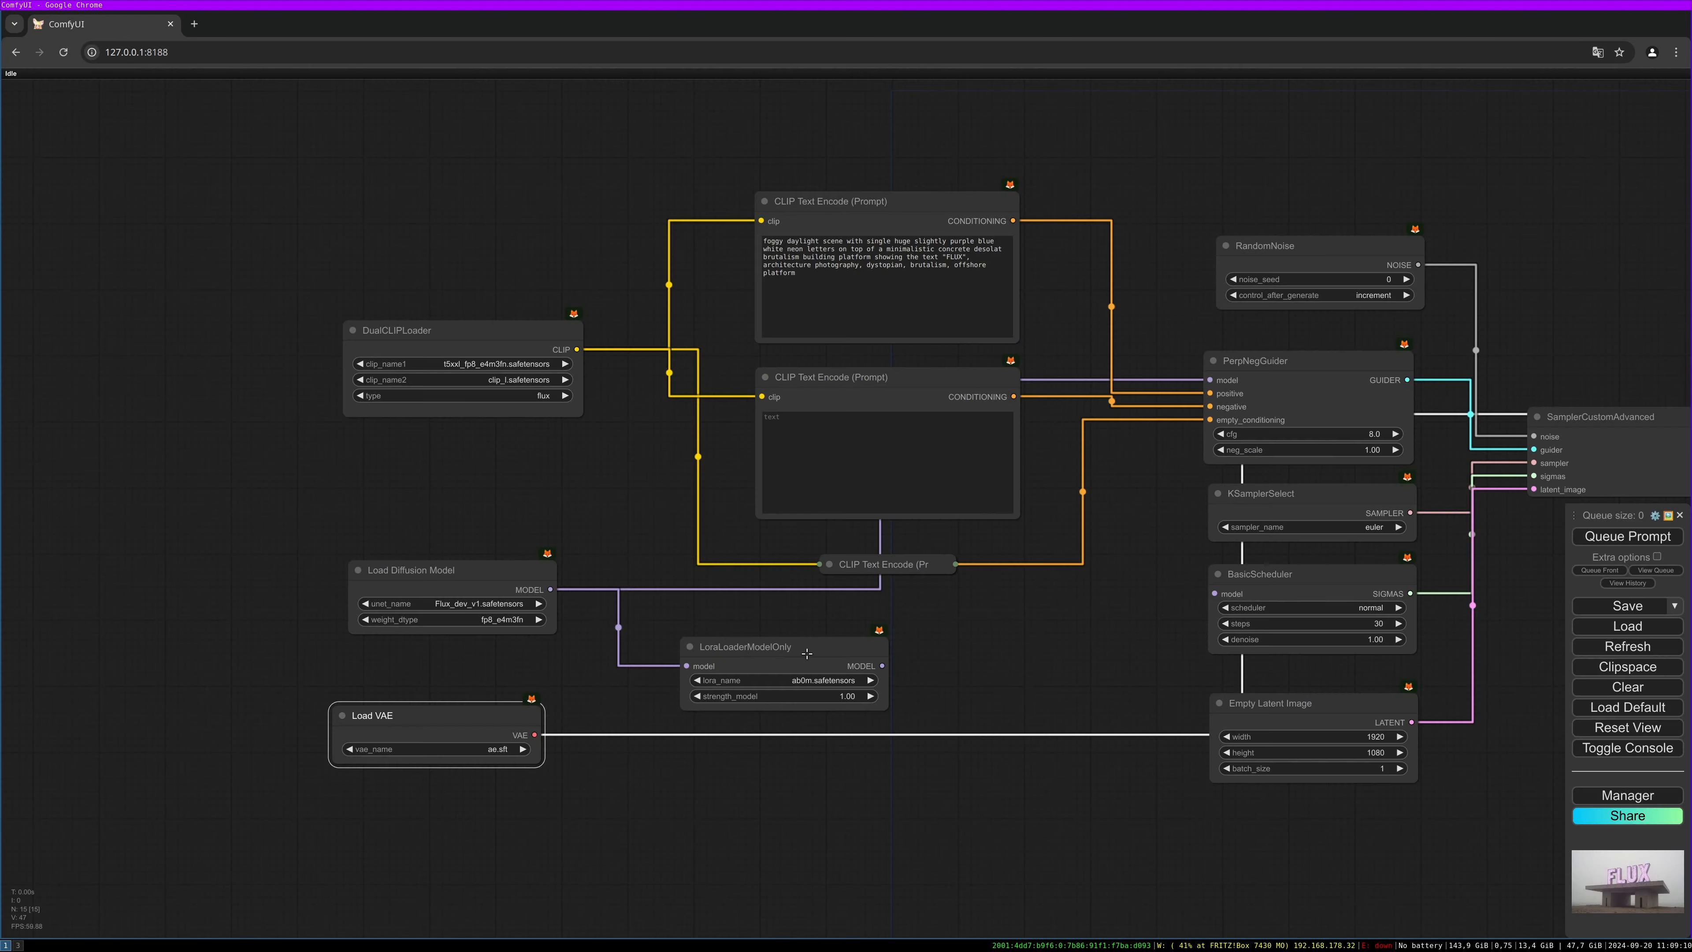
pyautogui.moveTo(745, 646); pyautogui.dragTo(772, 638)
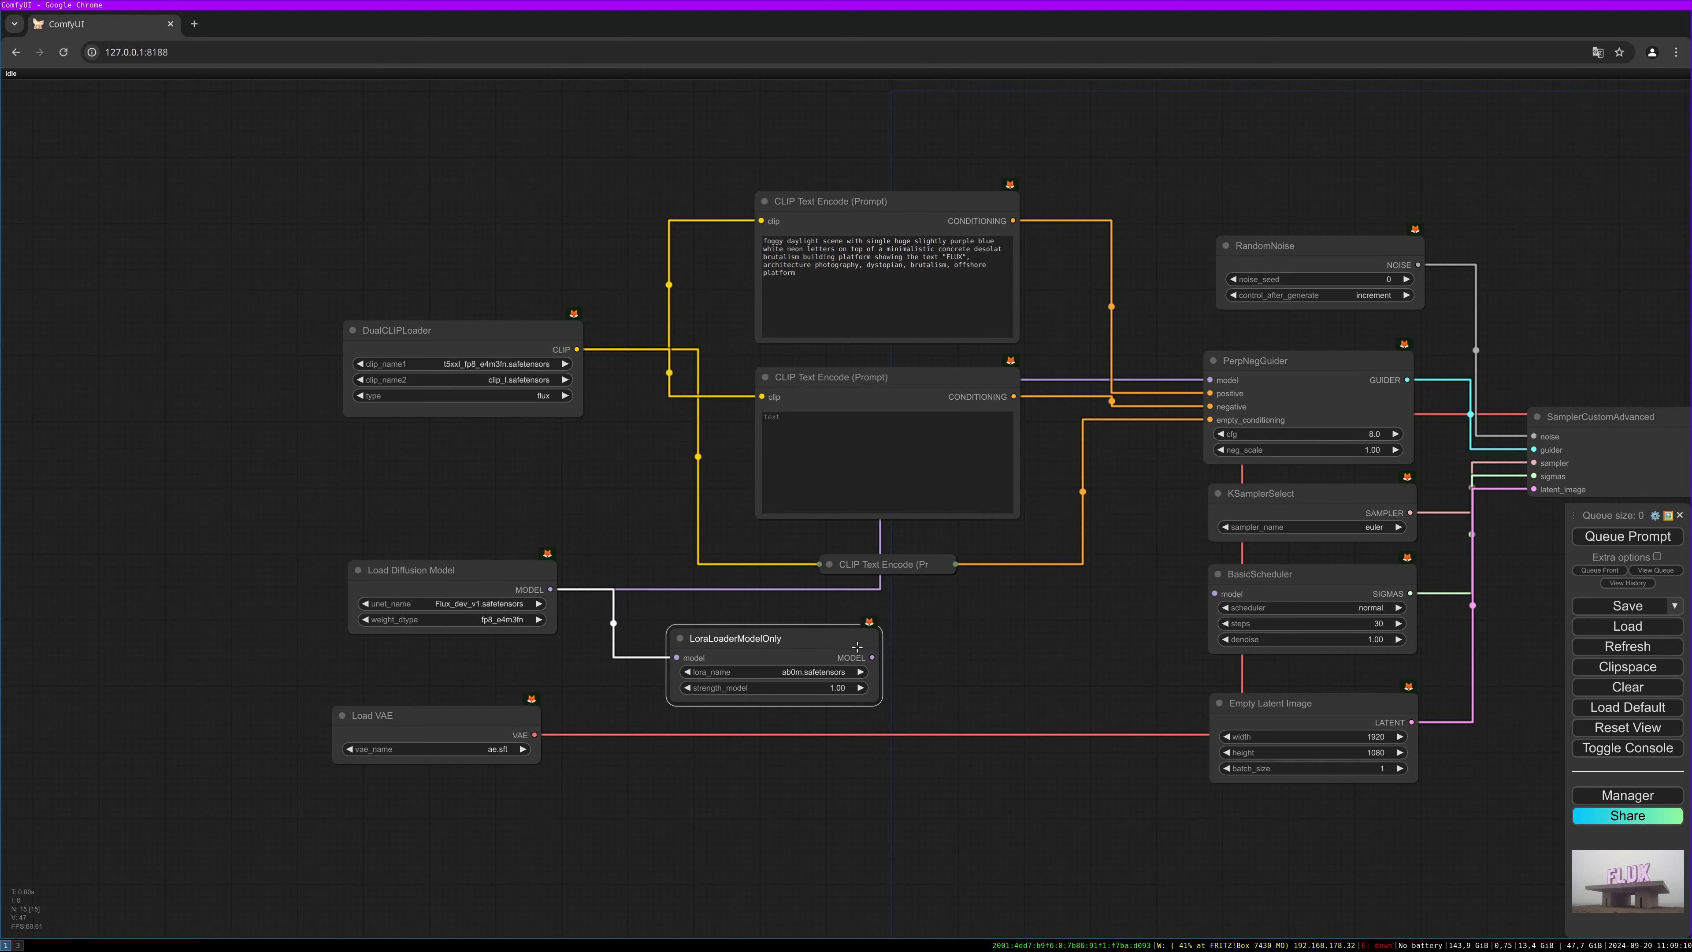
pyautogui.click(773, 671)
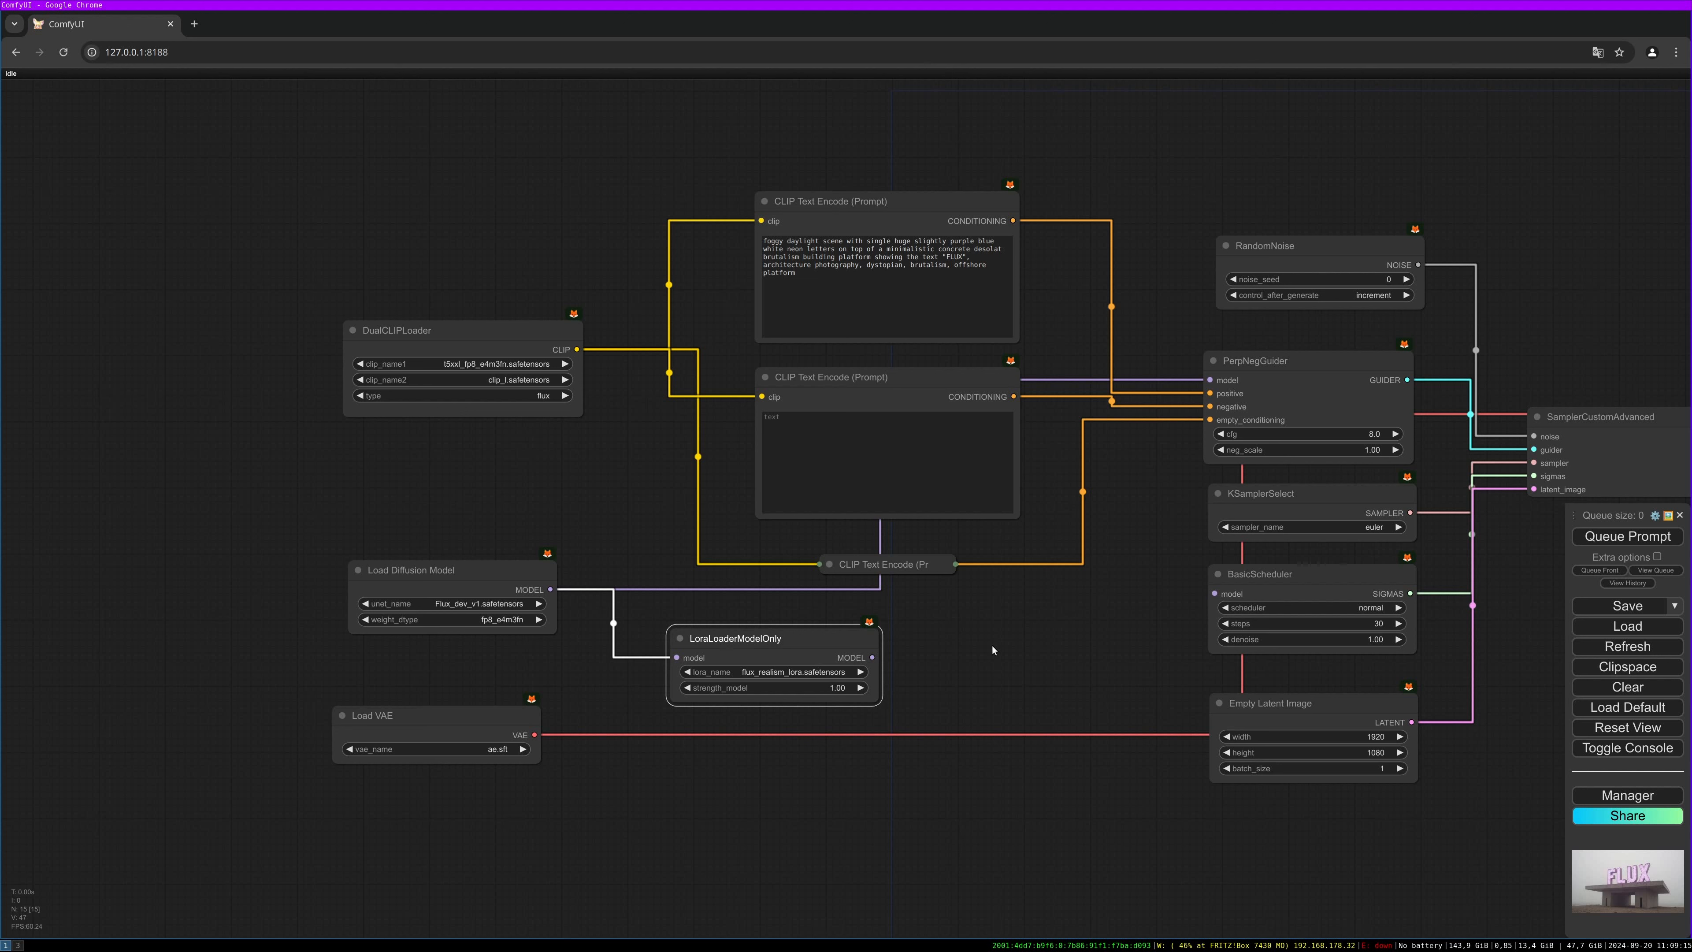
pyautogui.moveTo(926, 669)
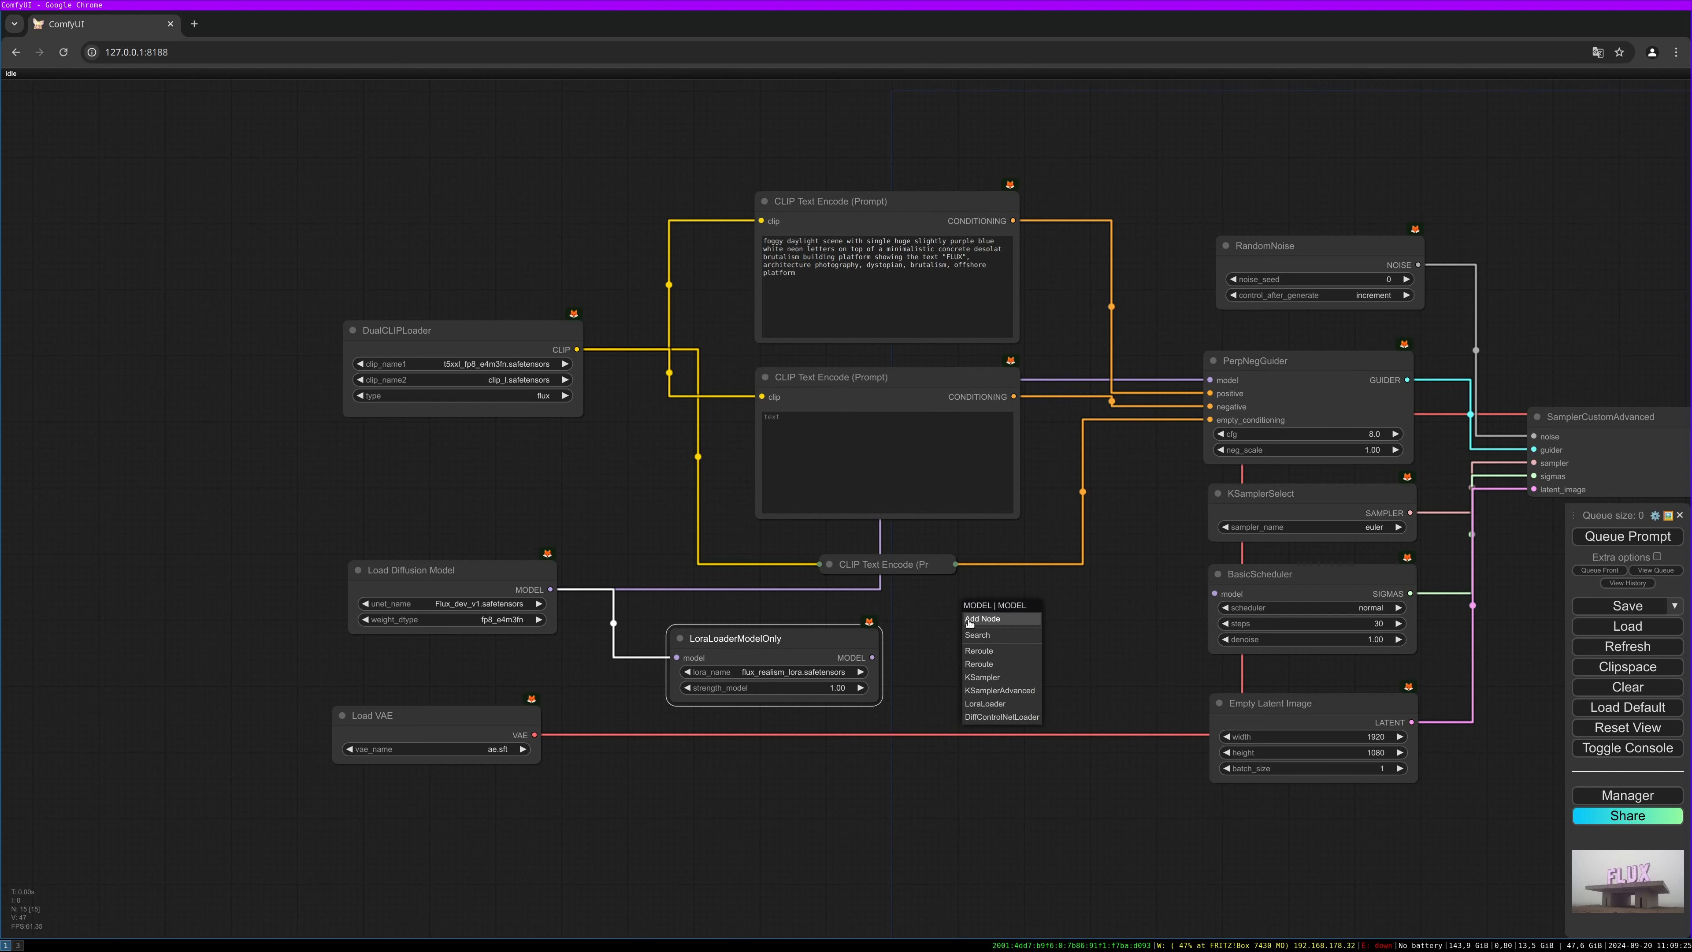
pyautogui.moveTo(978, 633)
pyautogui.write('modelsampl')
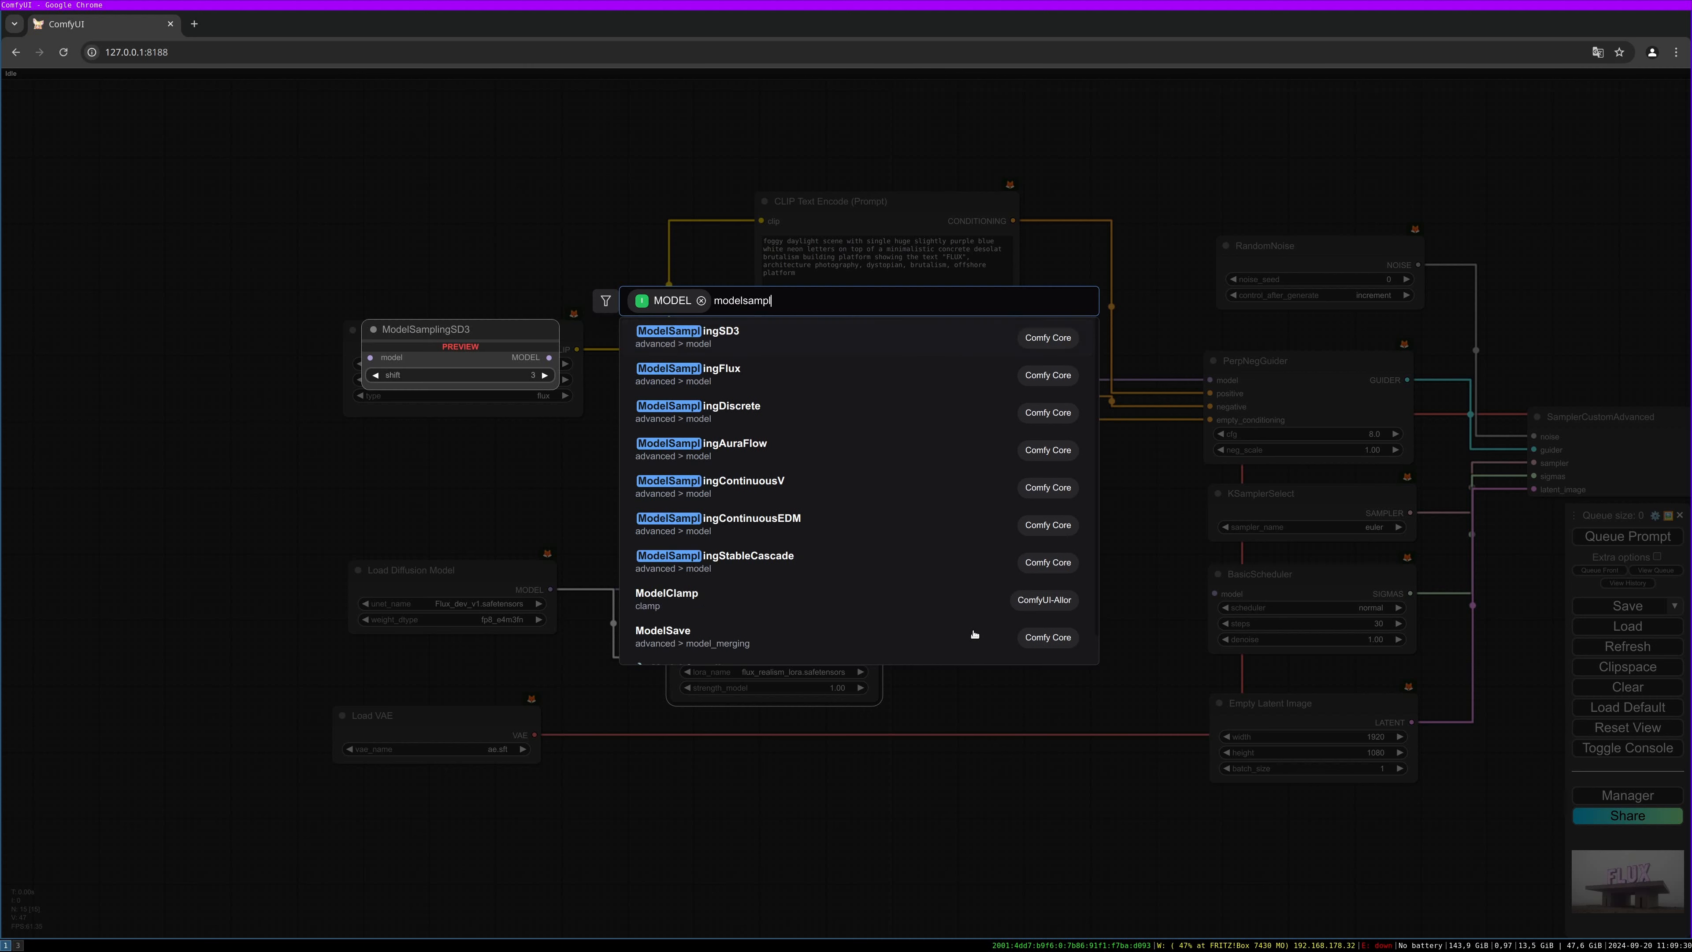
# Insert a ModelSamplingFlux node after the LoRA and wire it into the guider's model input.
pyautogui.click(687, 368)
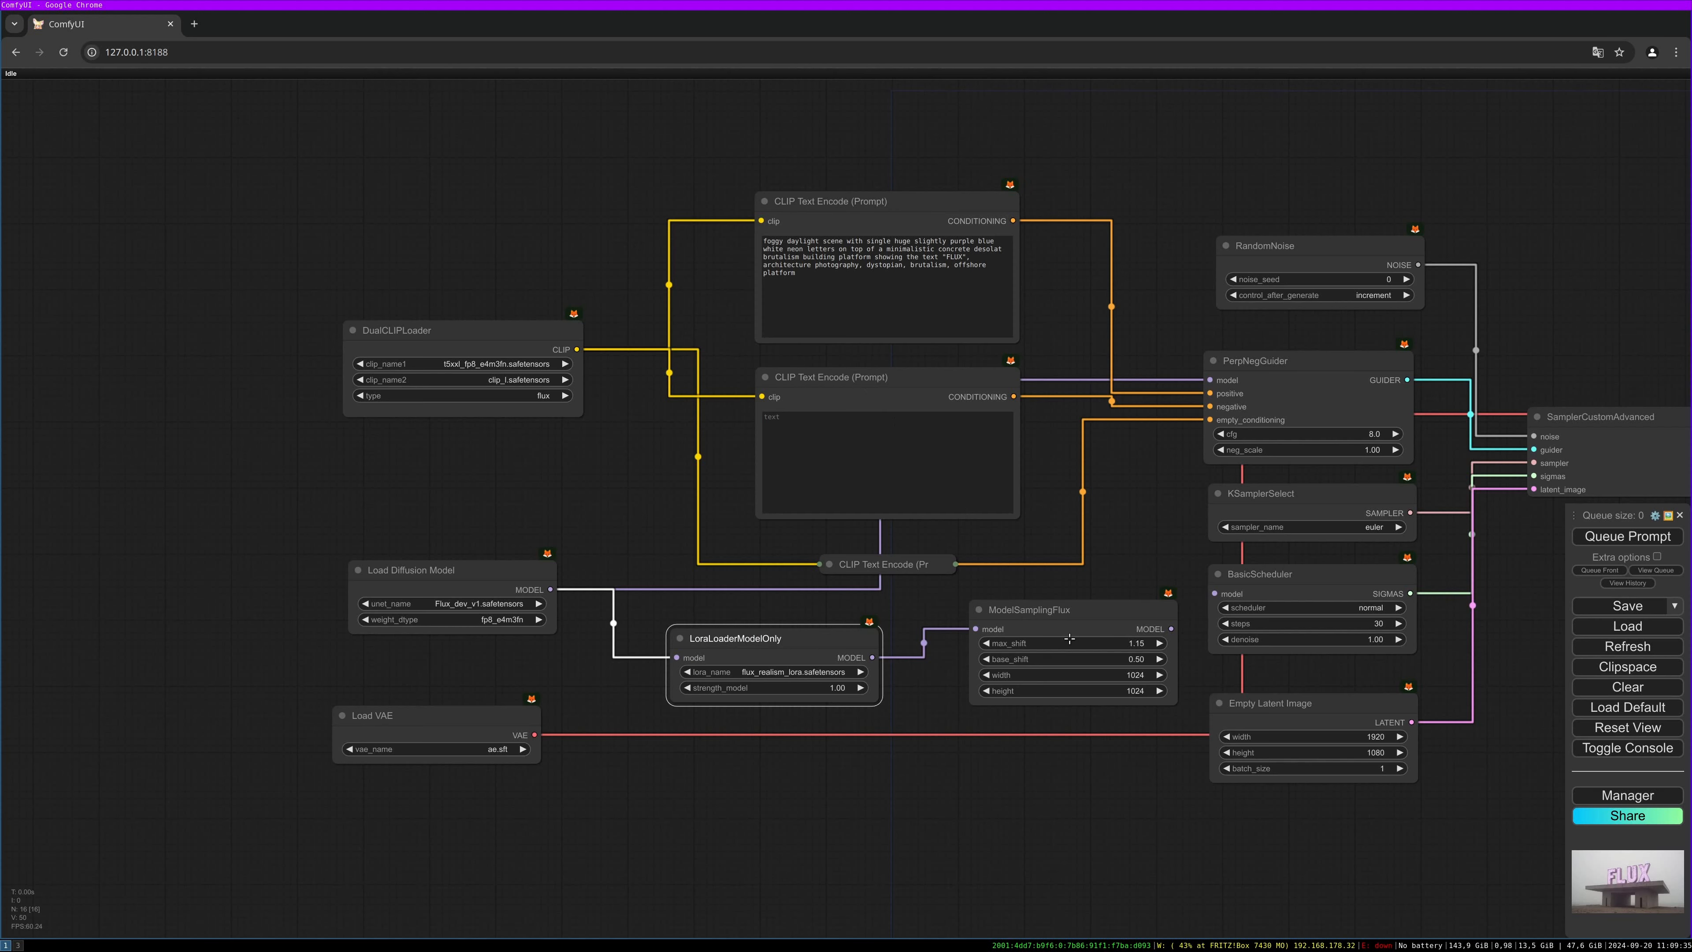
pyautogui.moveTo(1073, 610); pyautogui.dragTo(1033, 613)
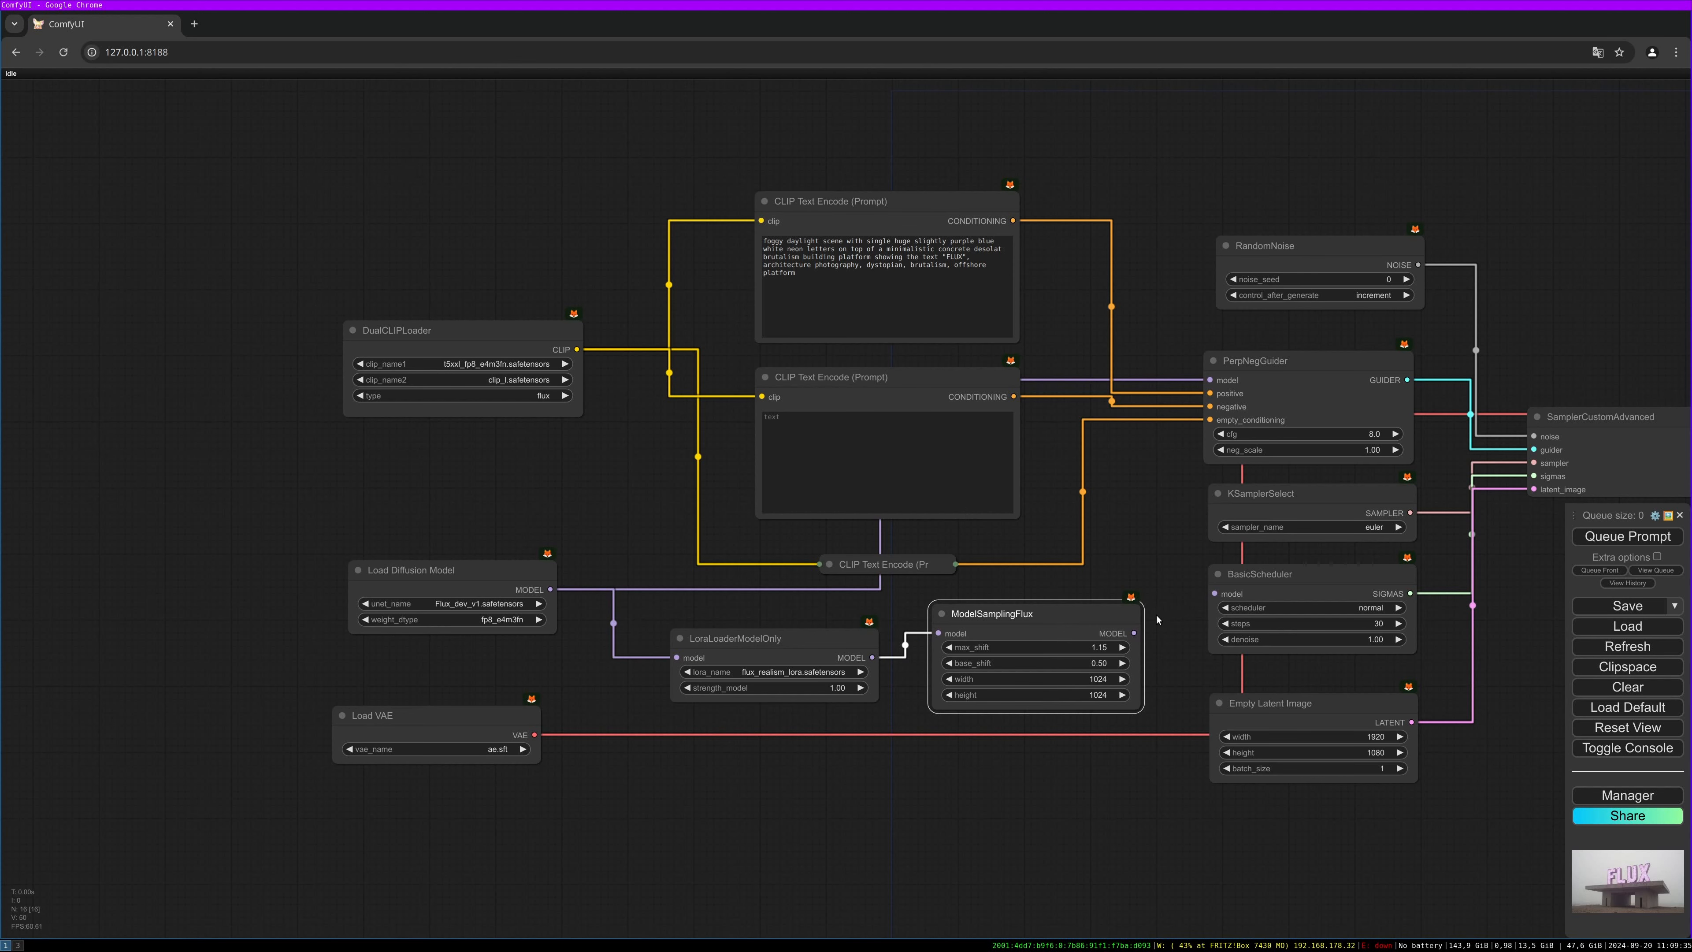
pyautogui.moveTo(1133, 633); pyautogui.dragTo(1208, 379)
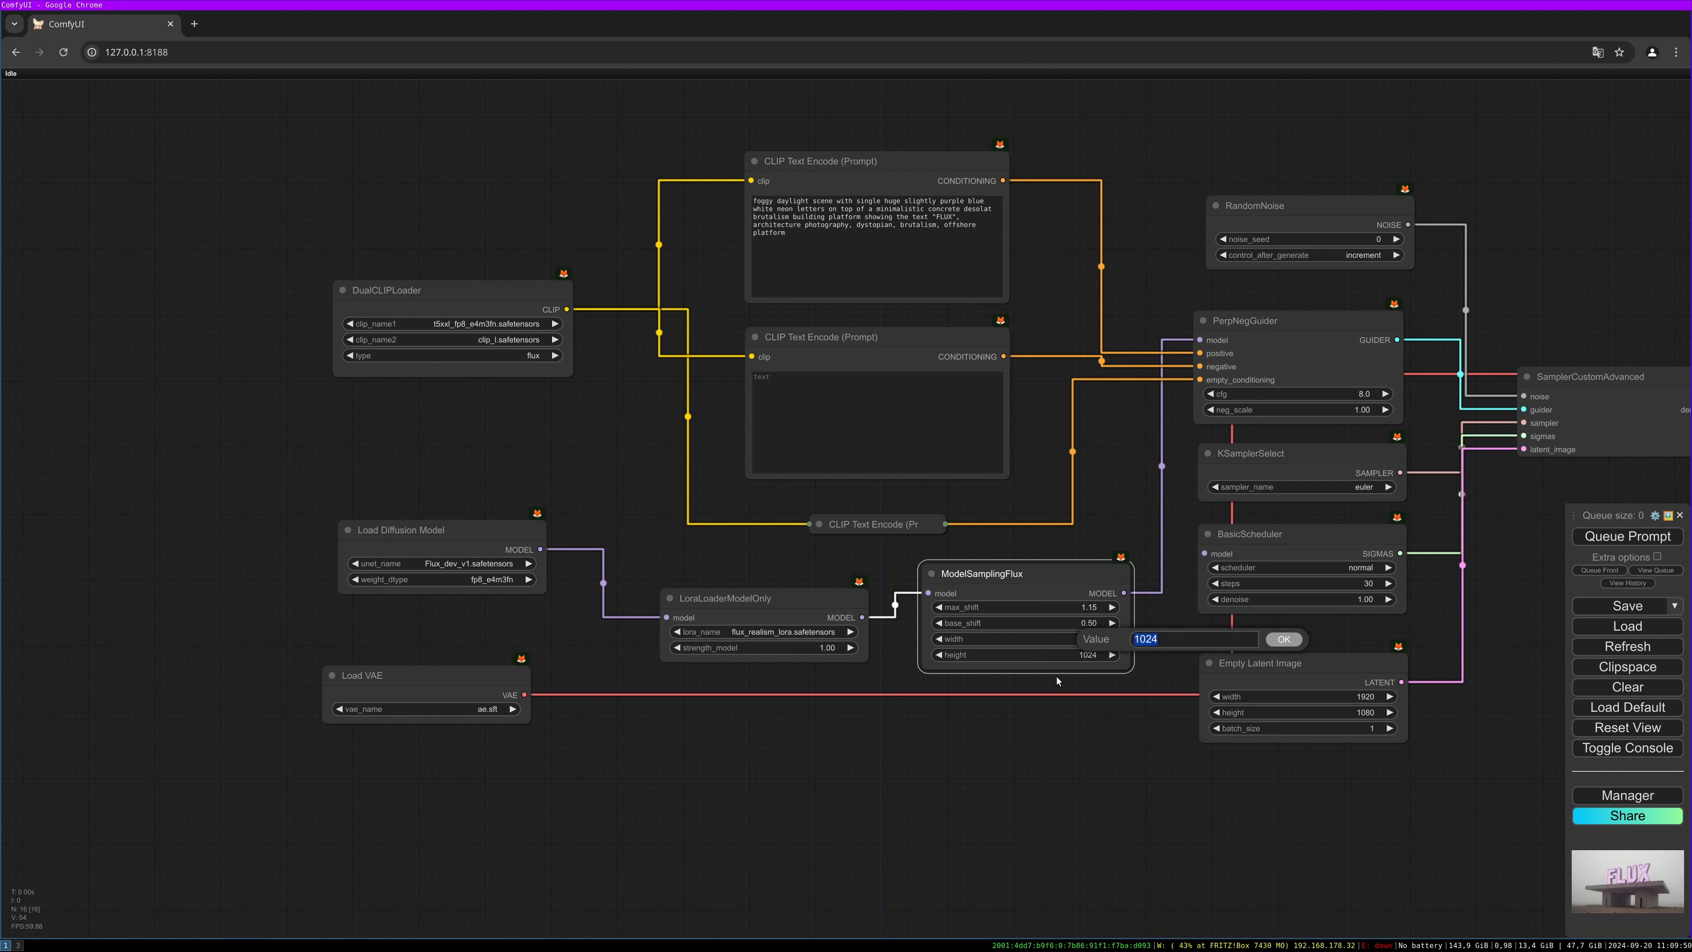
# Lower the LoraLoaderModelOnly strength_model to about 0.8.
pyautogui.write('1')
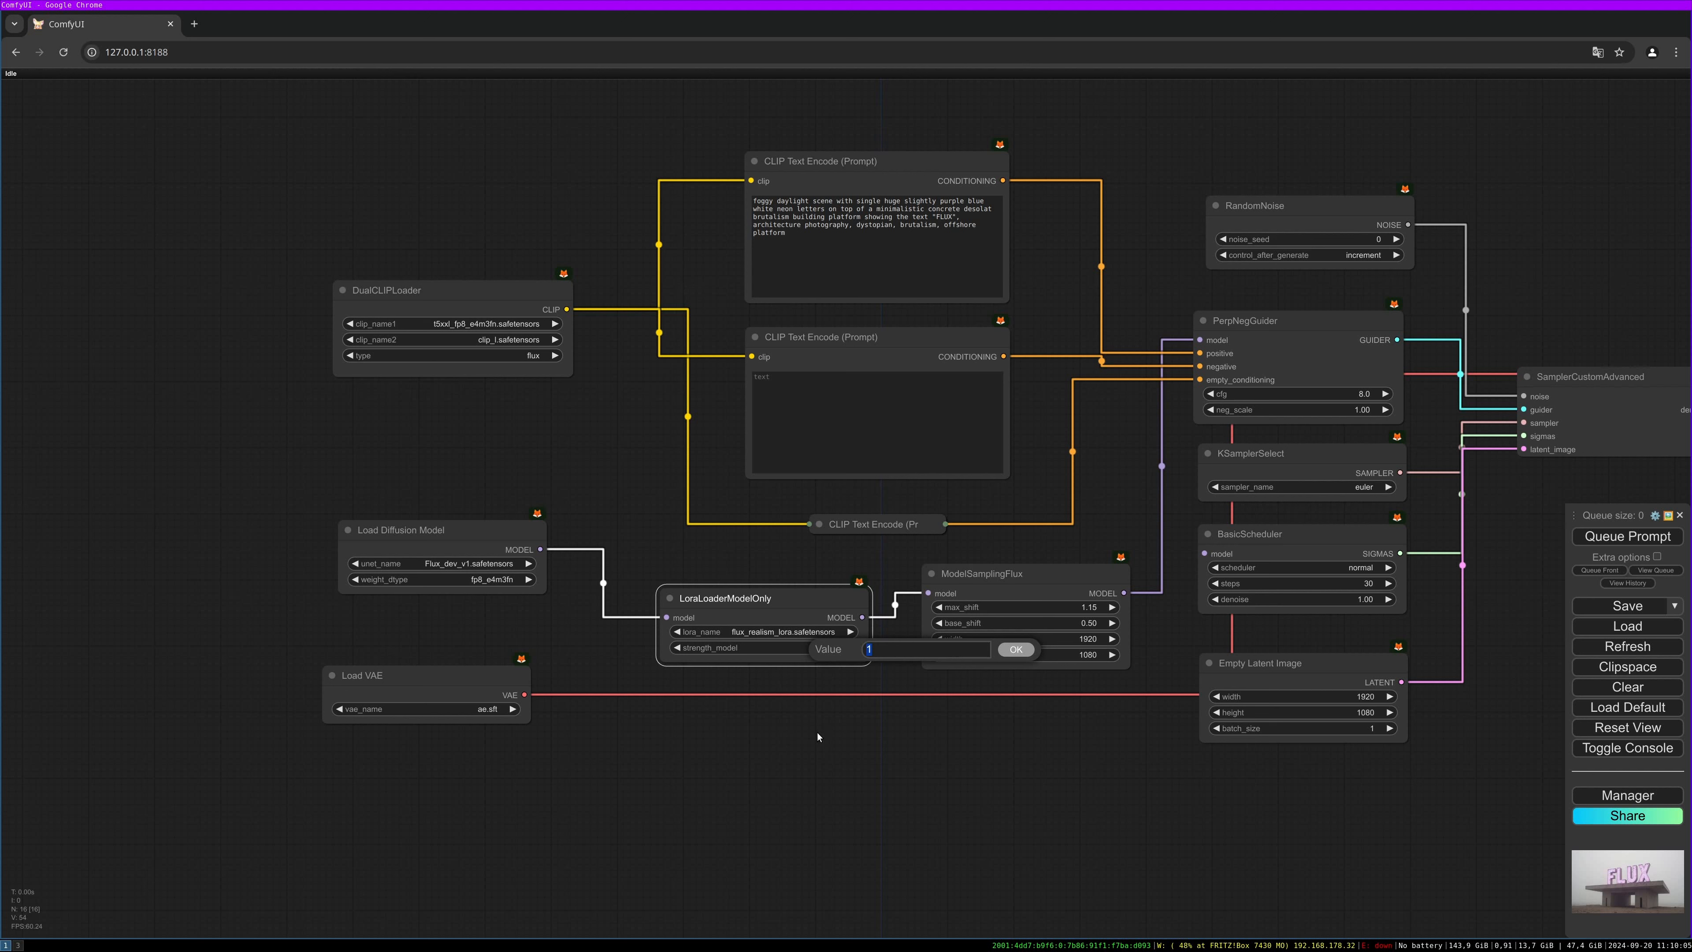
pyautogui.write('0.8')
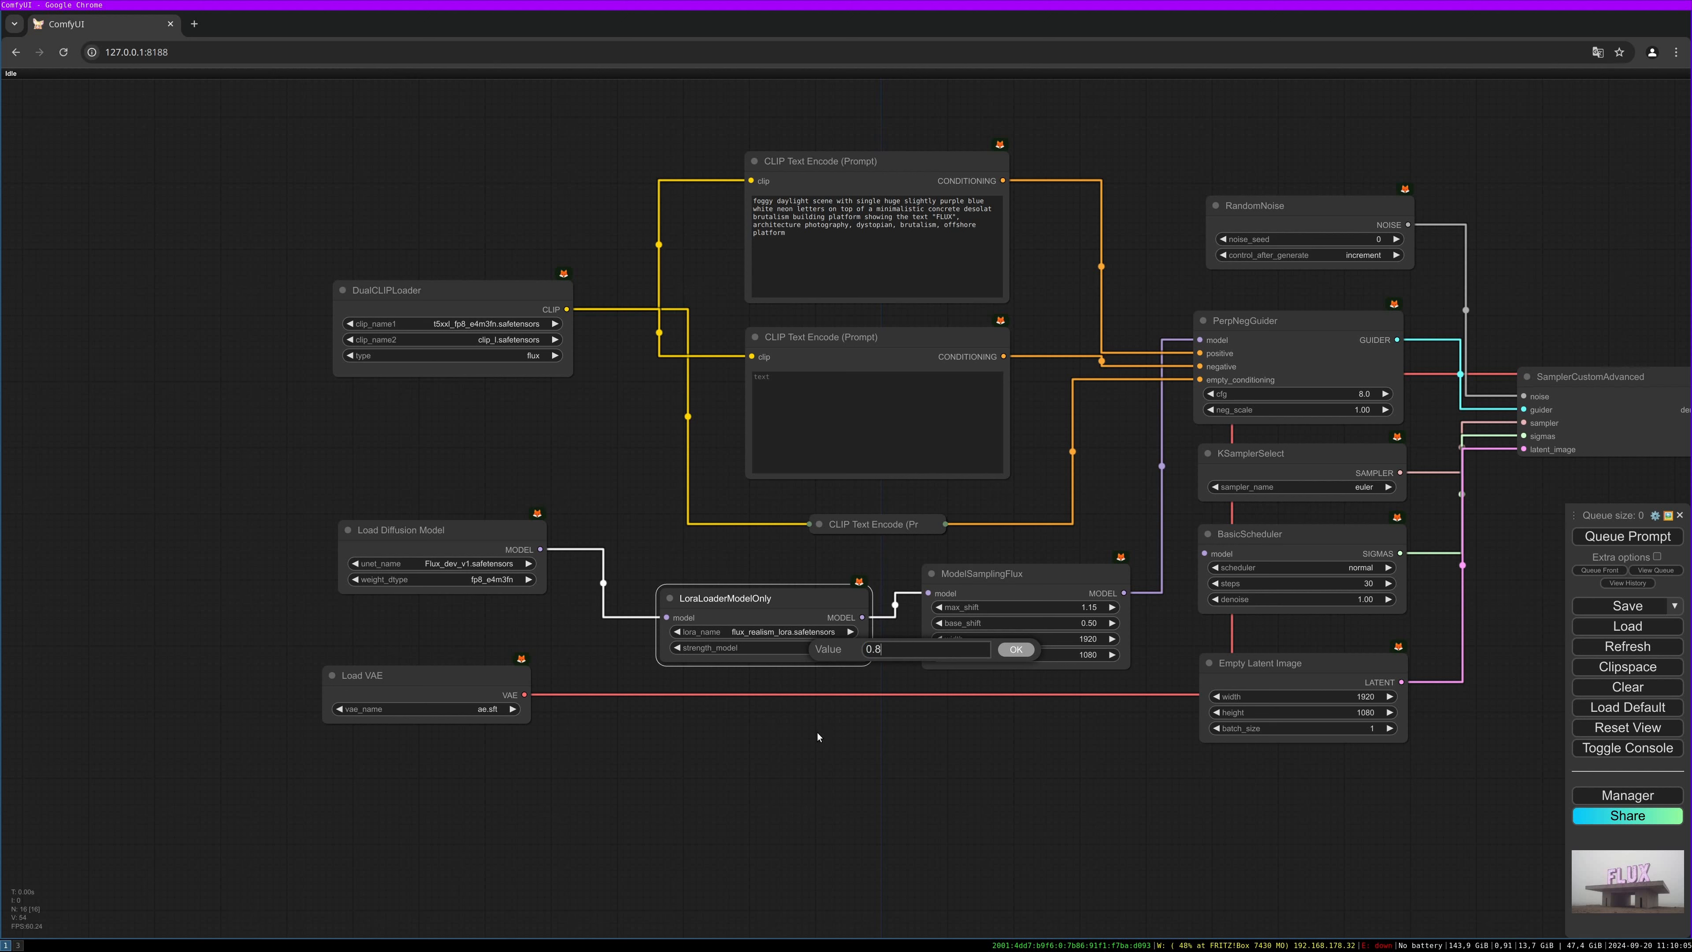
pyautogui.click(1014, 649)
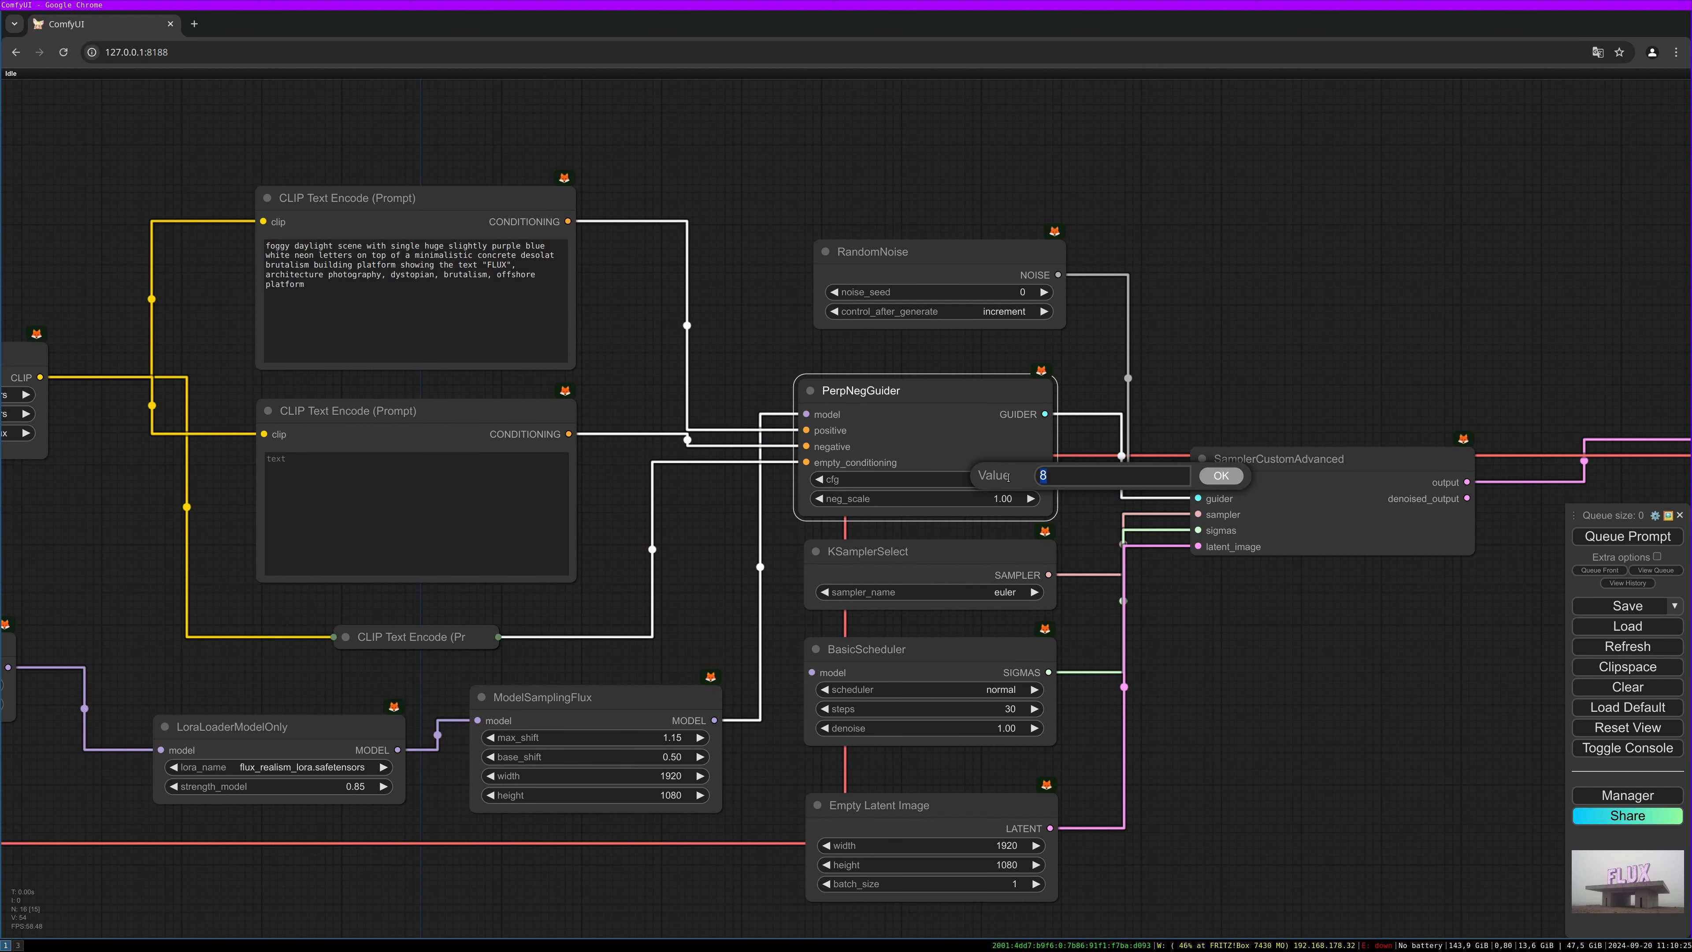
# Set the PerpNegGuider cfg to 1.
pyautogui.write('1')
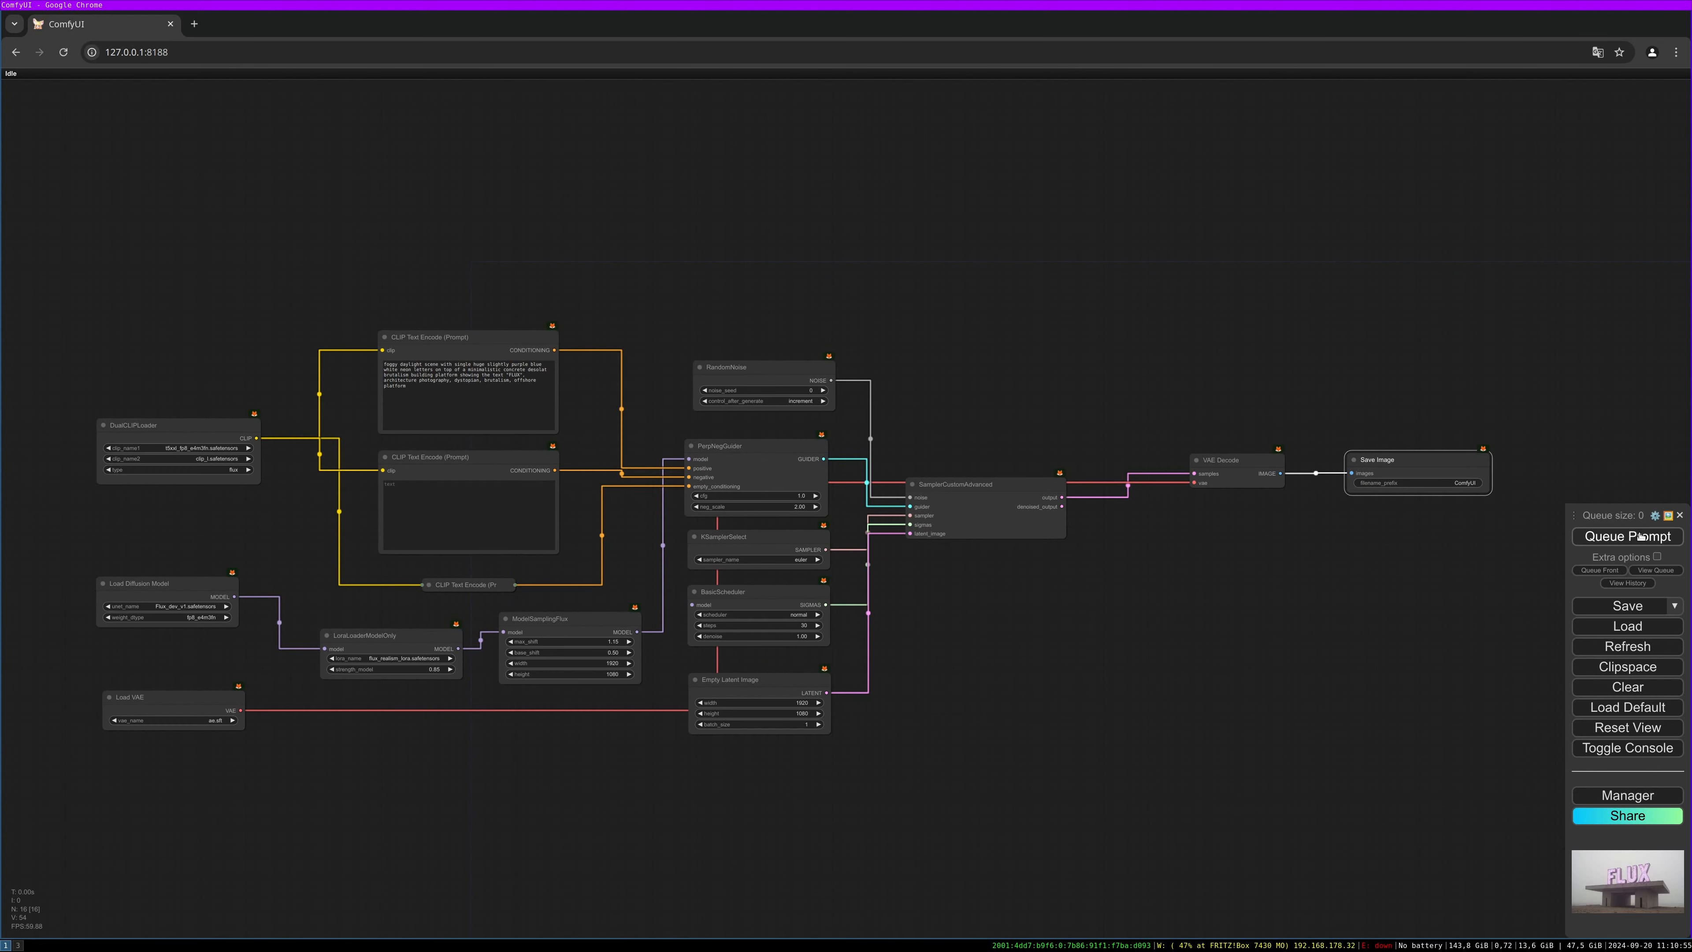
# Feed a model link into BasicScheduler after the validation error and queue the render again.
pyautogui.click(1625, 536)
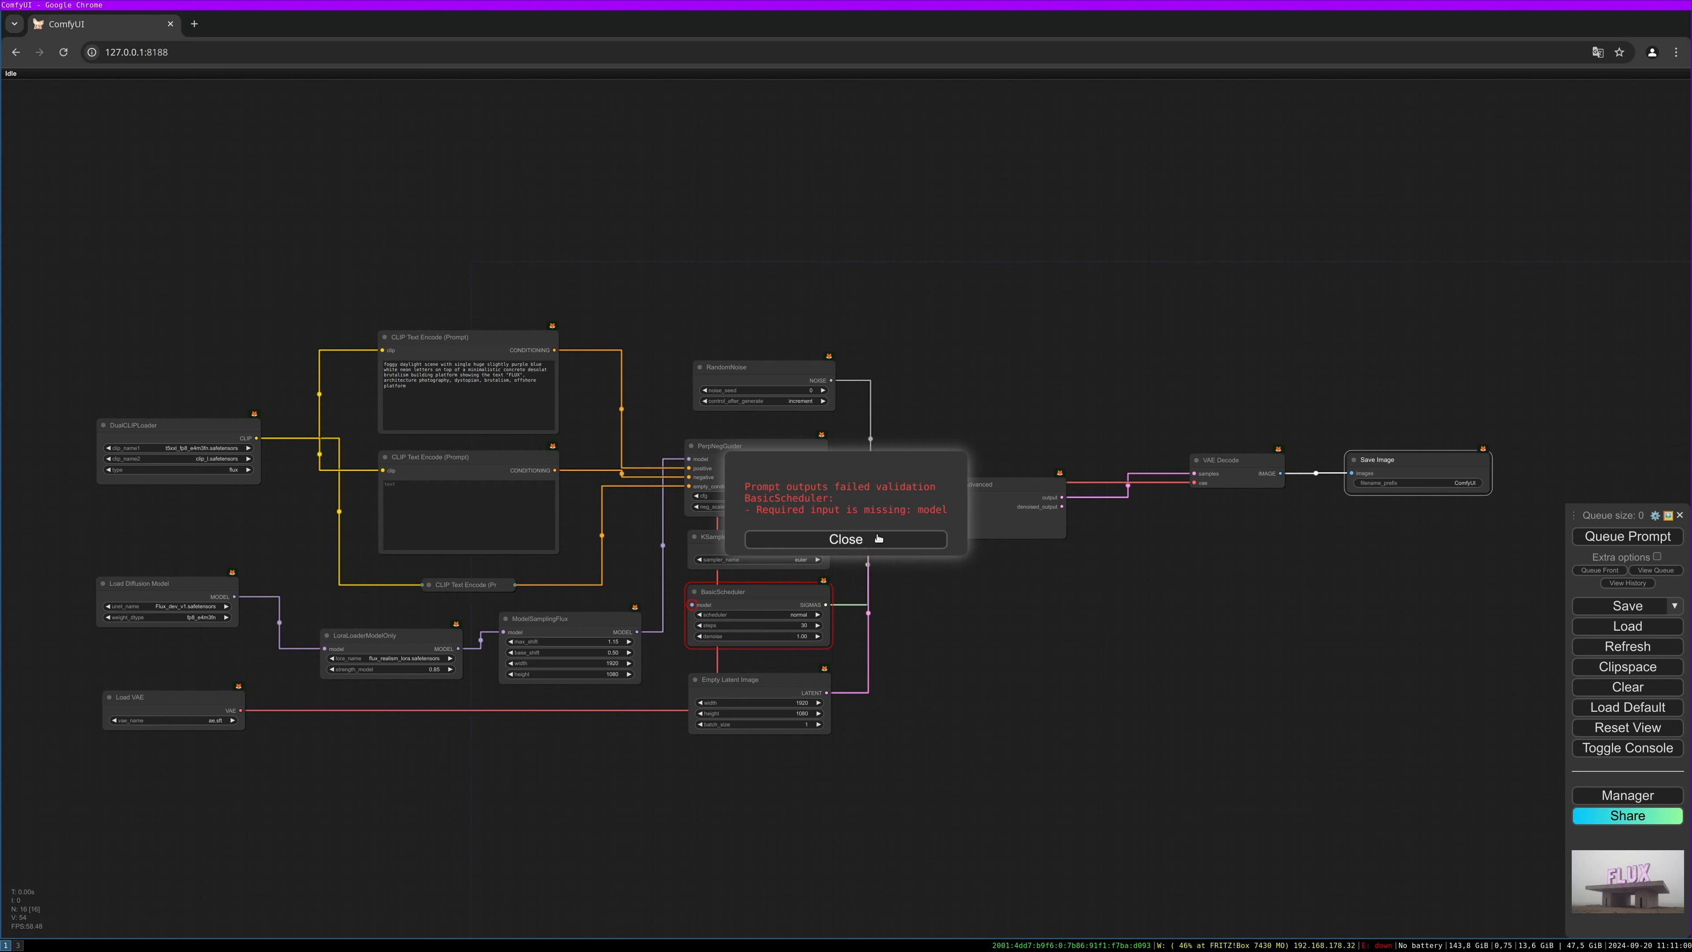
pyautogui.click(845, 538)
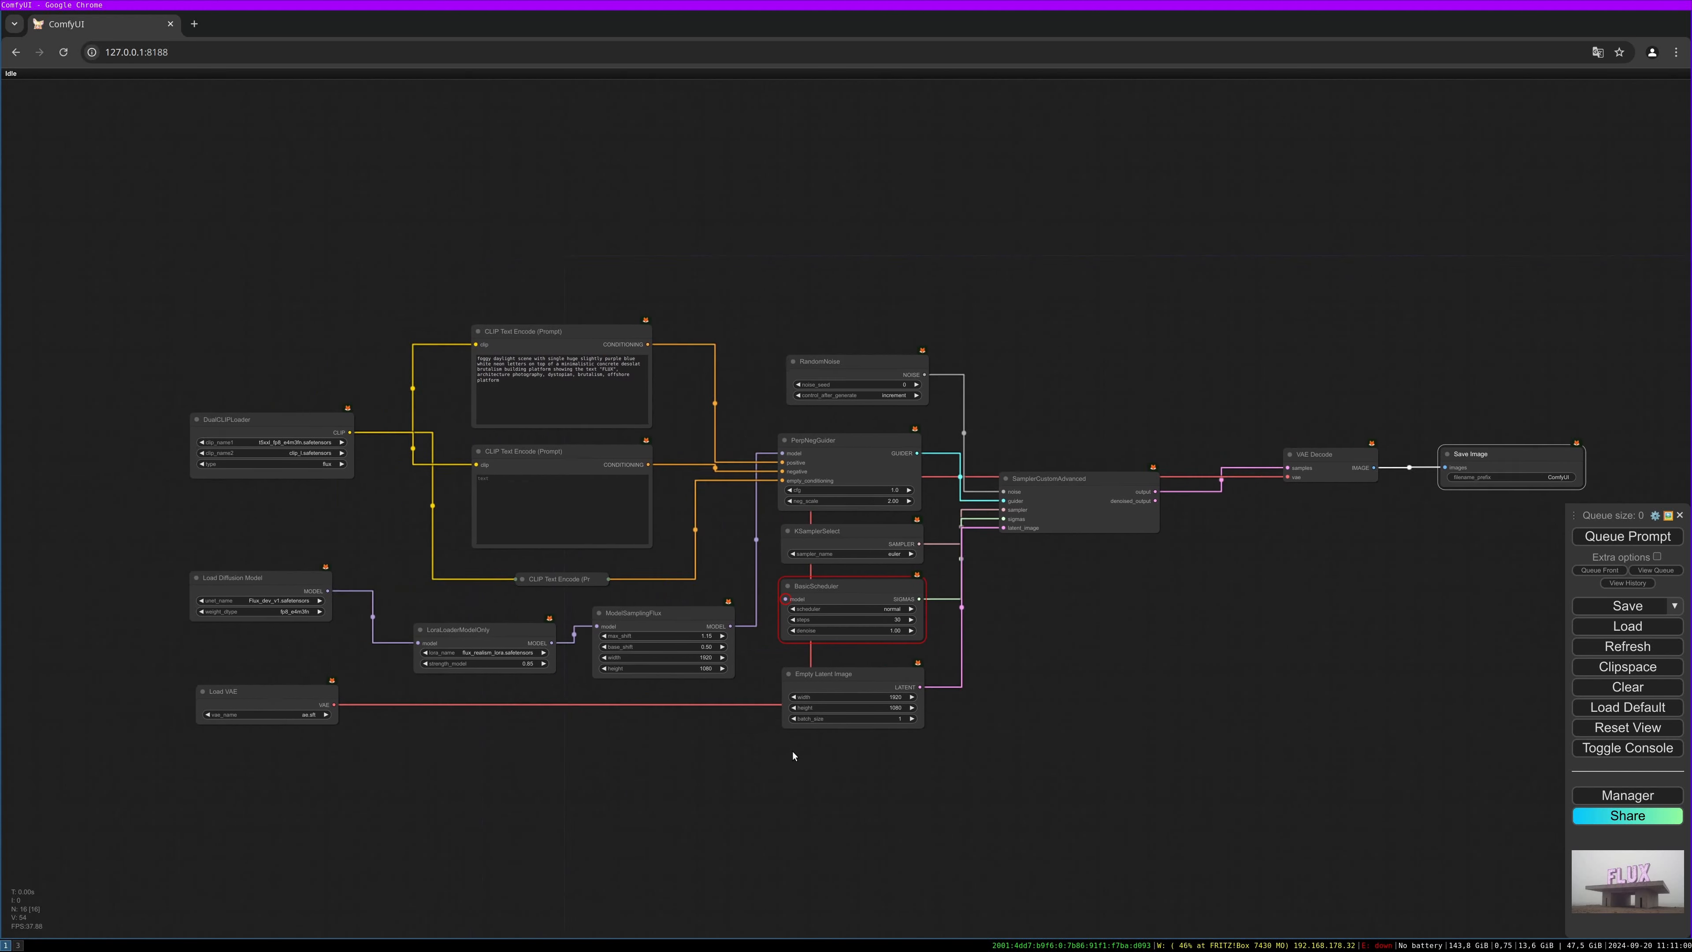
pyautogui.moveTo(793, 749); pyautogui.dragTo(773, 744)
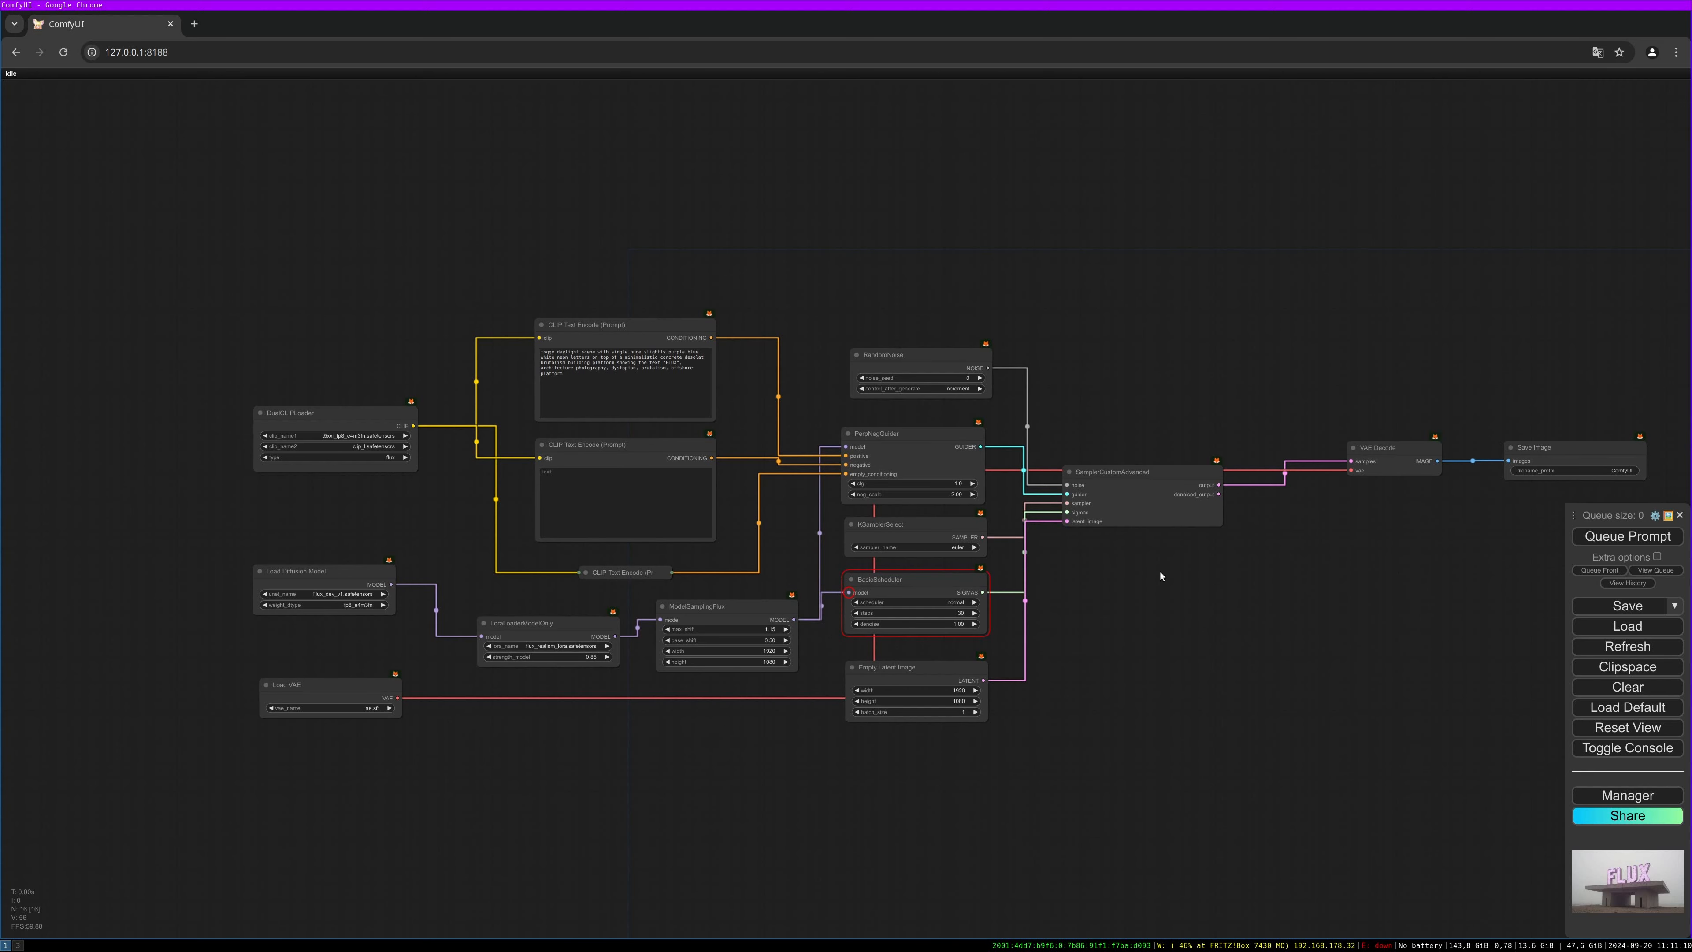
pyautogui.click(1626, 537)
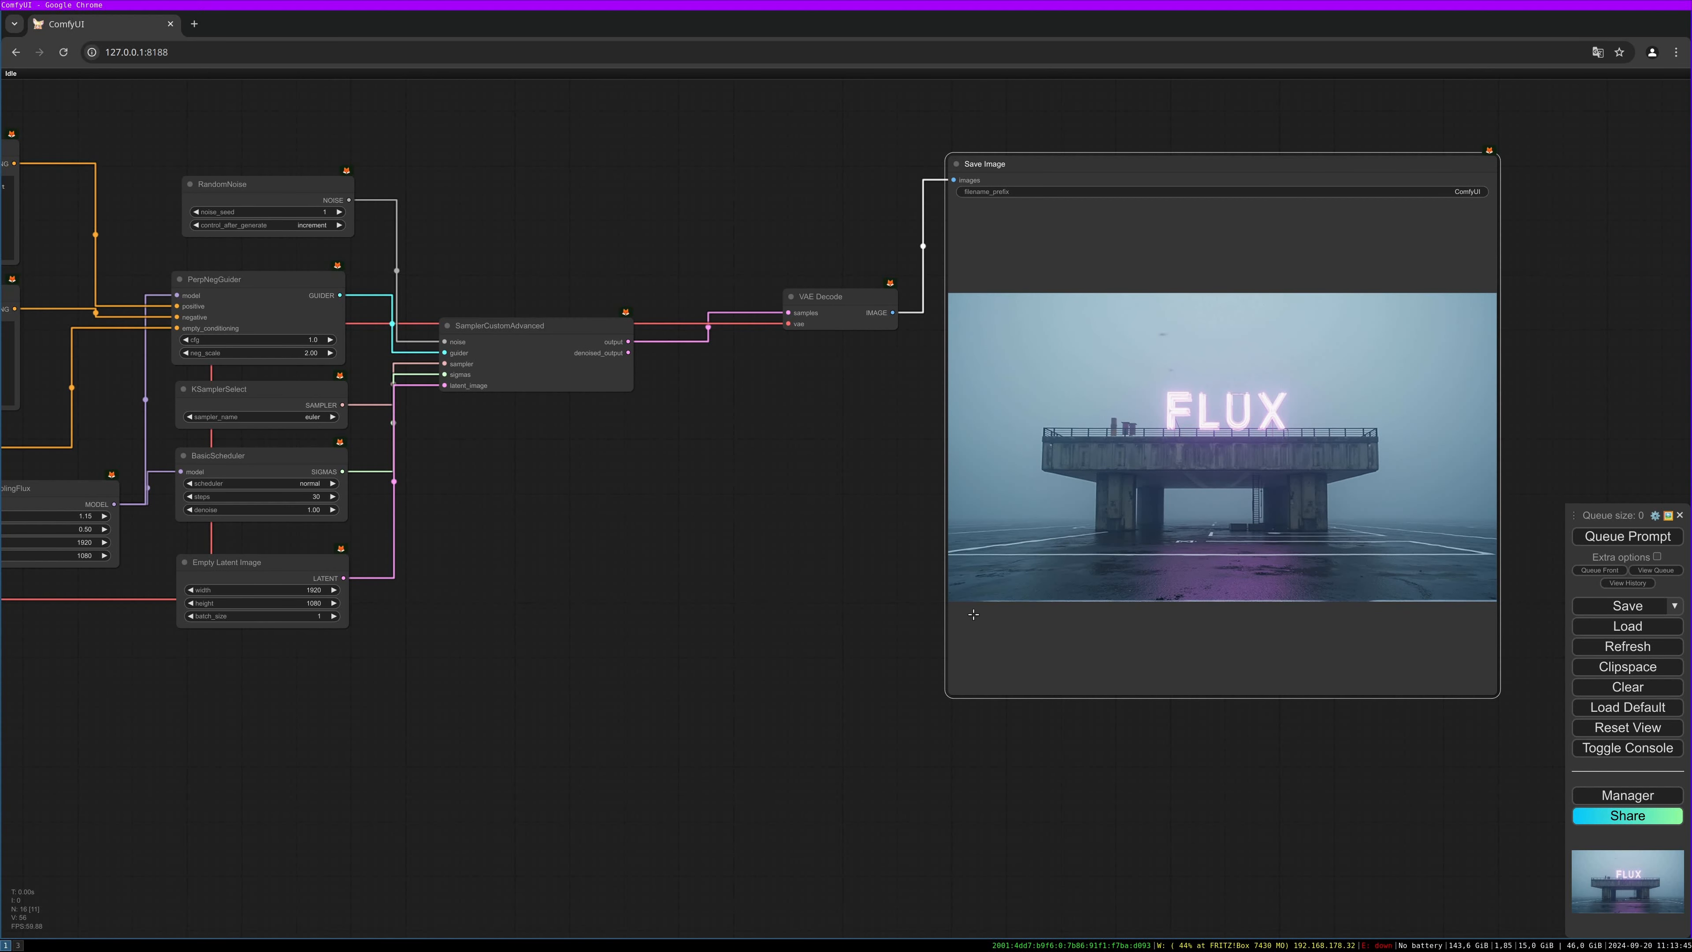
pyautogui.moveTo(678, 577)
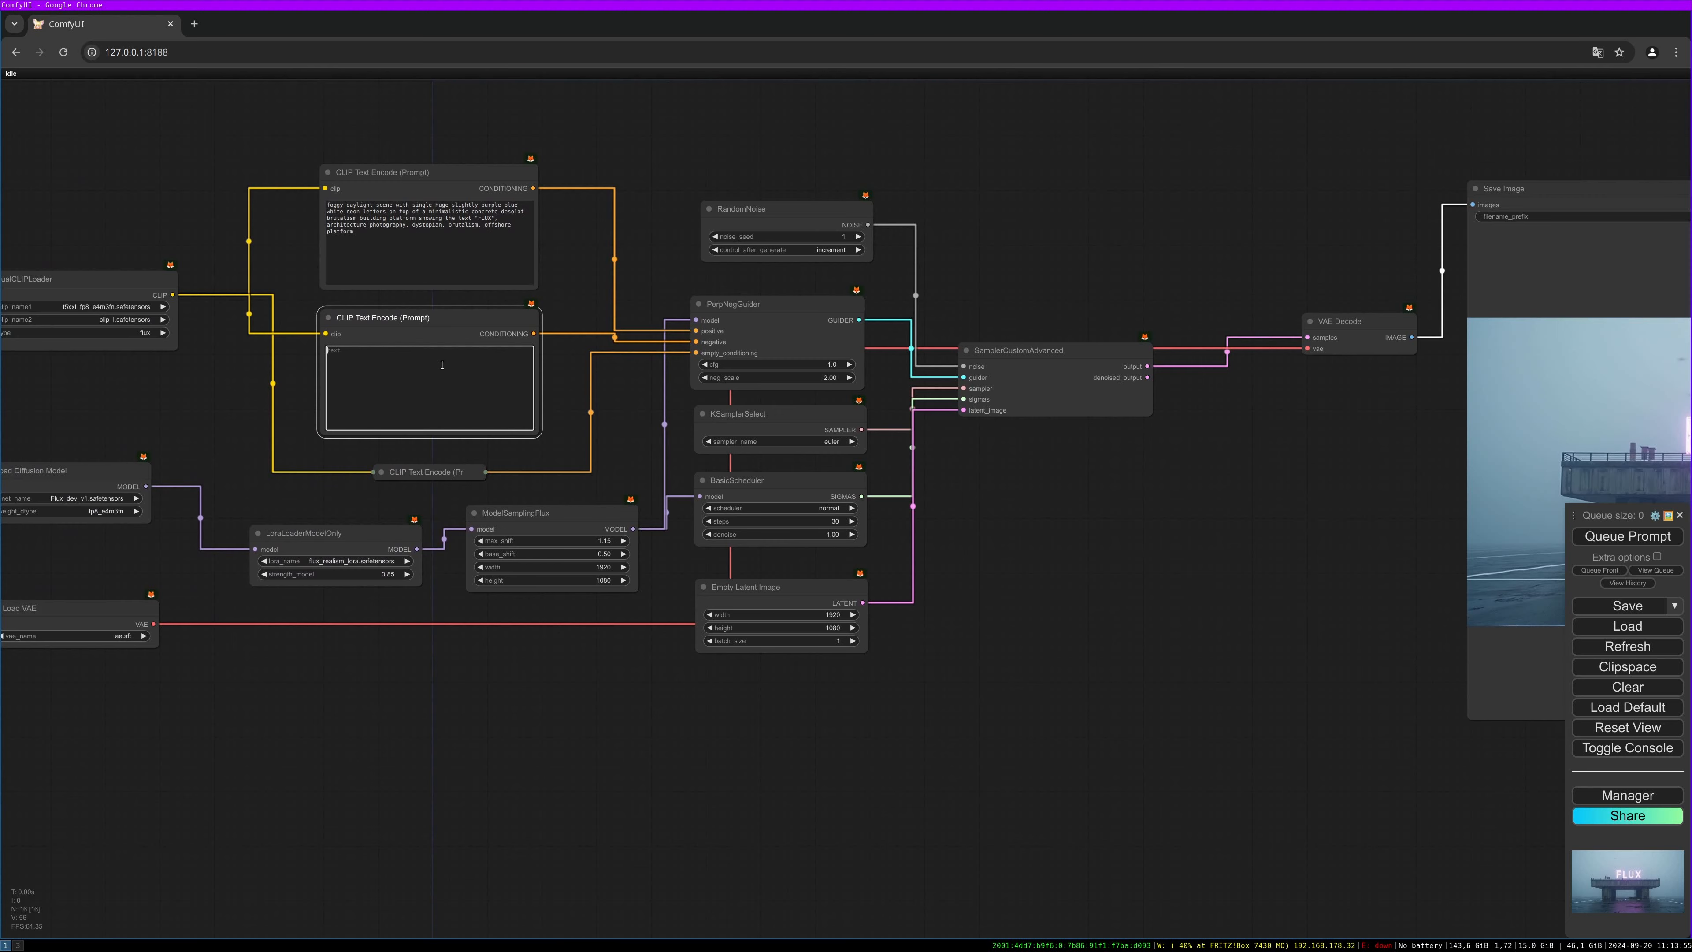
# Enter 'blue' as the negative CLIP prompt and set a value of 1.45.
pyautogui.write('blue')
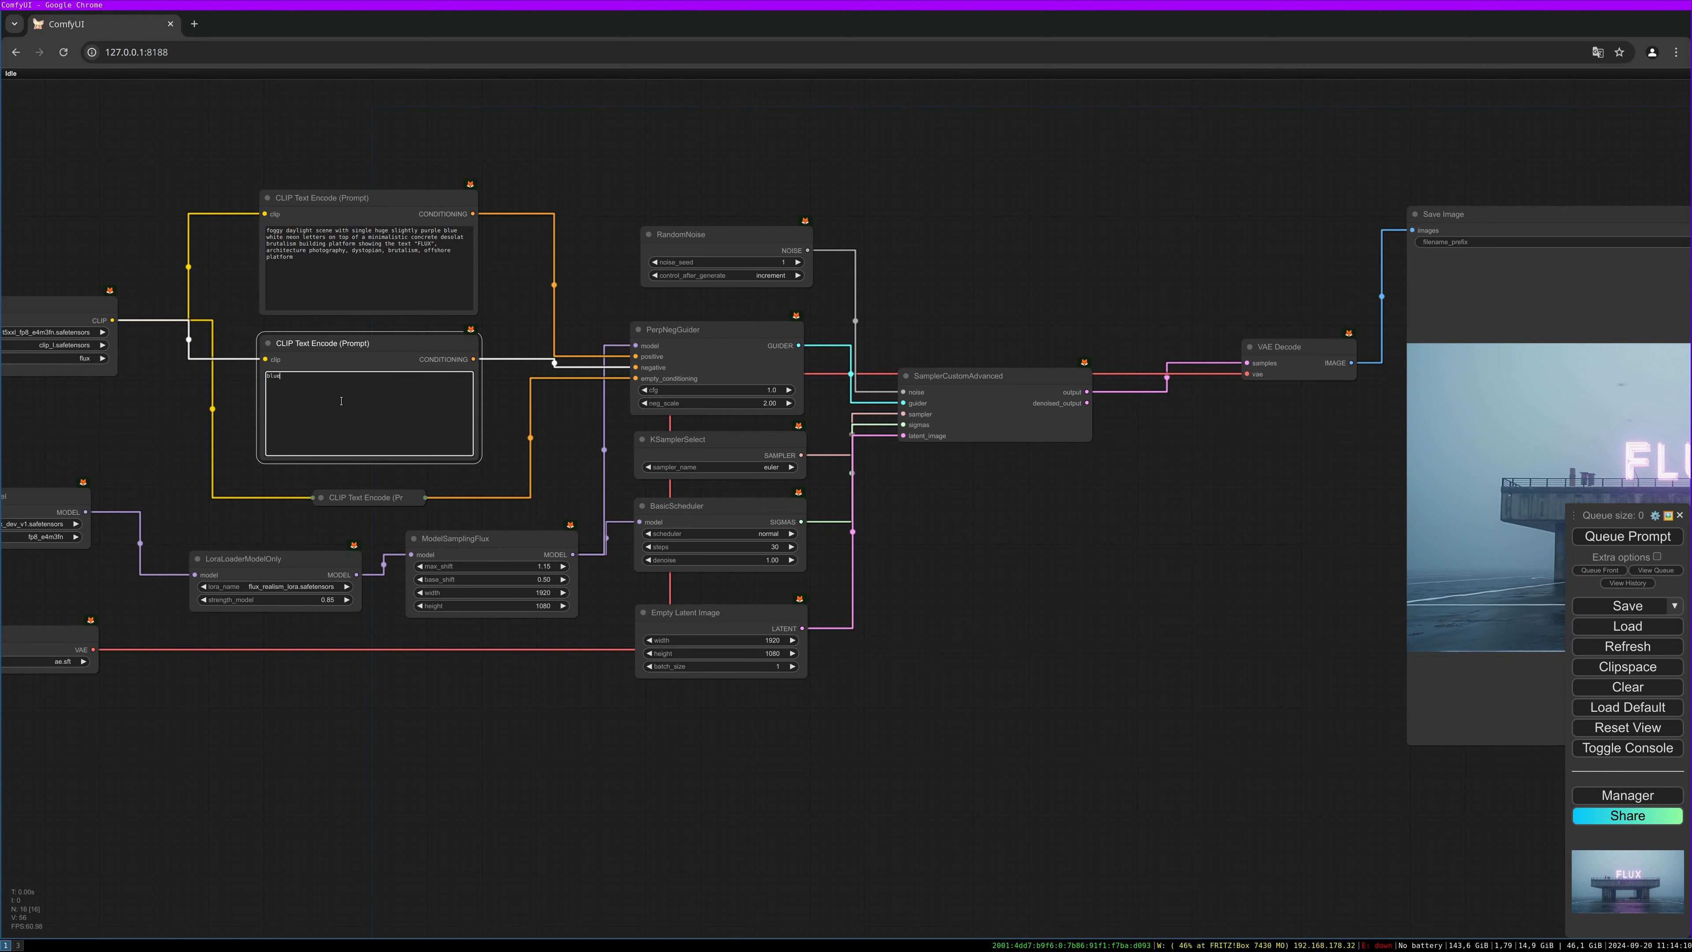
pyautogui.moveTo(367, 404)
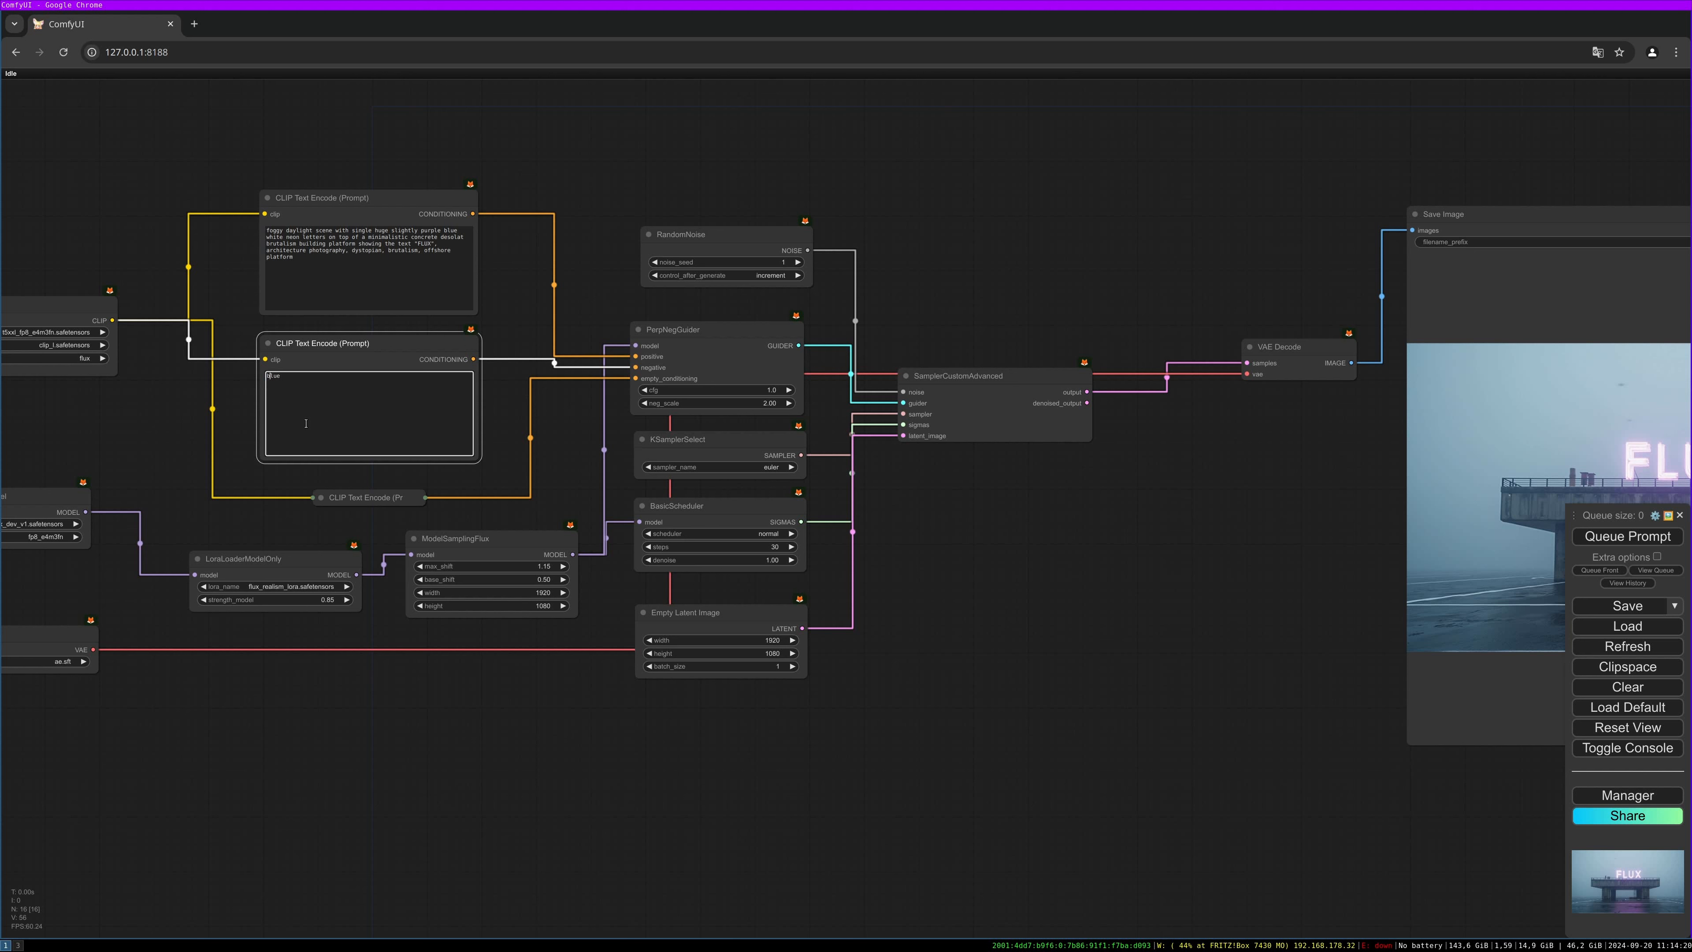
pyautogui.moveTo(309, 470)
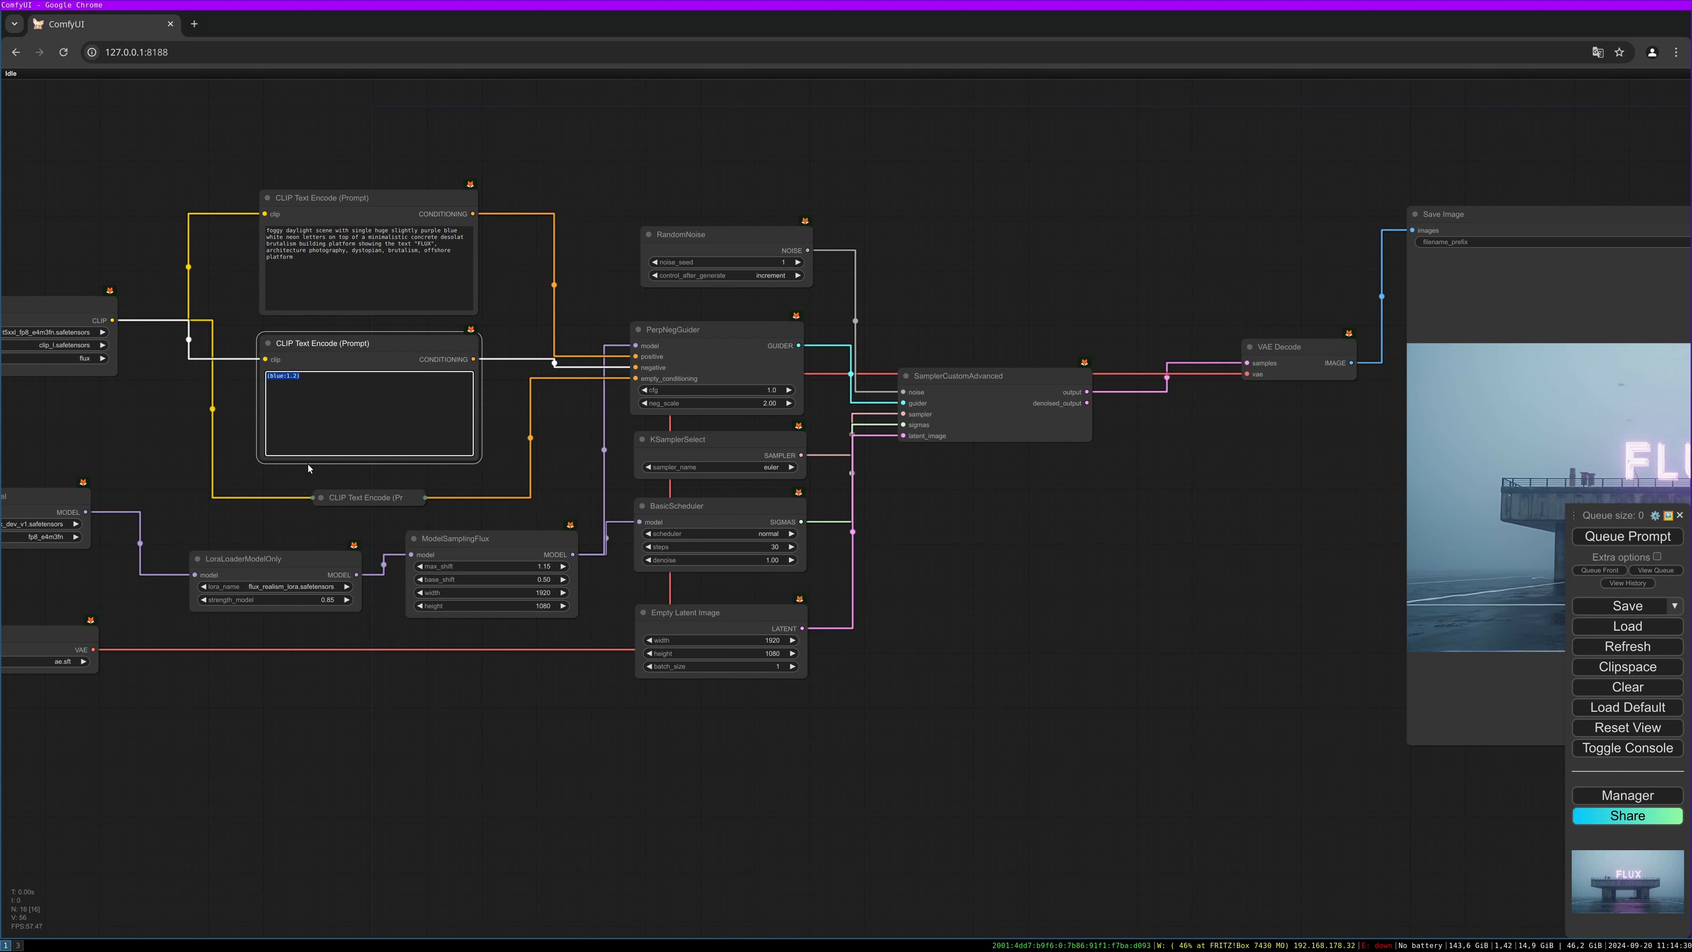
pyautogui.write('1.45')
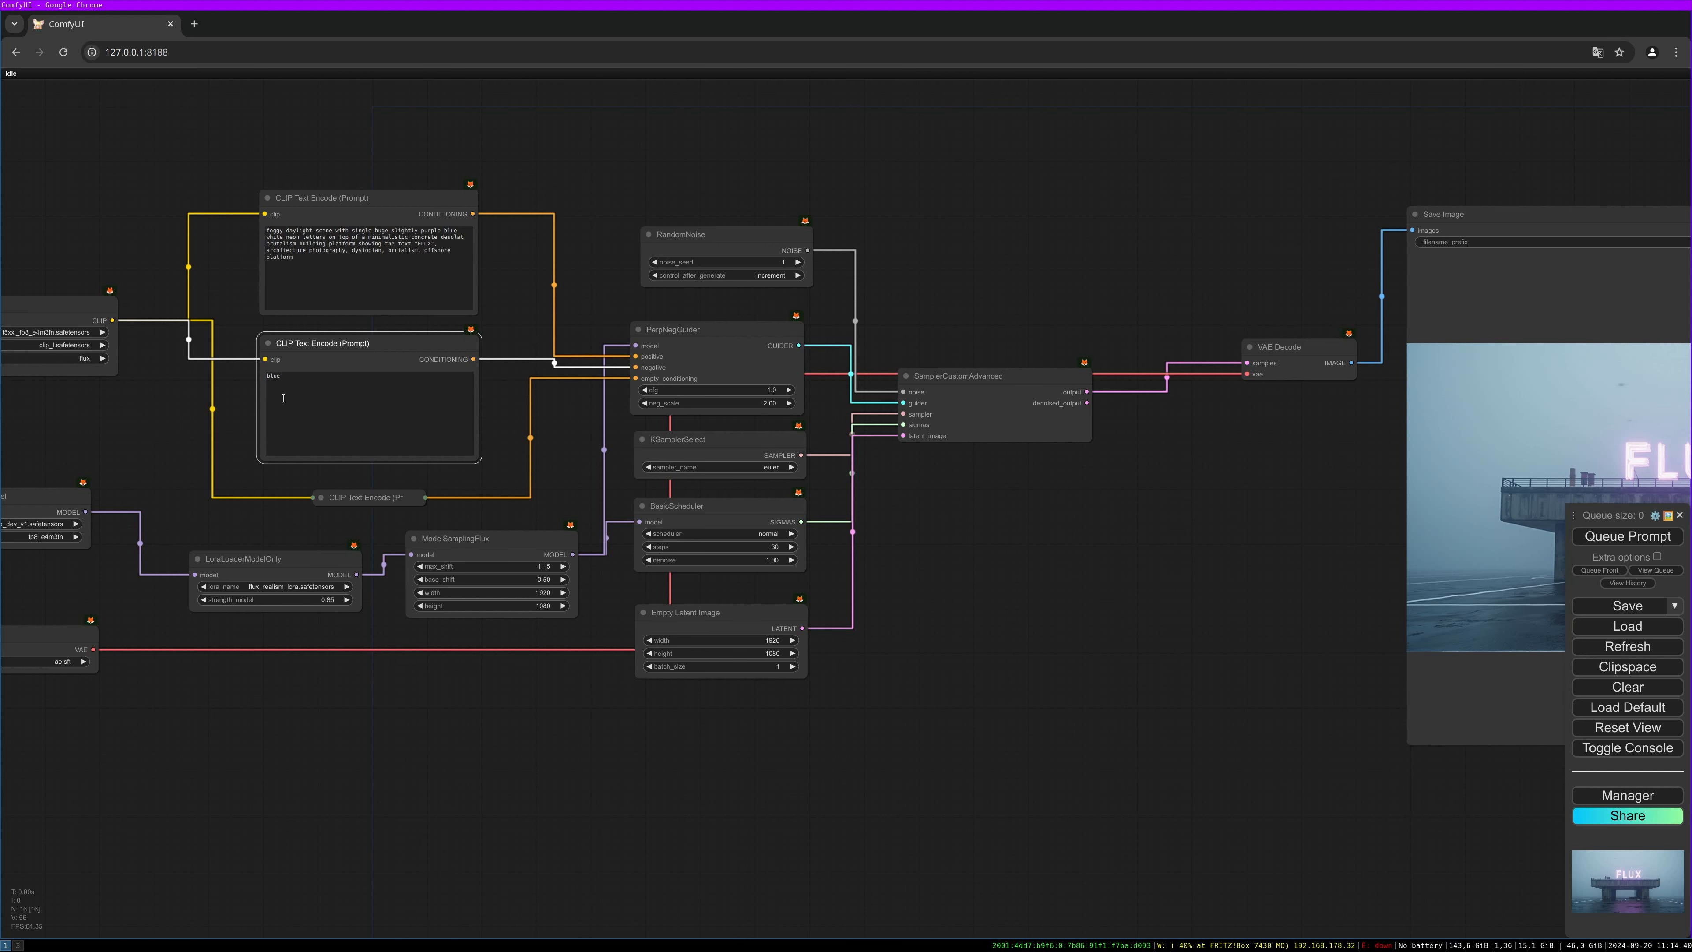
pyautogui.moveTo(491, 410)
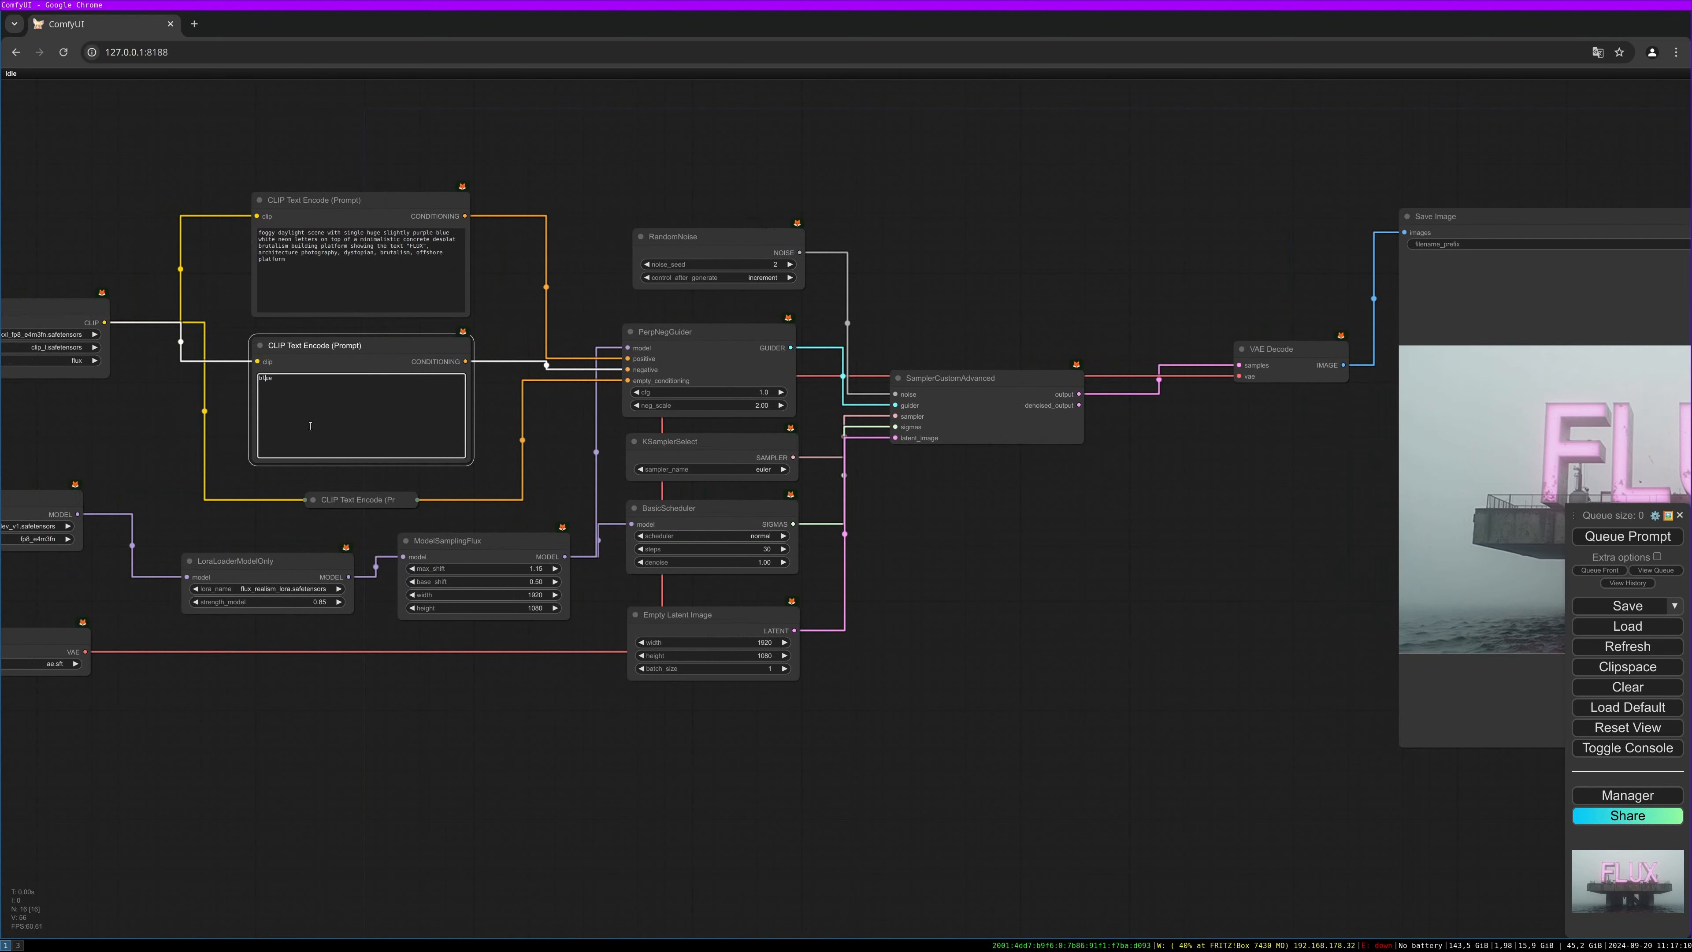
# Change the negative prompt to the weighted '(blue:1.3)'.
pyautogui.write('(blue:1.3)')
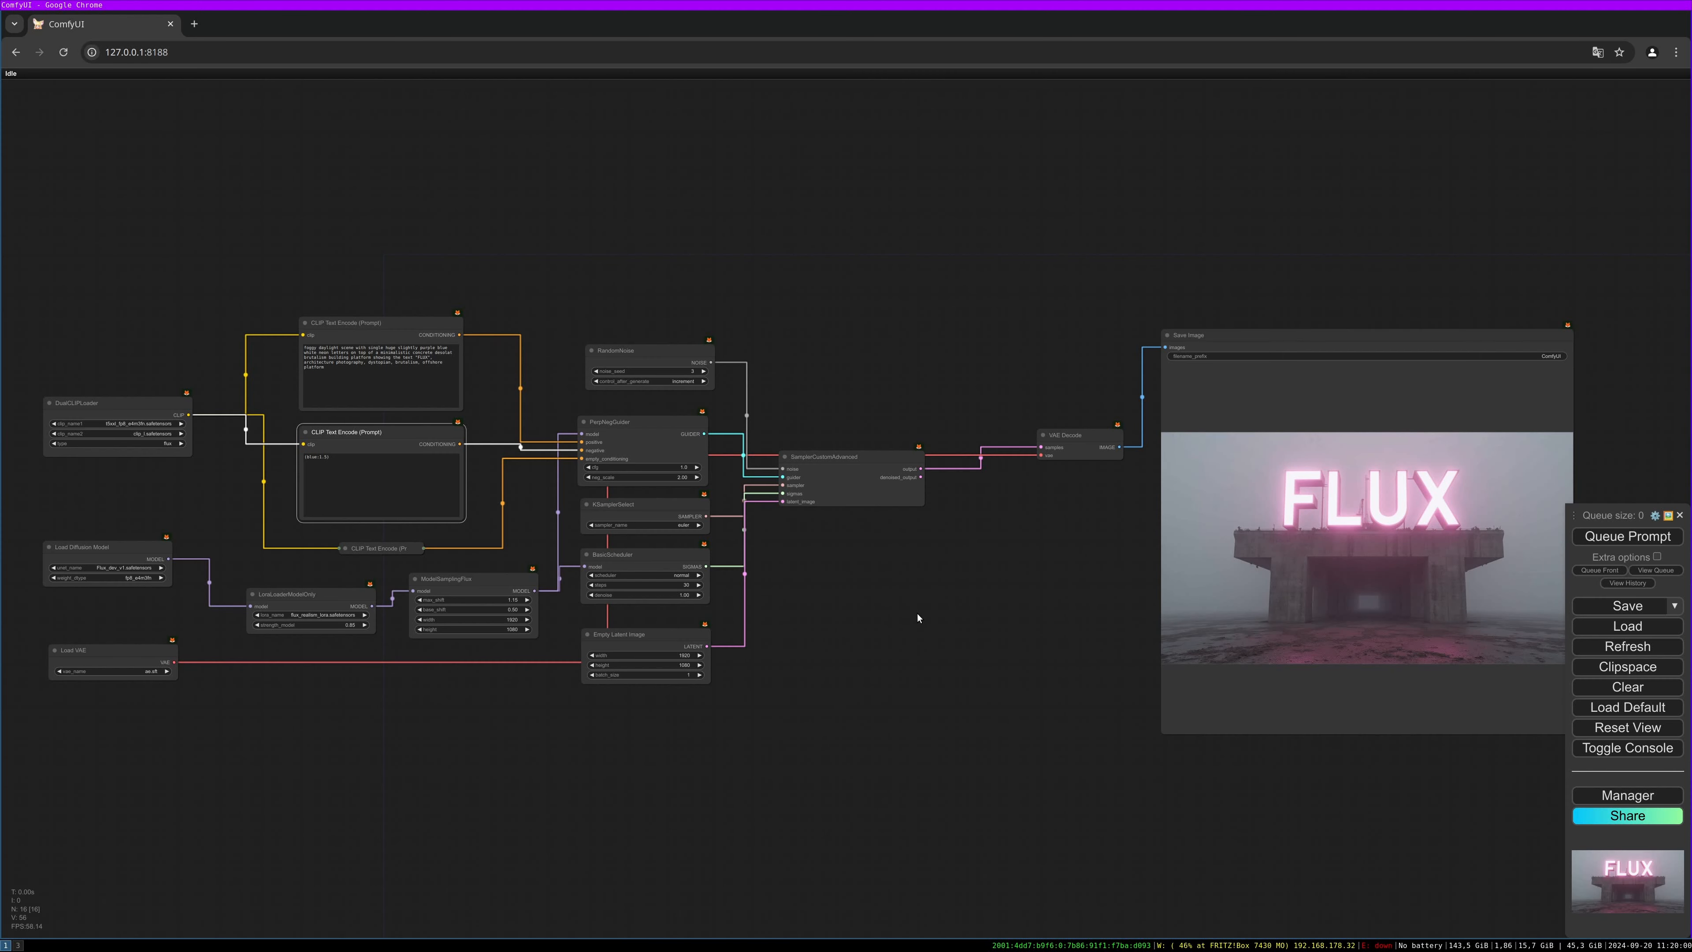
pyautogui.moveTo(960, 620)
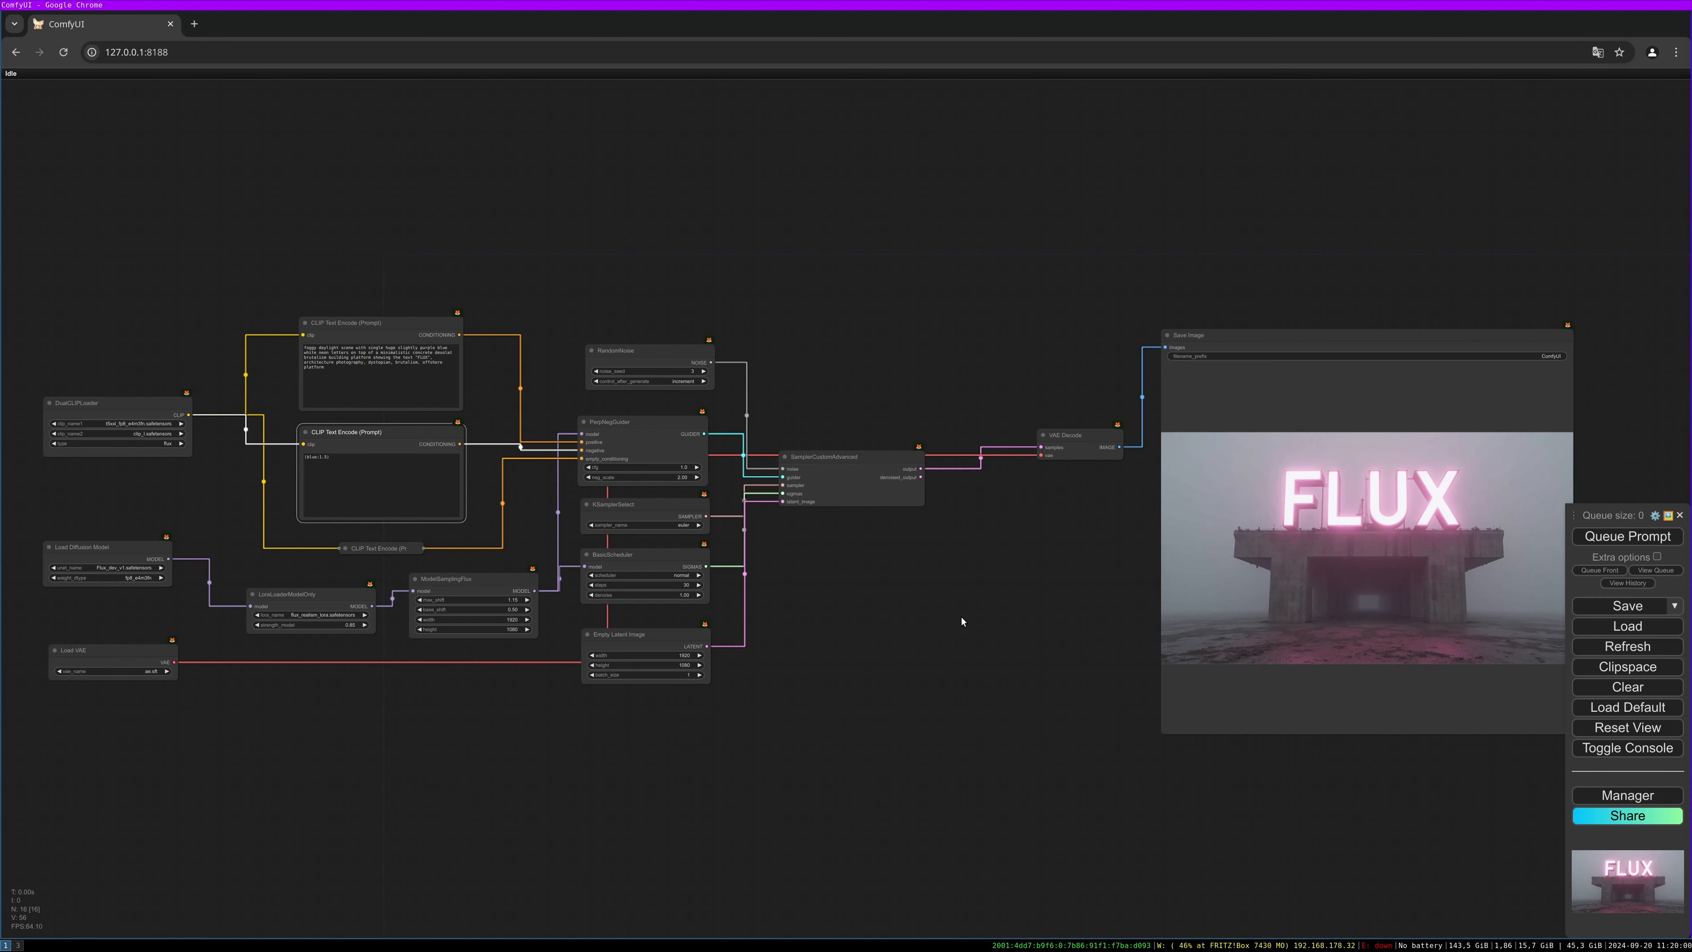
pyautogui.moveTo(985, 667)
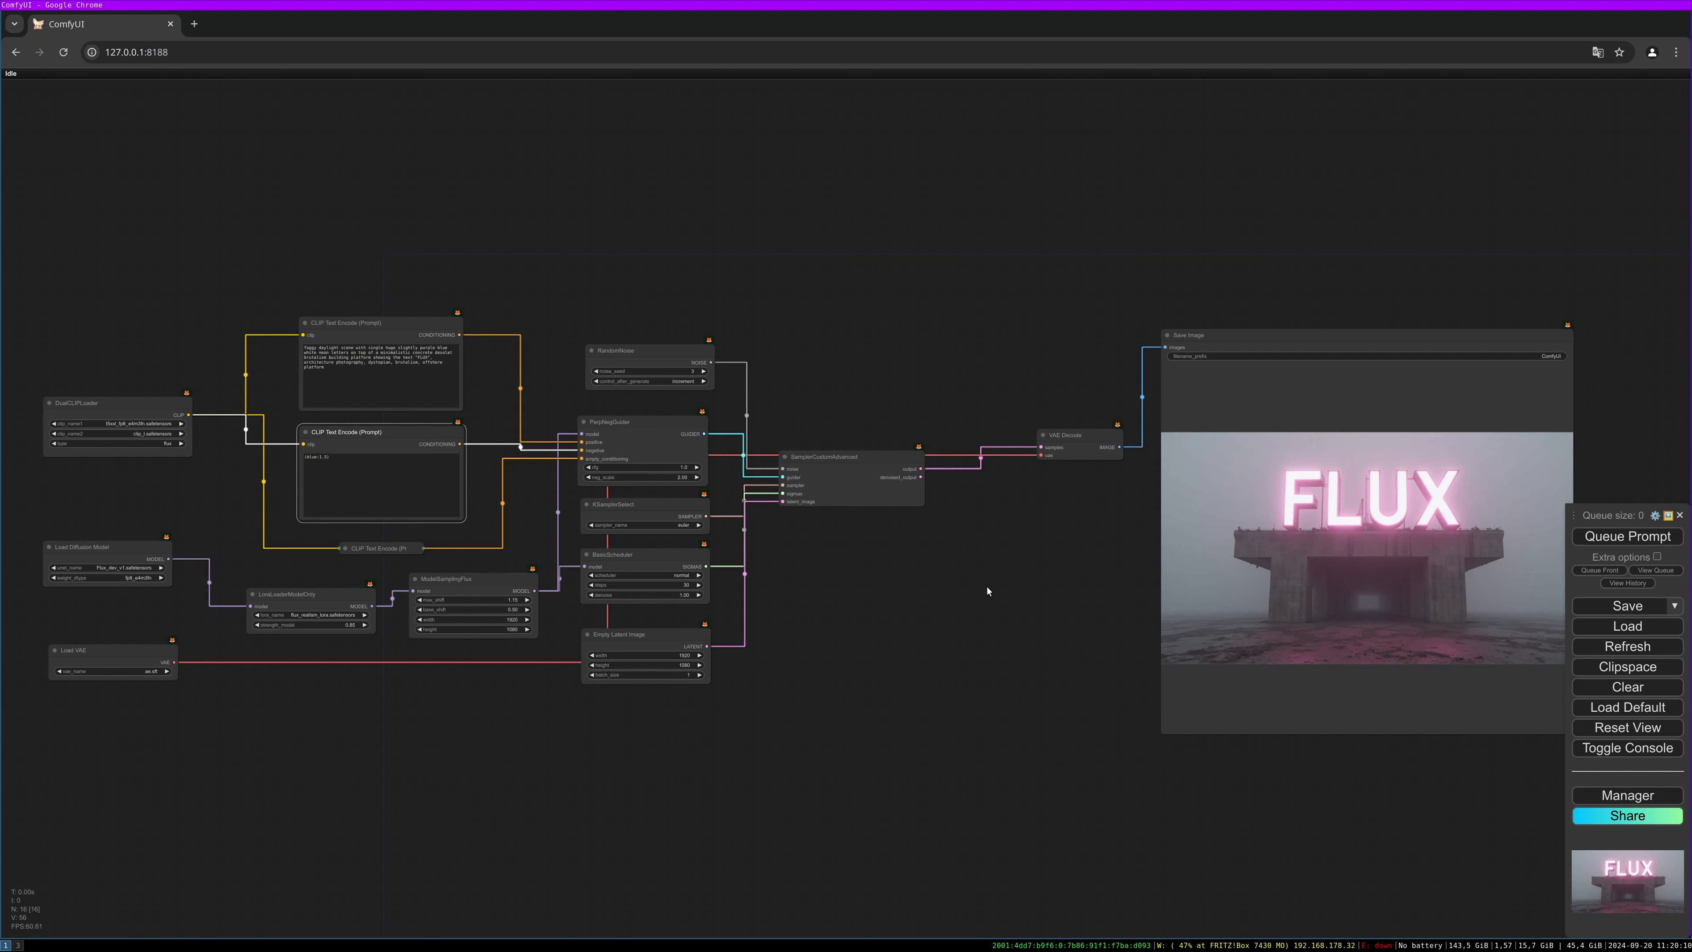
pyautogui.moveTo(985, 567)
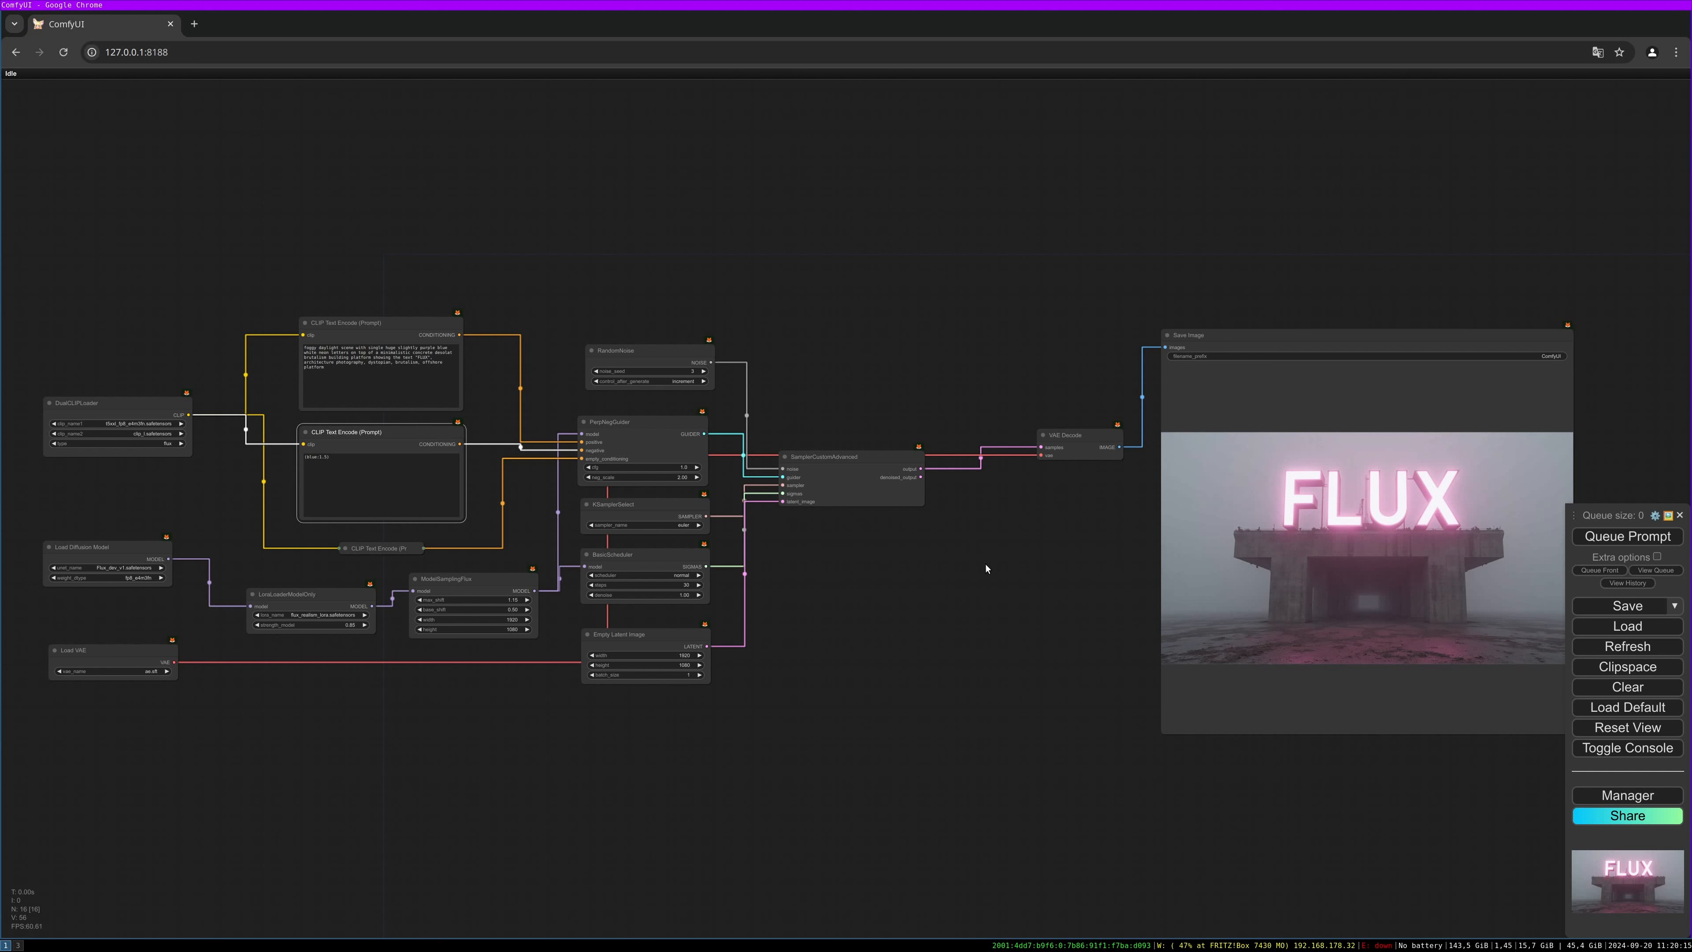
pyautogui.moveTo(1004, 577)
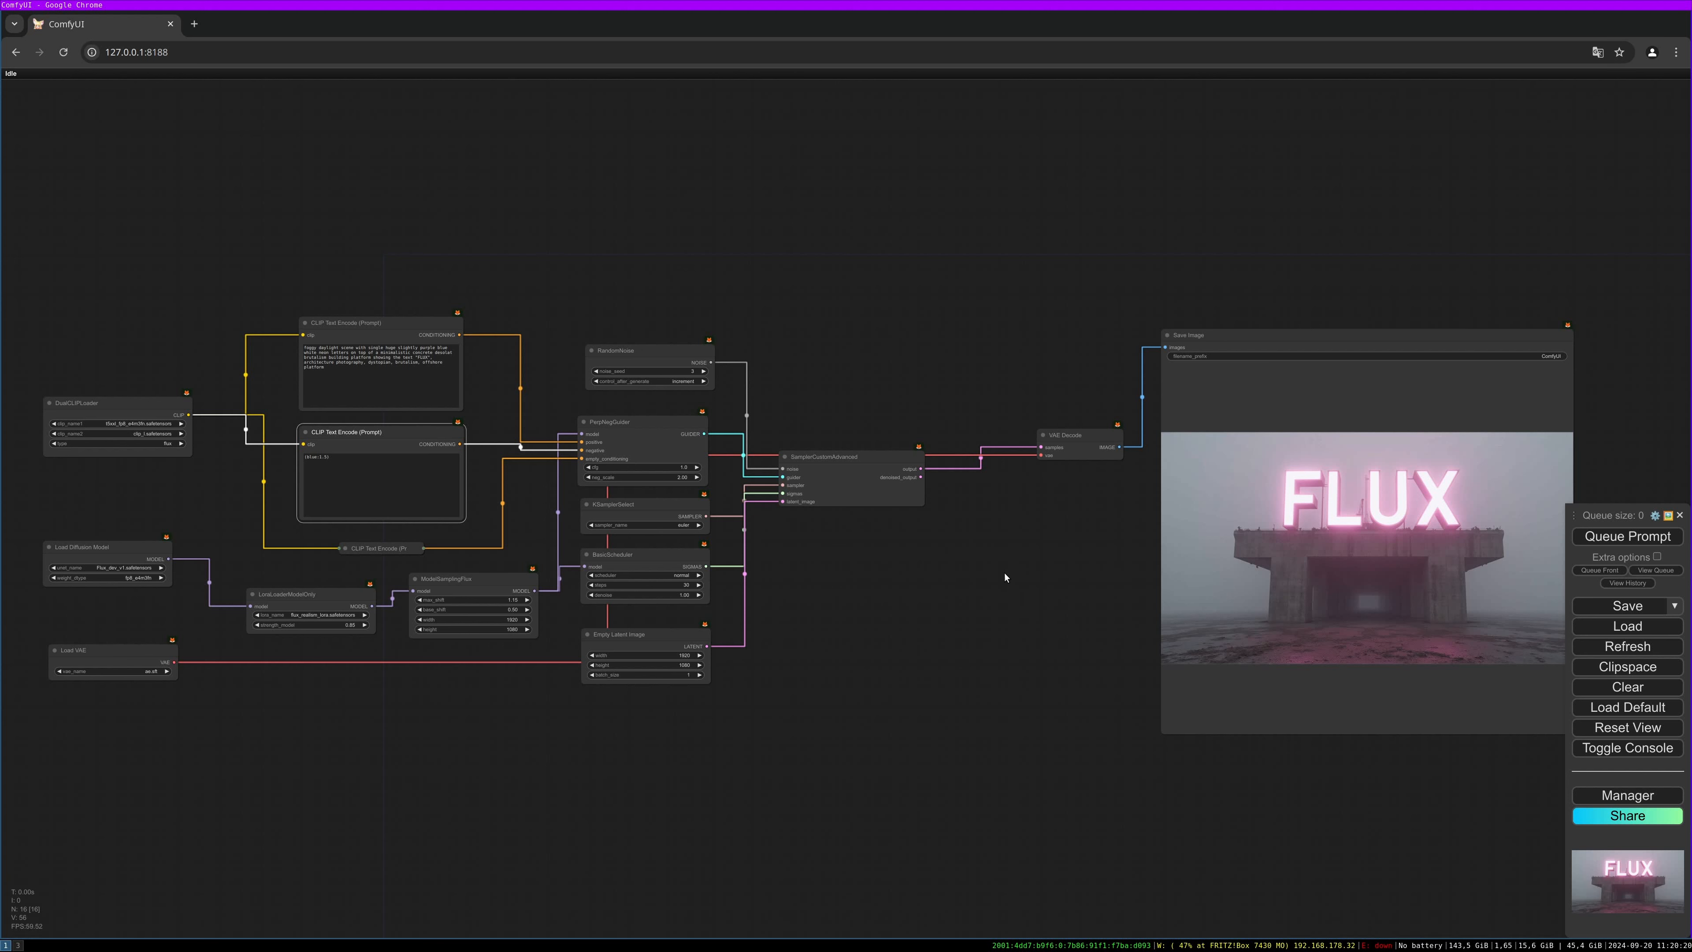
pyautogui.moveTo(991, 568)
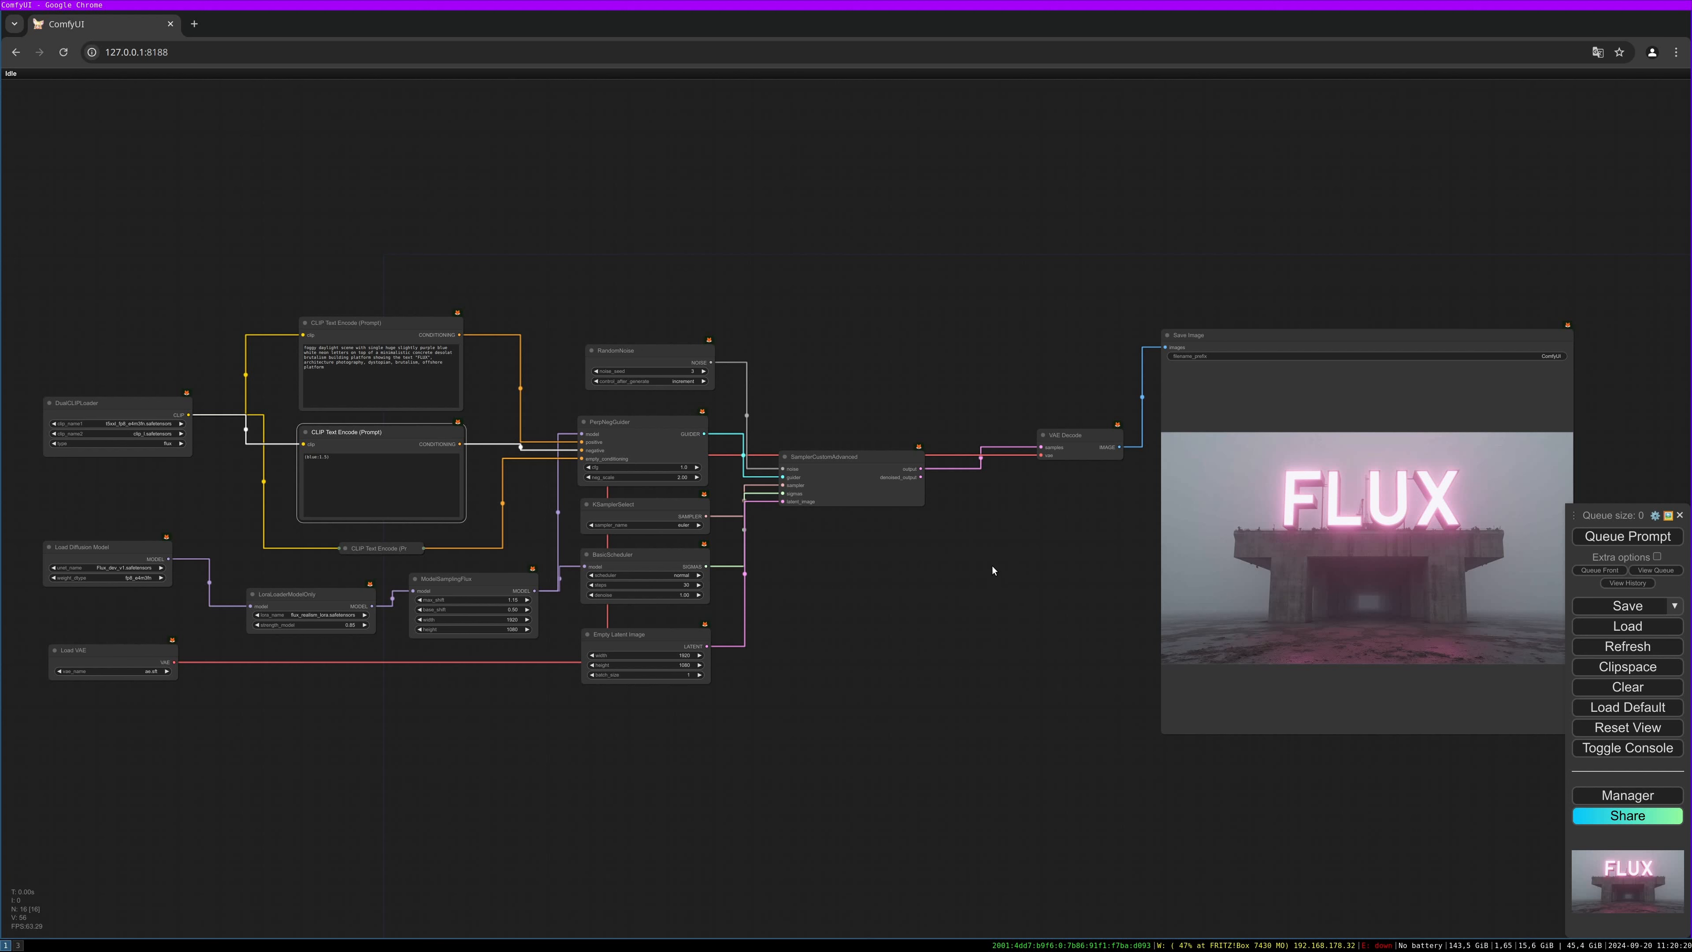
pyautogui.moveTo(984, 523)
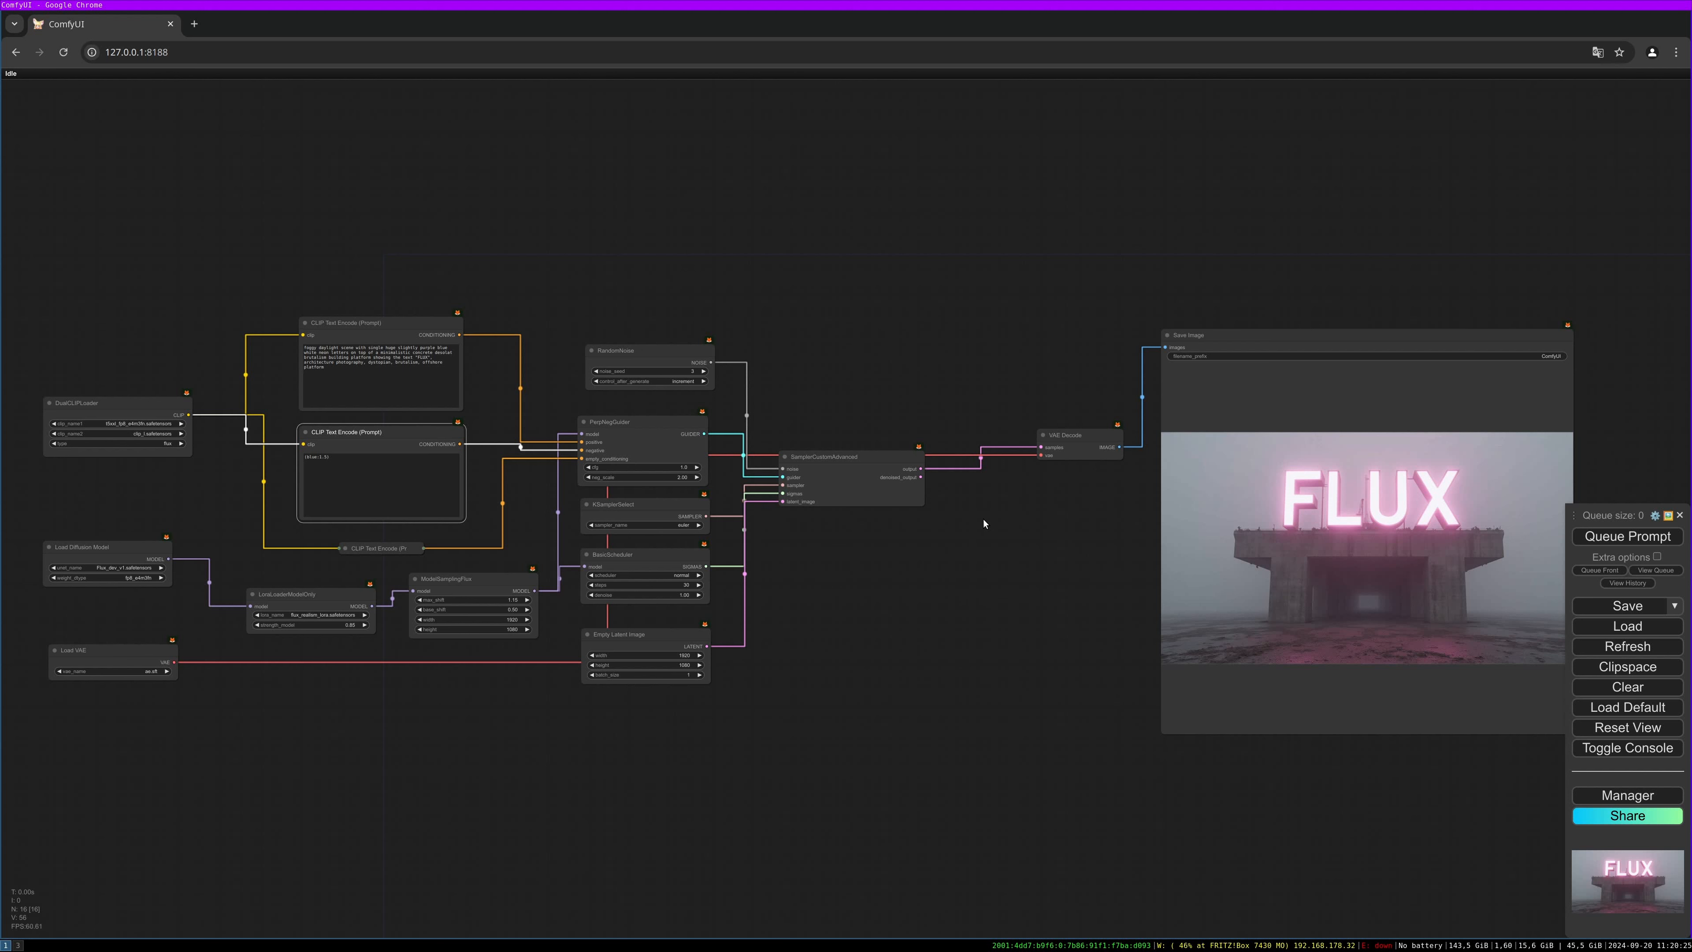
pyautogui.moveTo(998, 581)
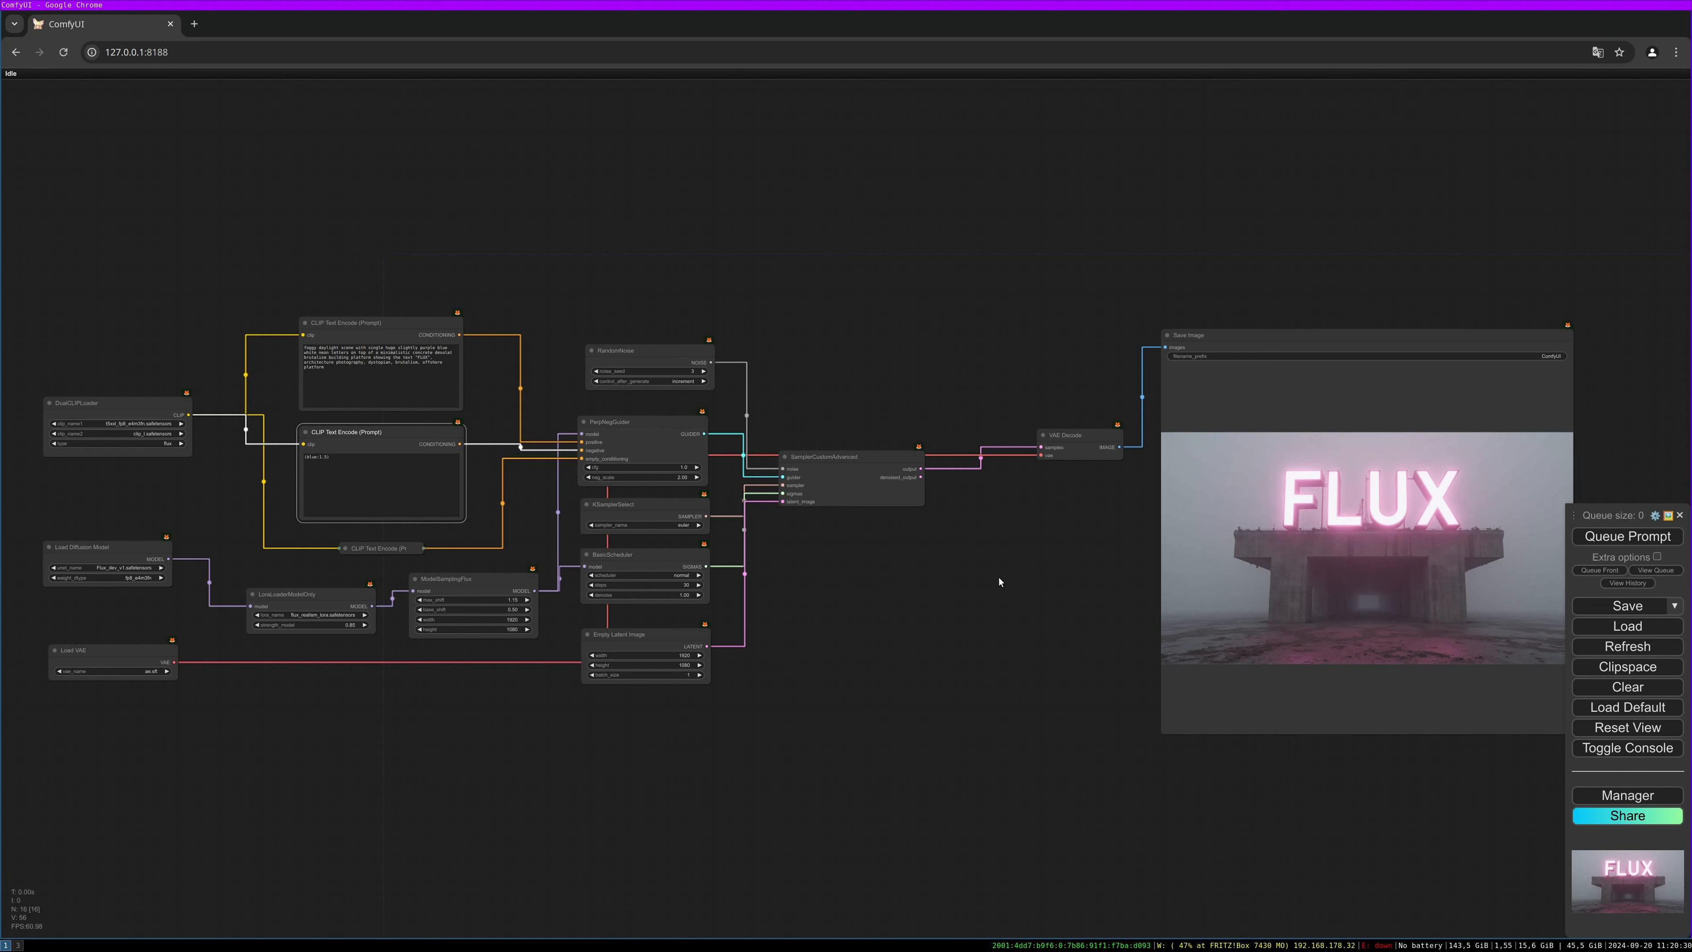
pyautogui.moveTo(999, 581)
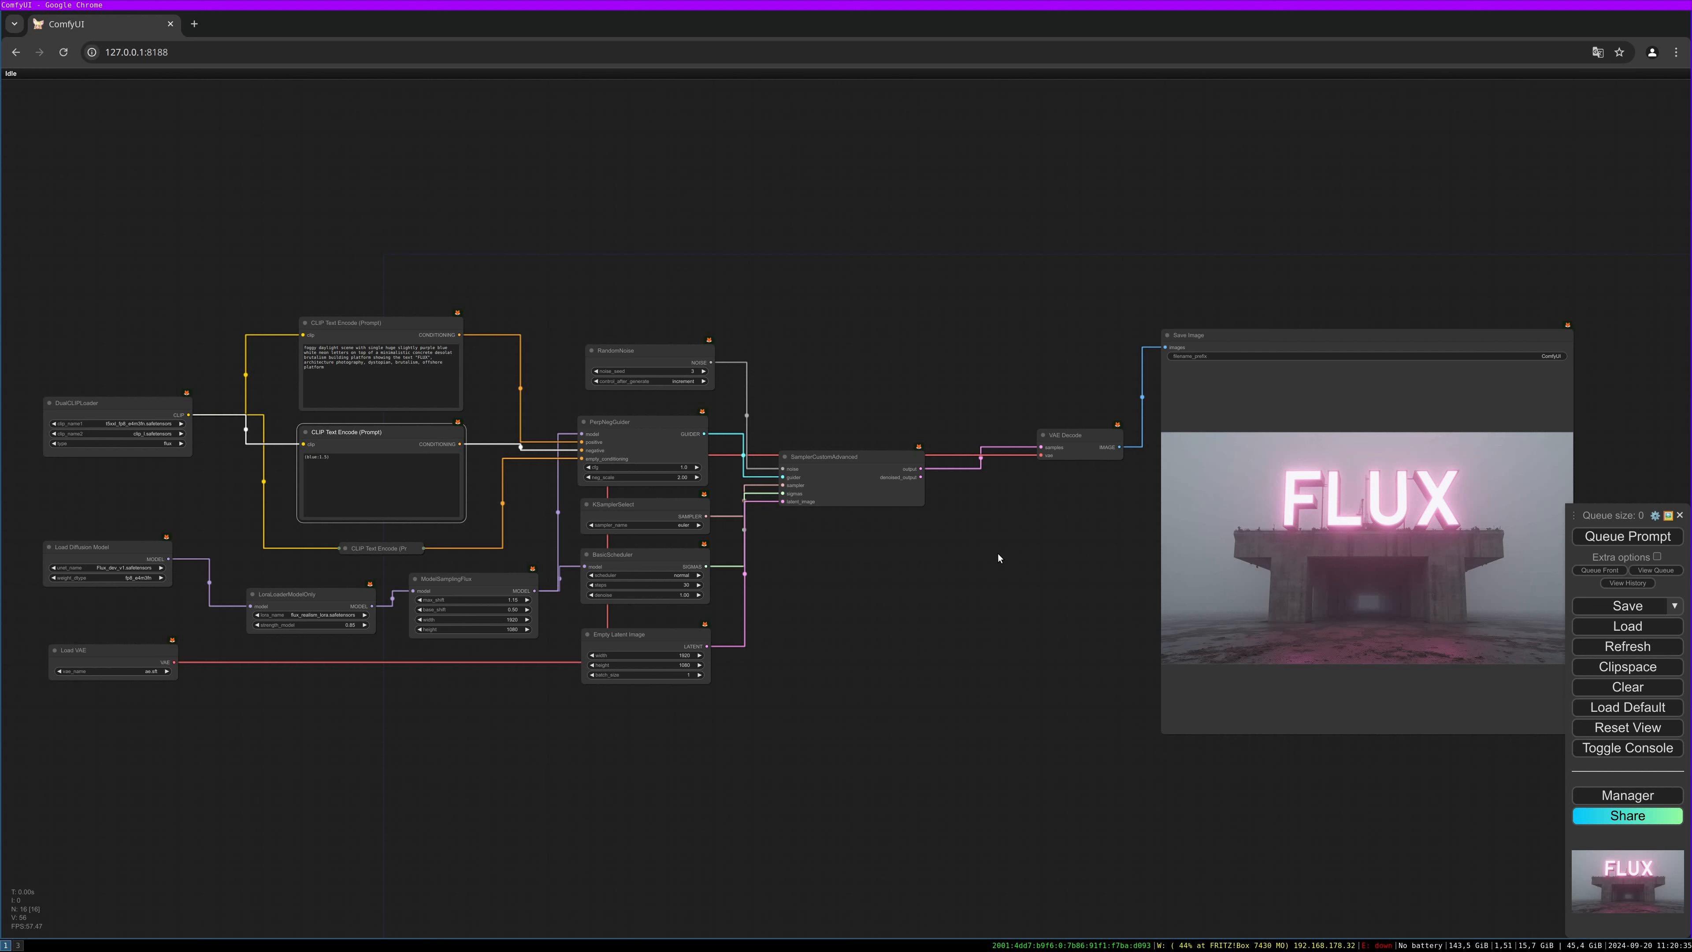
pyautogui.moveTo(997, 553)
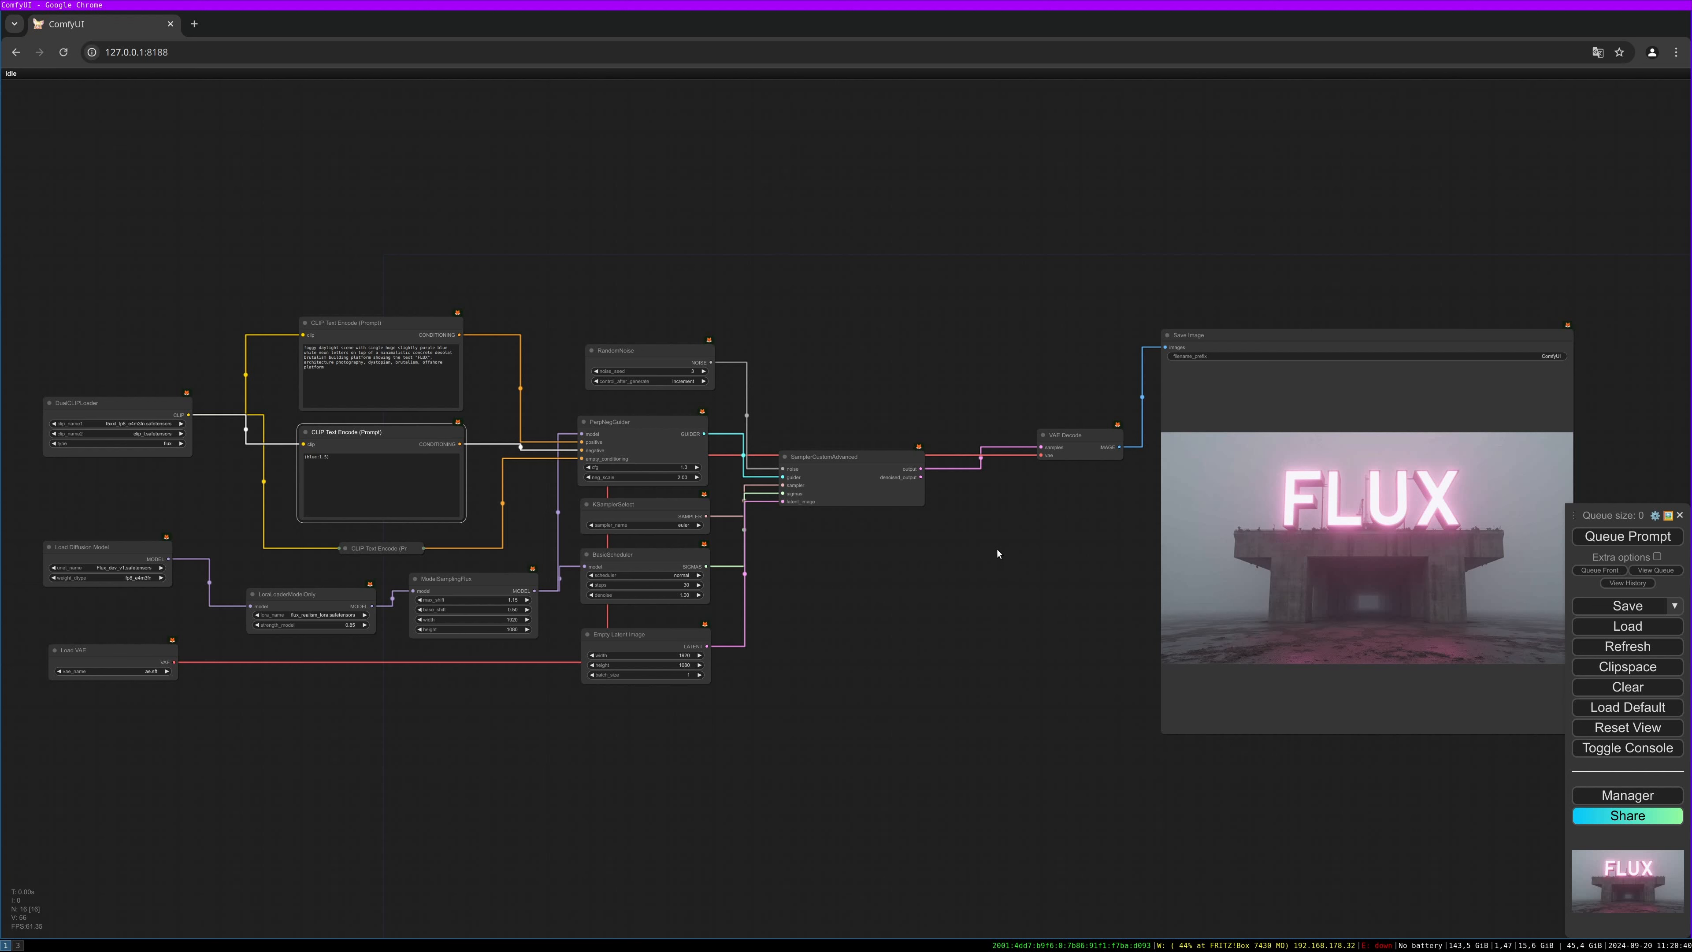